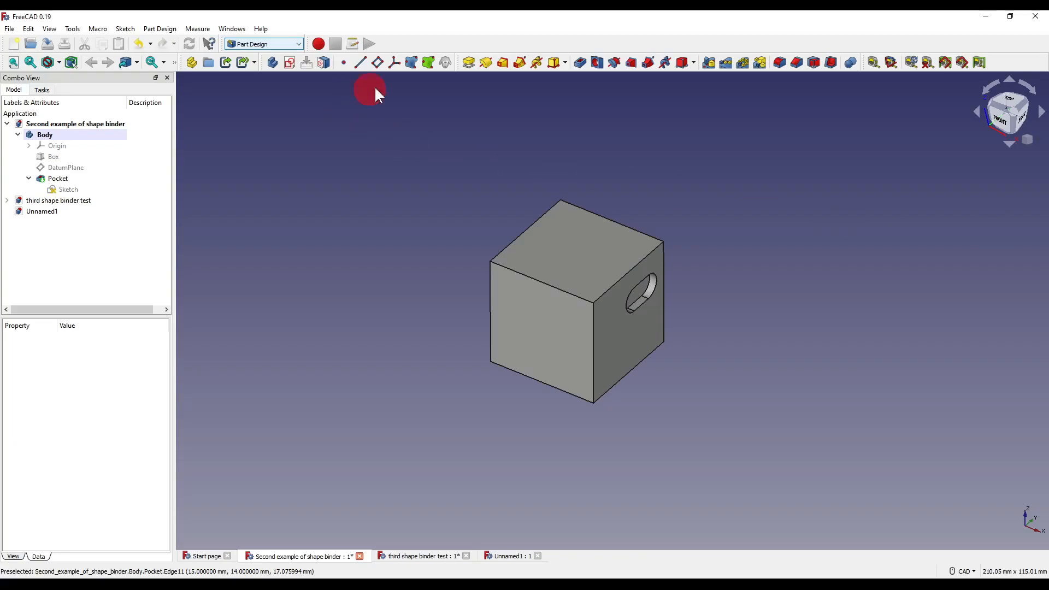
pyautogui.moveTo(411, 62)
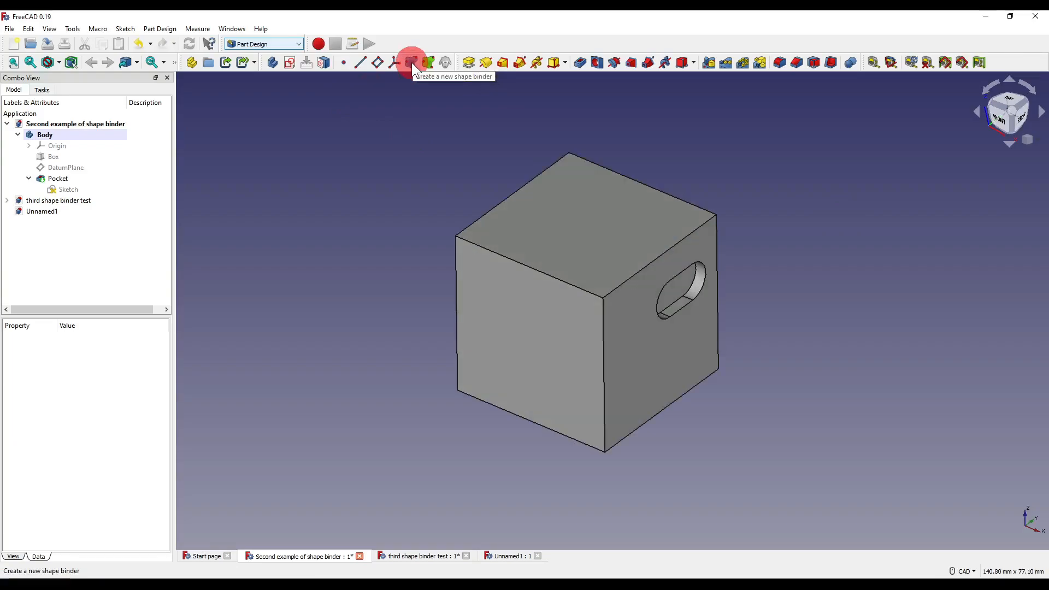
# - Build a shape binder from three of the pocketed cube's top edges using Add Geometry
pyautogui.click(411, 62)
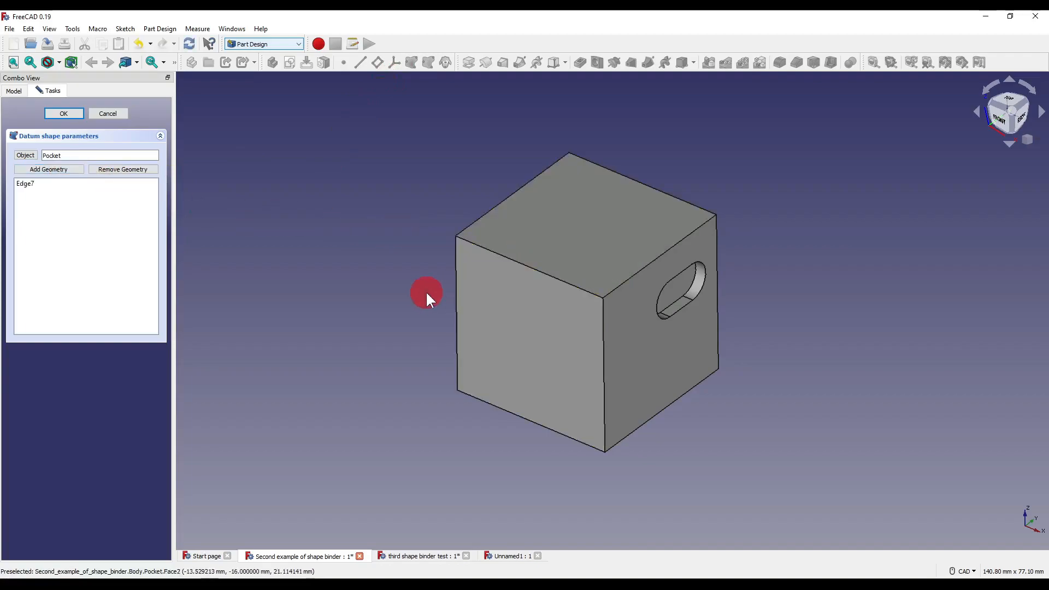
pyautogui.click(535, 321)
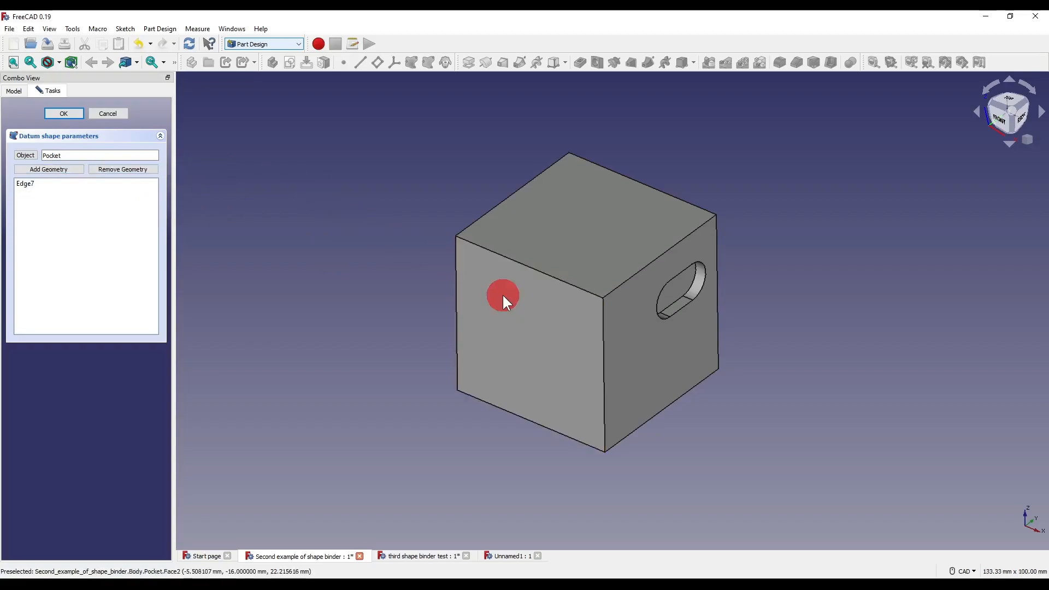
pyautogui.moveTo(668, 287)
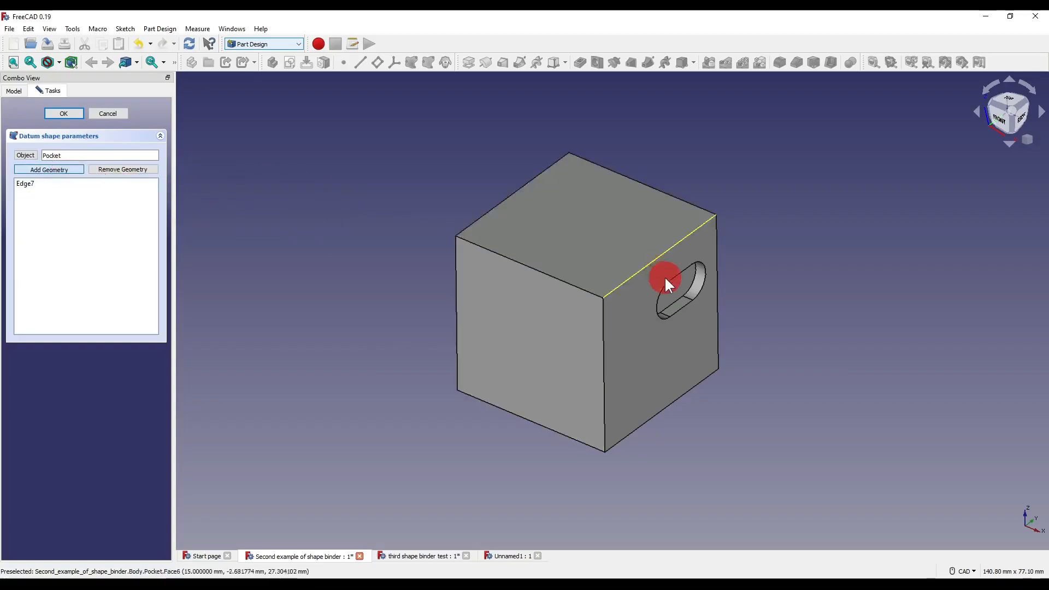
pyautogui.click(65, 170)
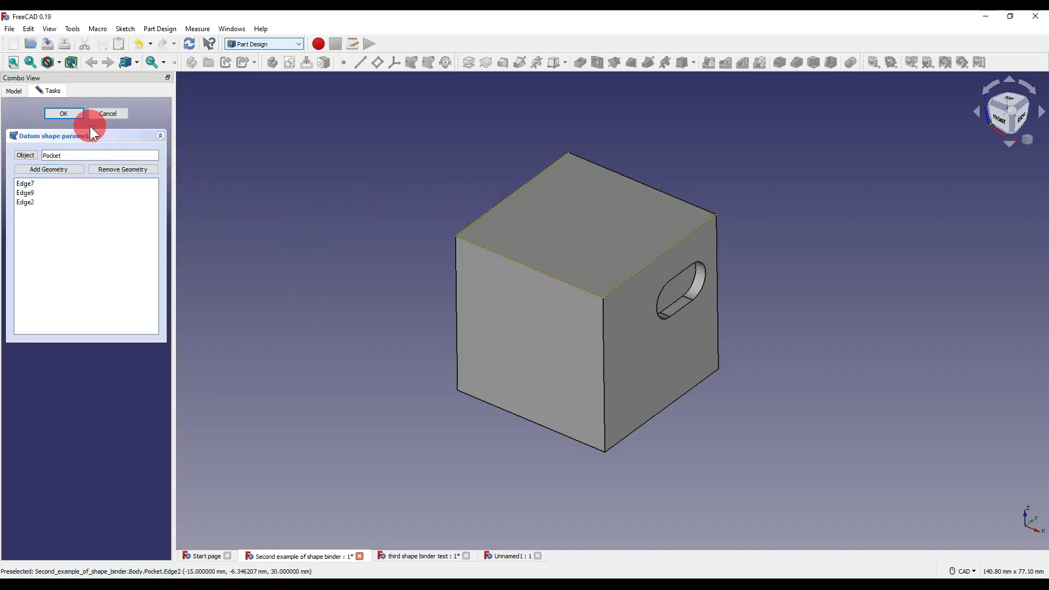
pyautogui.click(63, 113)
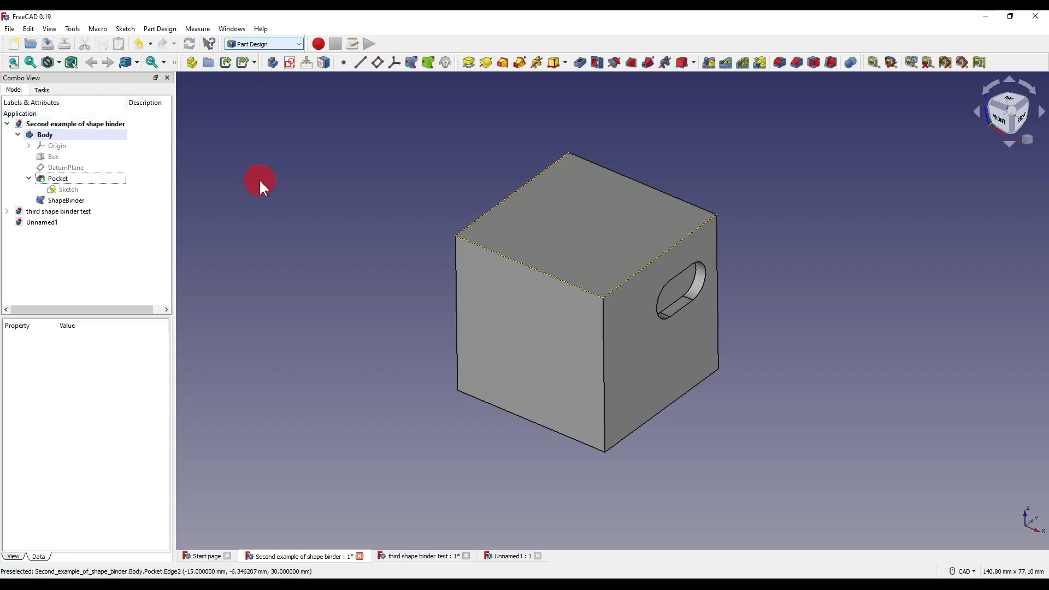
# - Edit ShapeBinder, replacing its face and edge references with the cube's top face
pyautogui.click(57, 178)
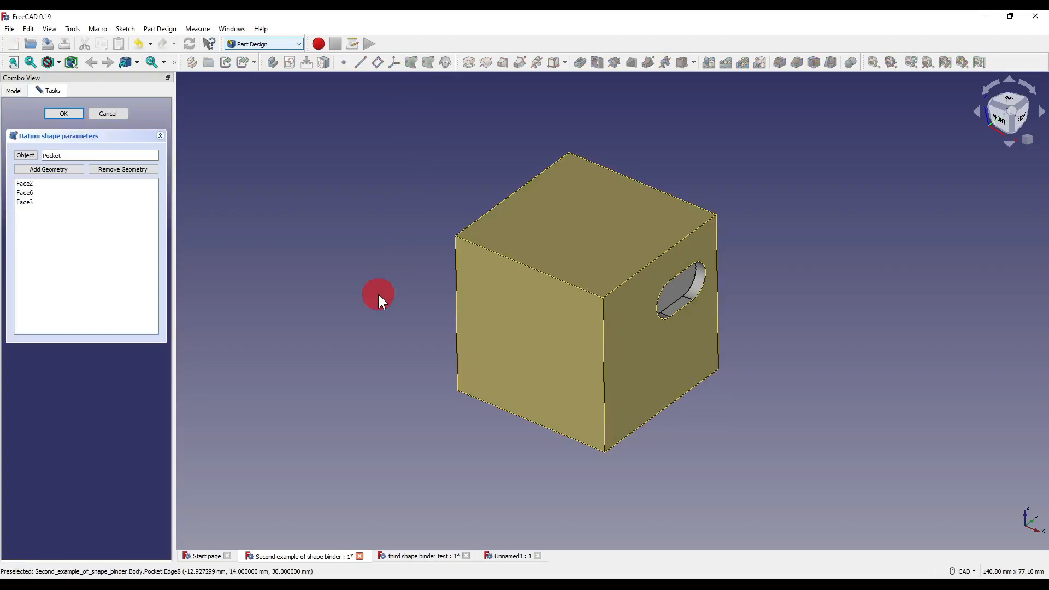
pyautogui.click(25, 201)
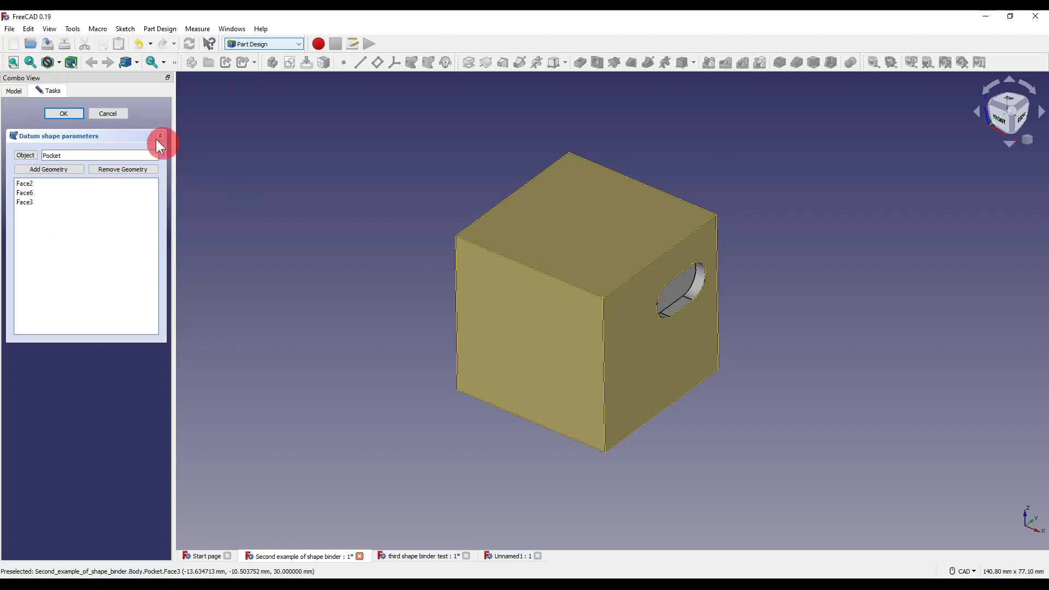
pyautogui.click(63, 113)
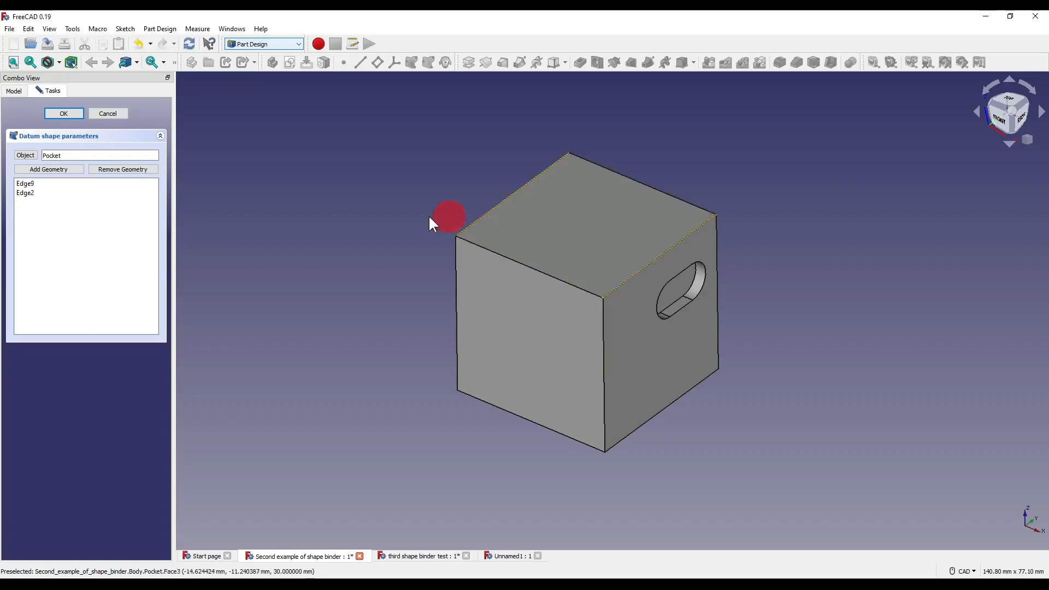
pyautogui.click(63, 113)
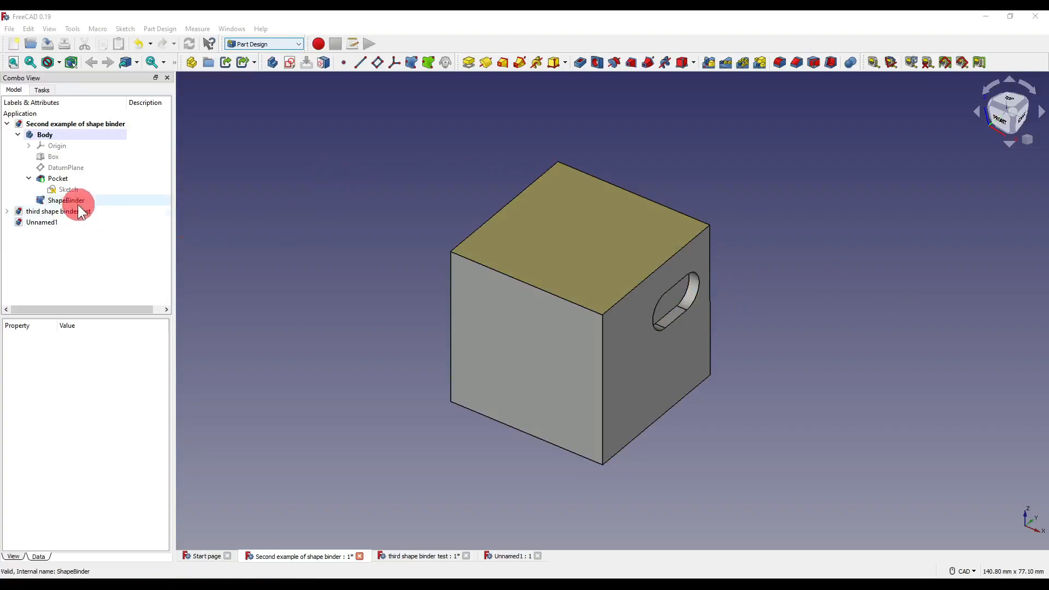
pyautogui.click(66, 200)
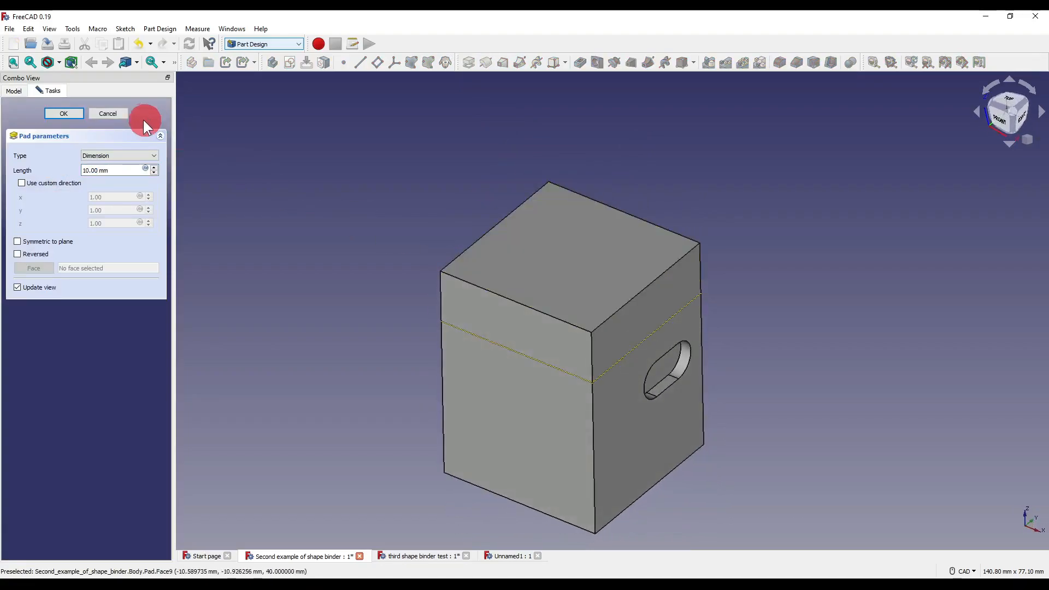
pyautogui.click(63, 113)
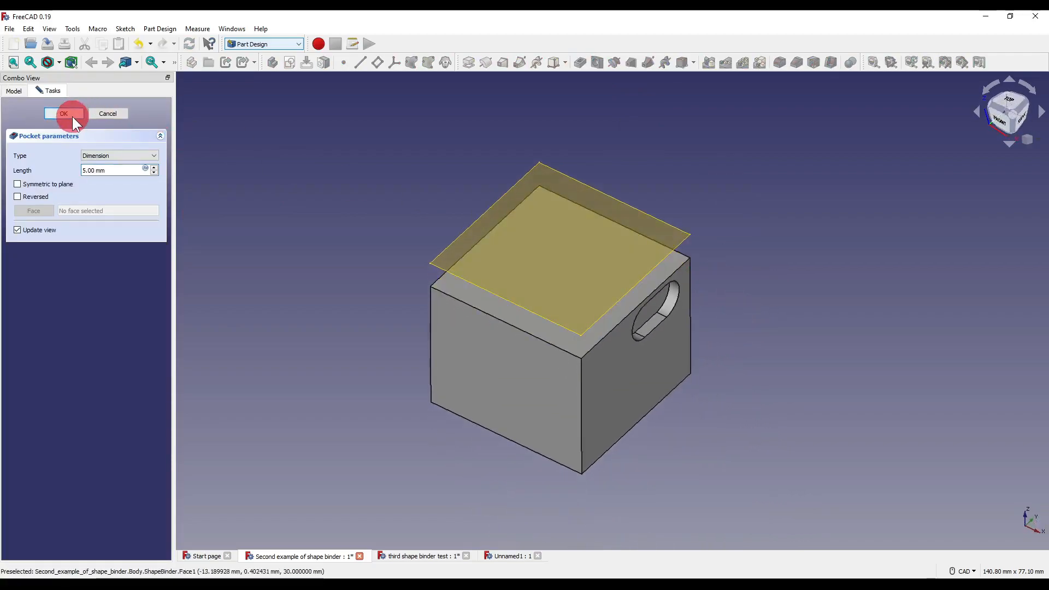
pyautogui.click(64, 114)
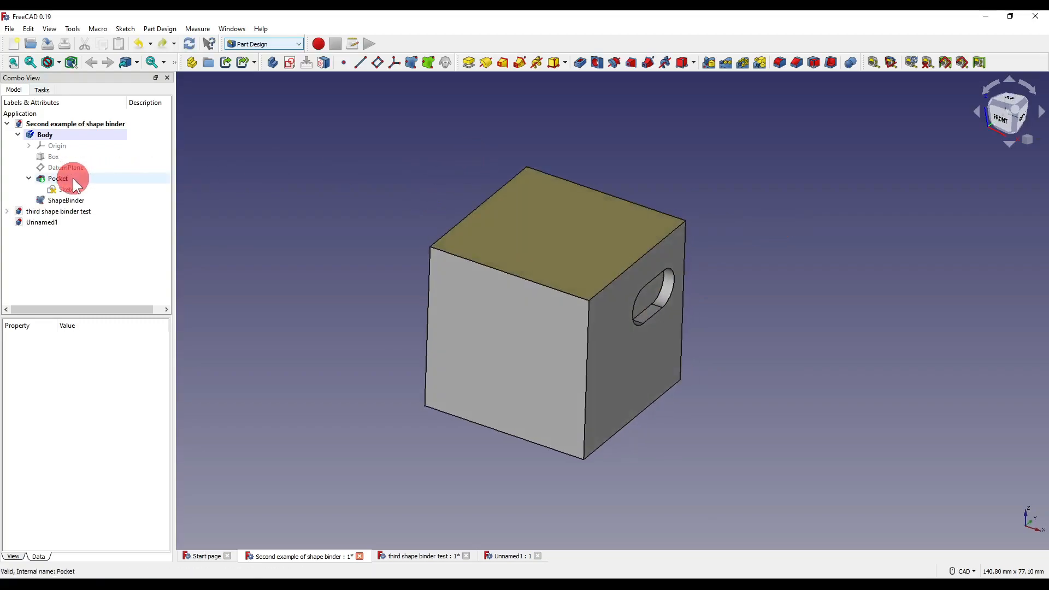
# - Sketch a circle on the ShapeBinder face, then try a Pad and cancel it
pyautogui.click(57, 178)
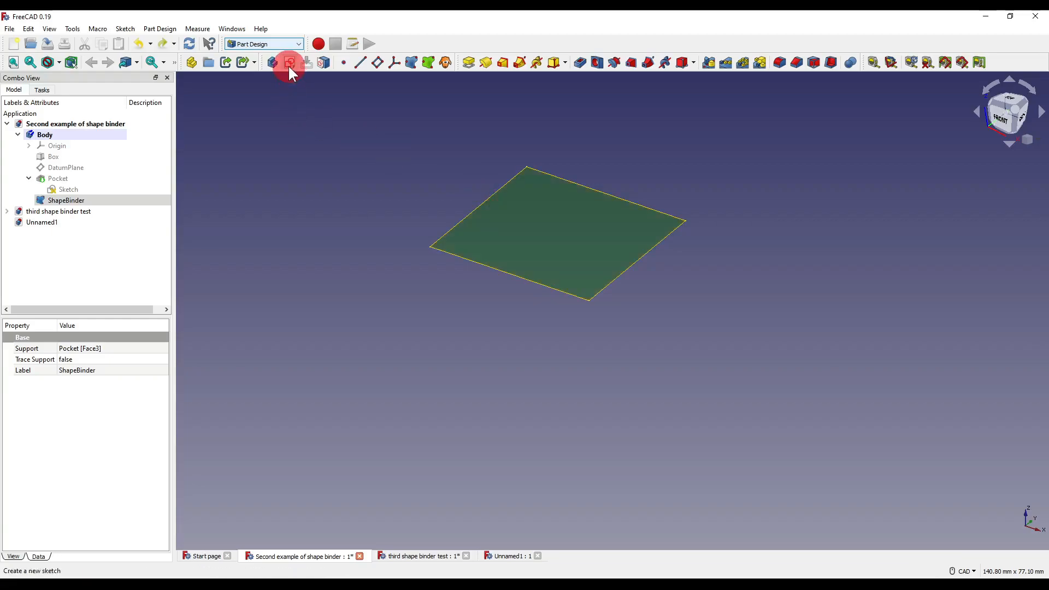
pyautogui.click(289, 62)
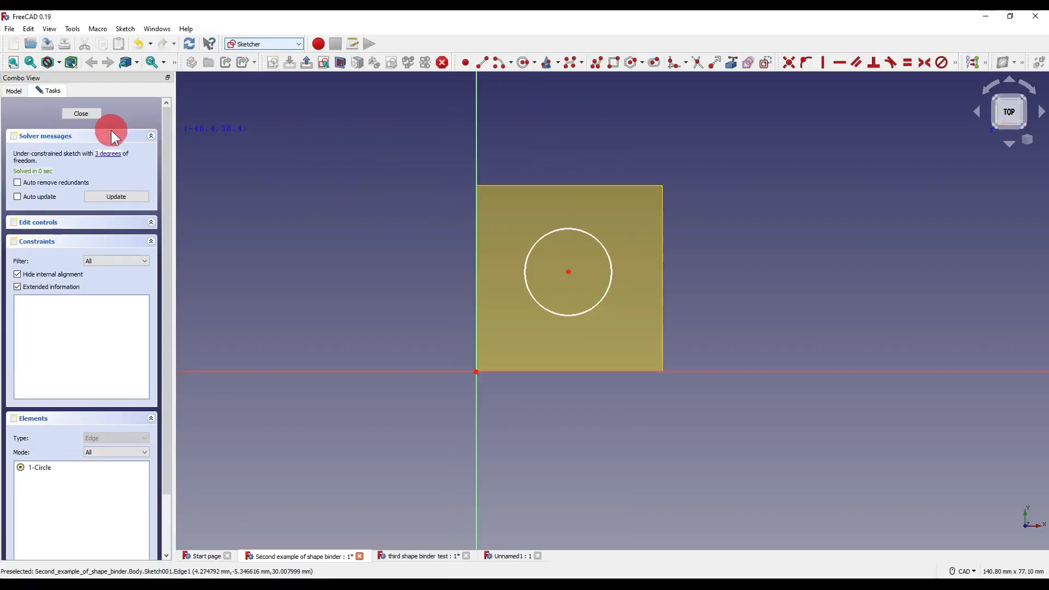
pyautogui.click(81, 113)
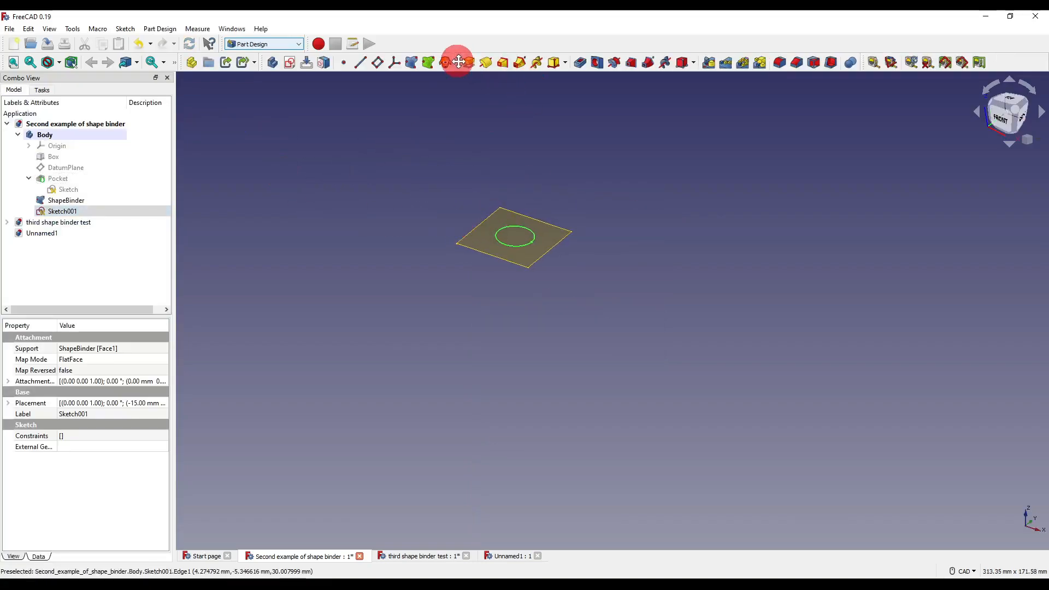
pyautogui.click(469, 61)
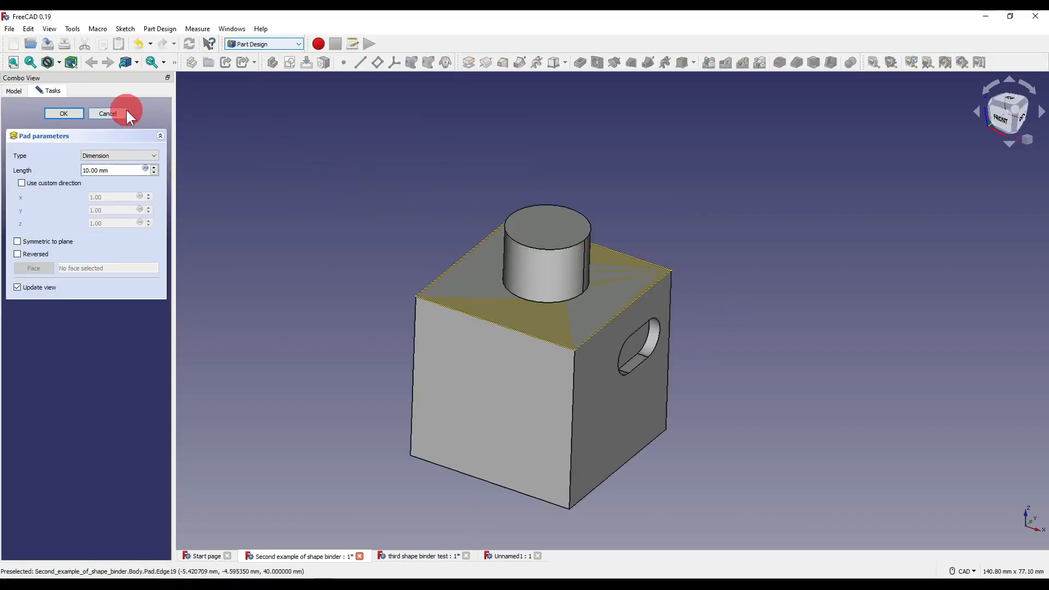
pyautogui.click(107, 113)
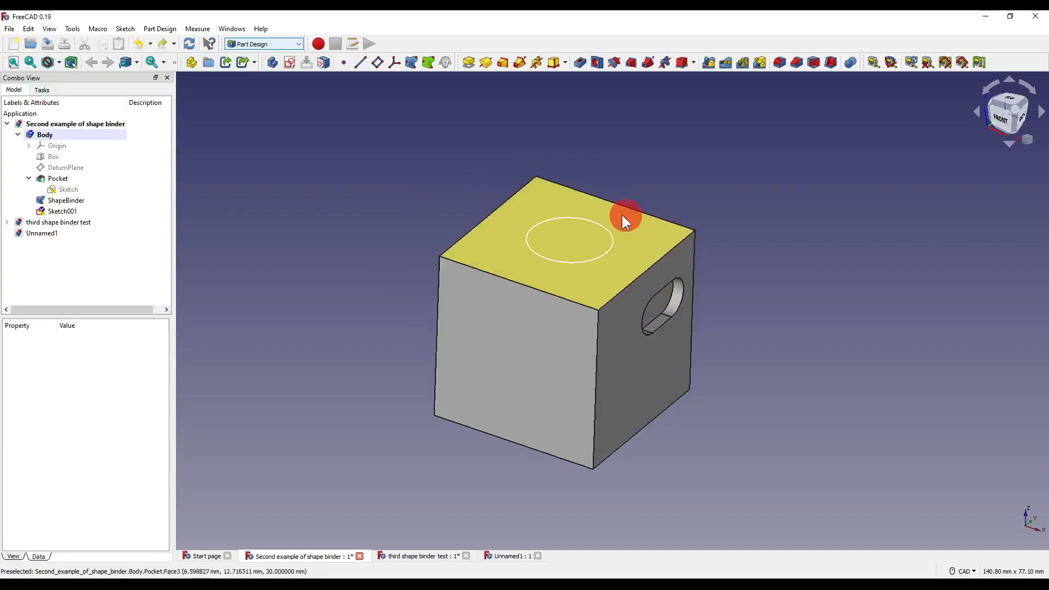
pyautogui.moveTo(553, 217)
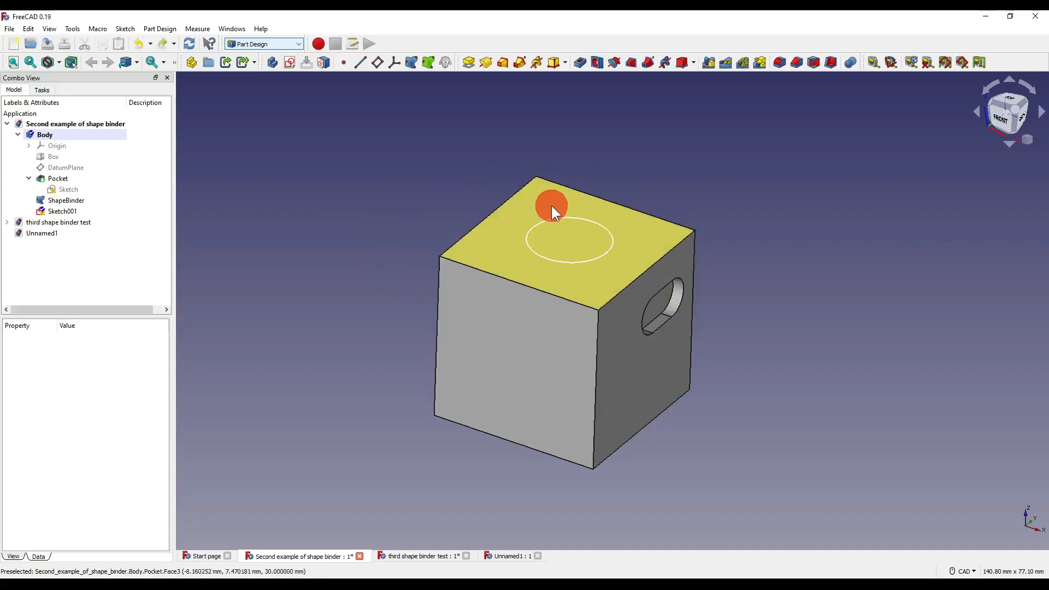
# - Create a top-face shape binder named Cube and repoint it to Box001 Face6
pyautogui.click(66, 200)
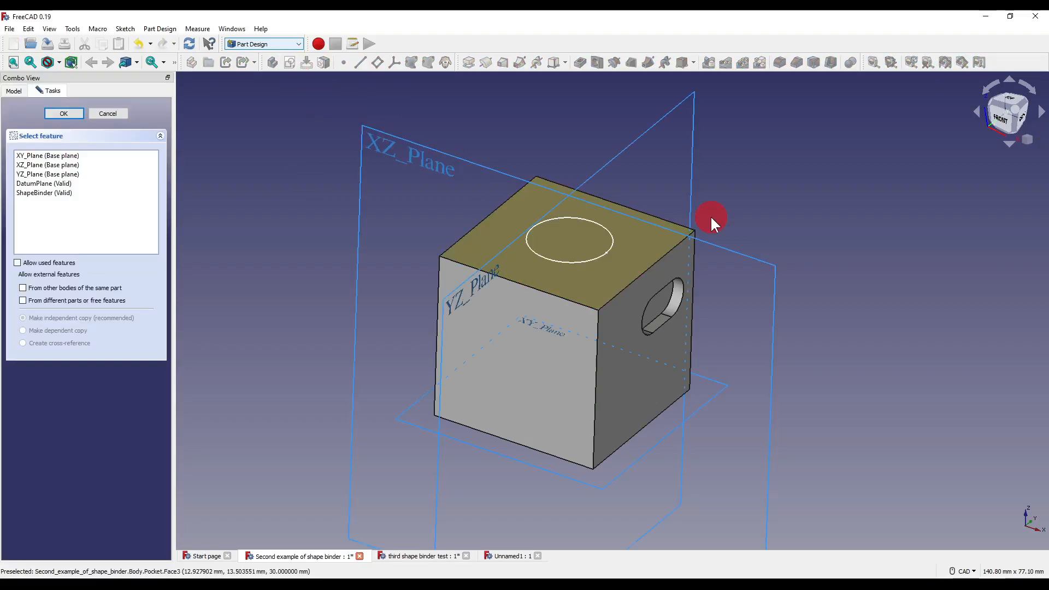
pyautogui.click(108, 113)
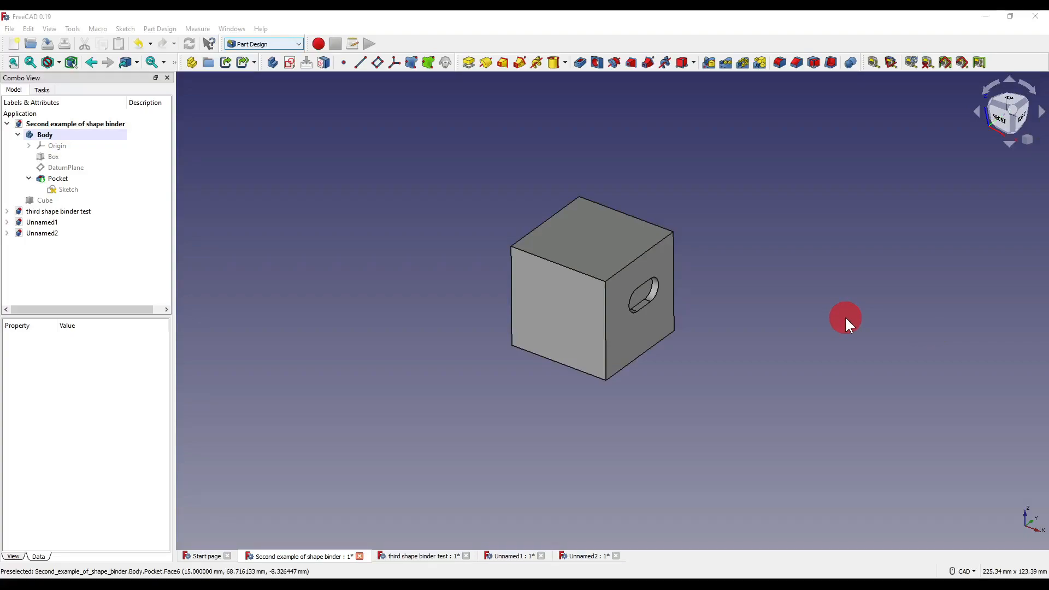
pyautogui.click(45, 135)
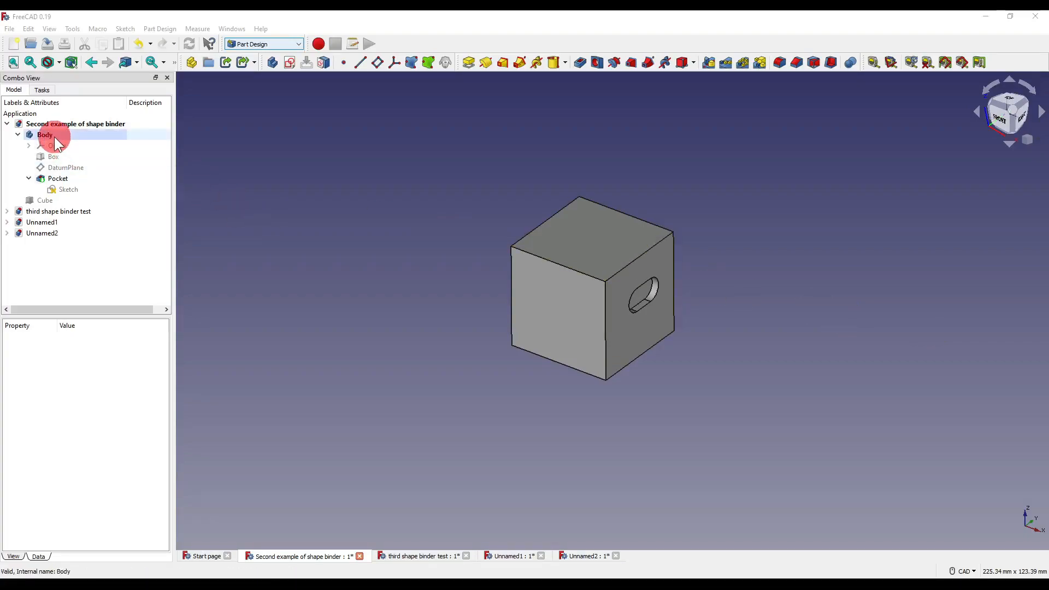
pyautogui.click(56, 146)
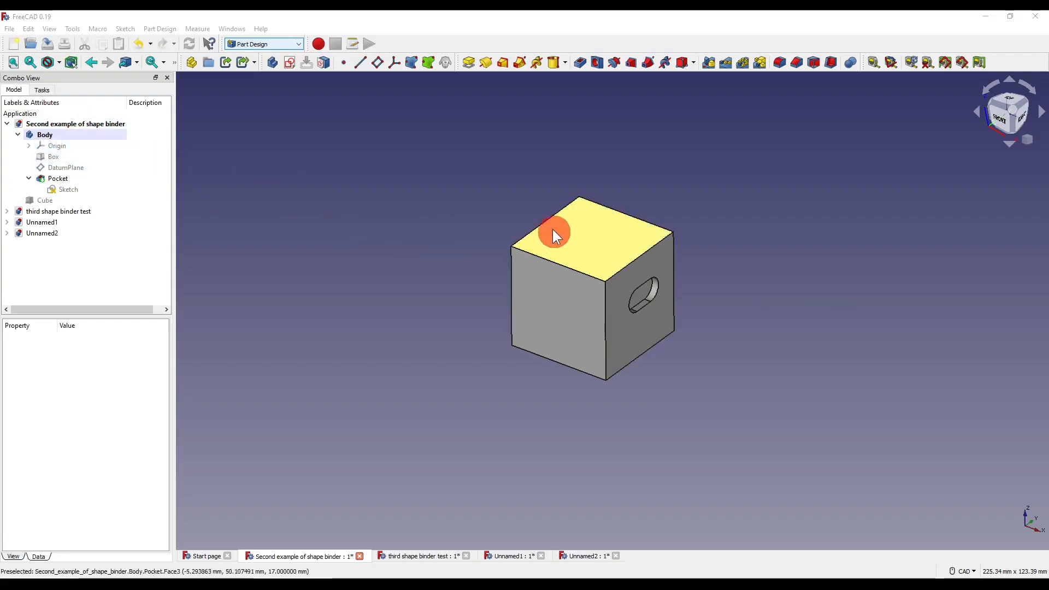
pyautogui.click(553, 232)
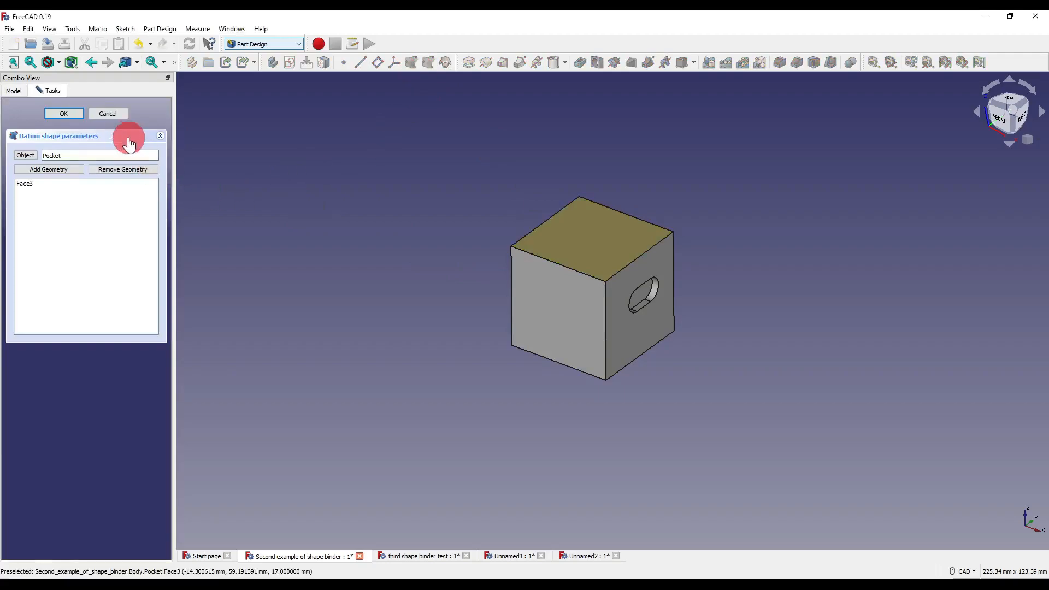
pyautogui.click(64, 113)
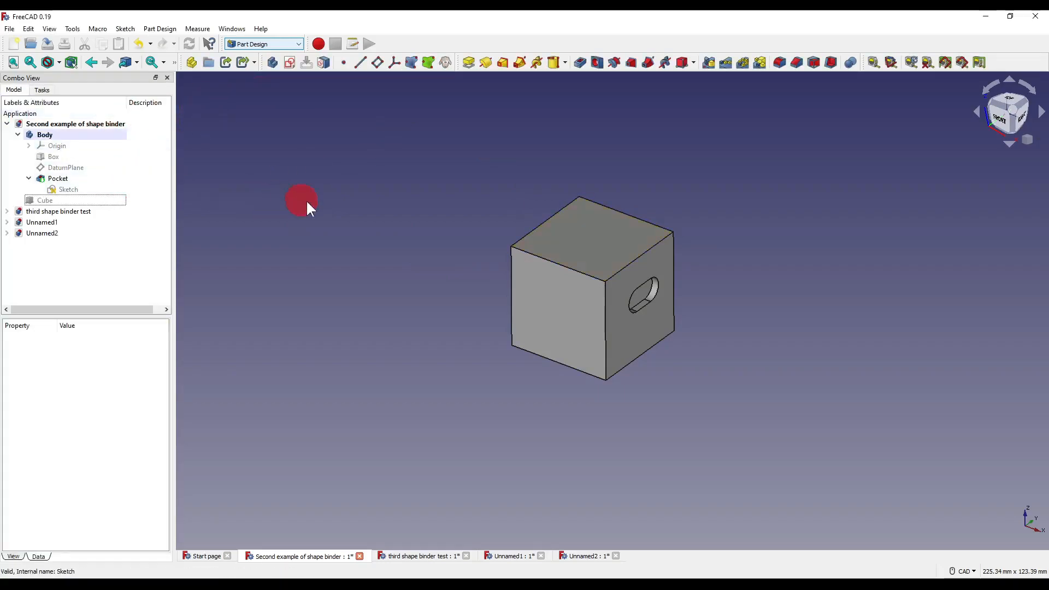
pyautogui.moveTo(686, 236)
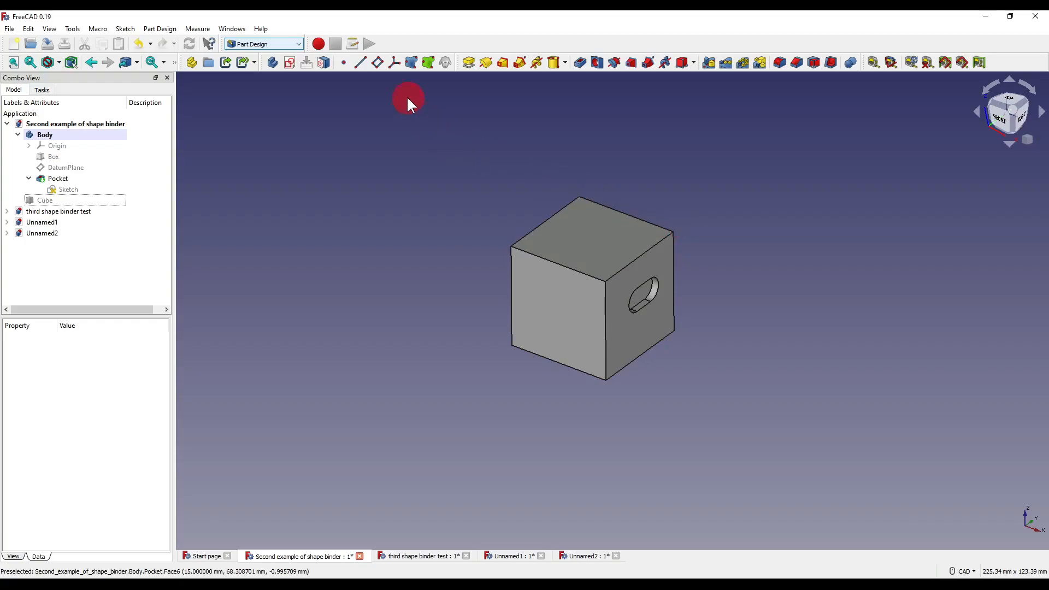
pyautogui.click(44, 200)
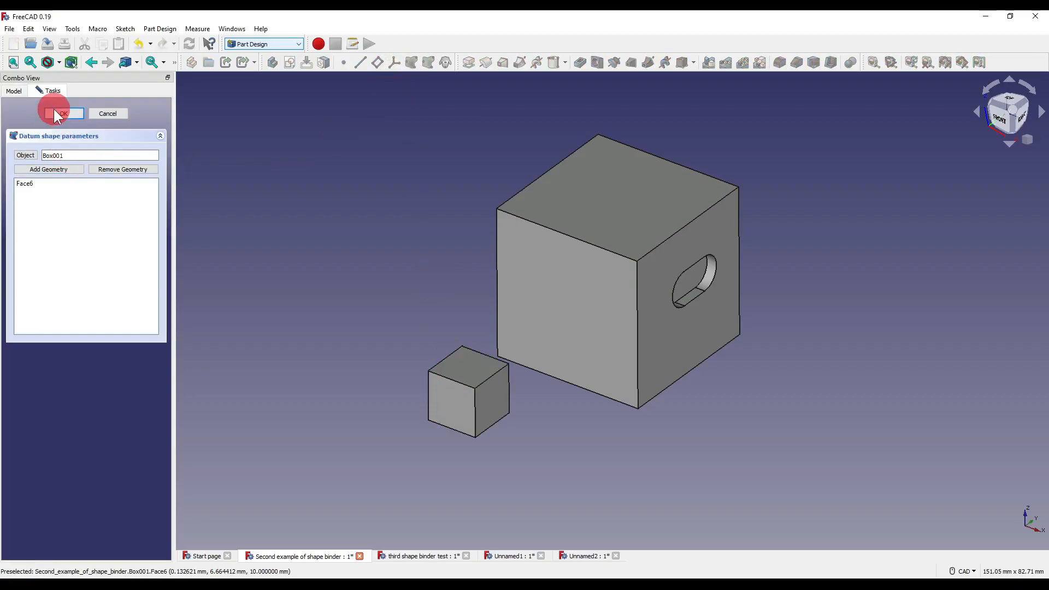
pyautogui.click(53, 113)
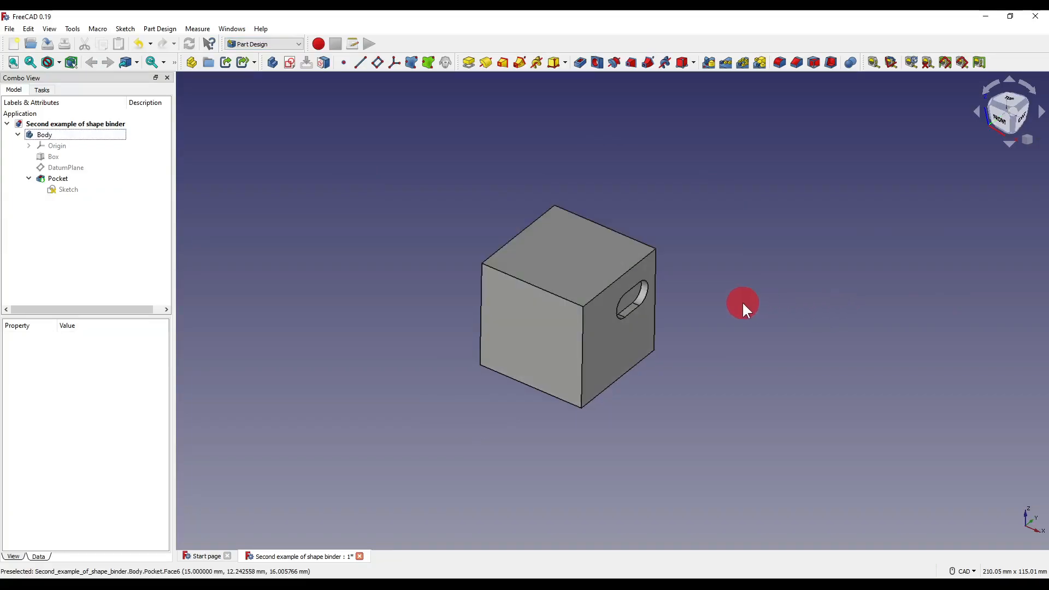
pyautogui.moveTo(419, 129)
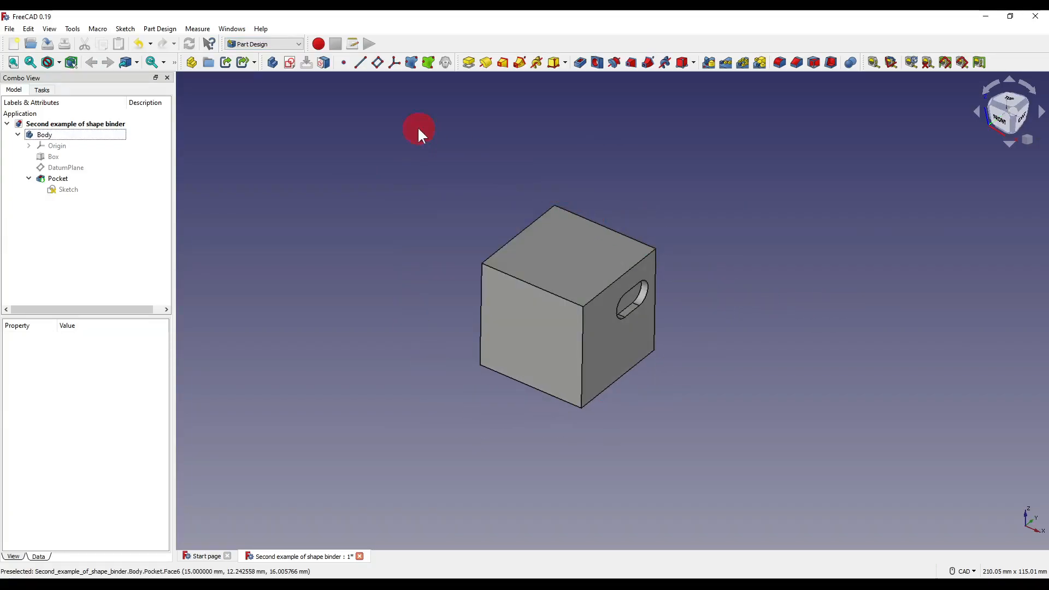
pyautogui.moveTo(271, 61)
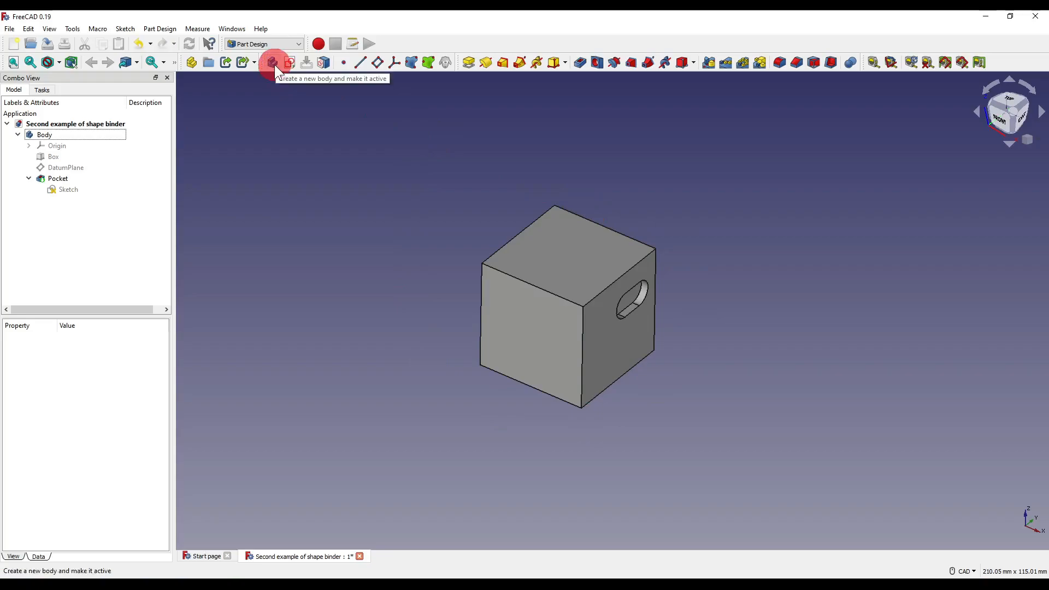
# - Create Body001 and bind the cube's slotted pocket face into it
pyautogui.click(271, 61)
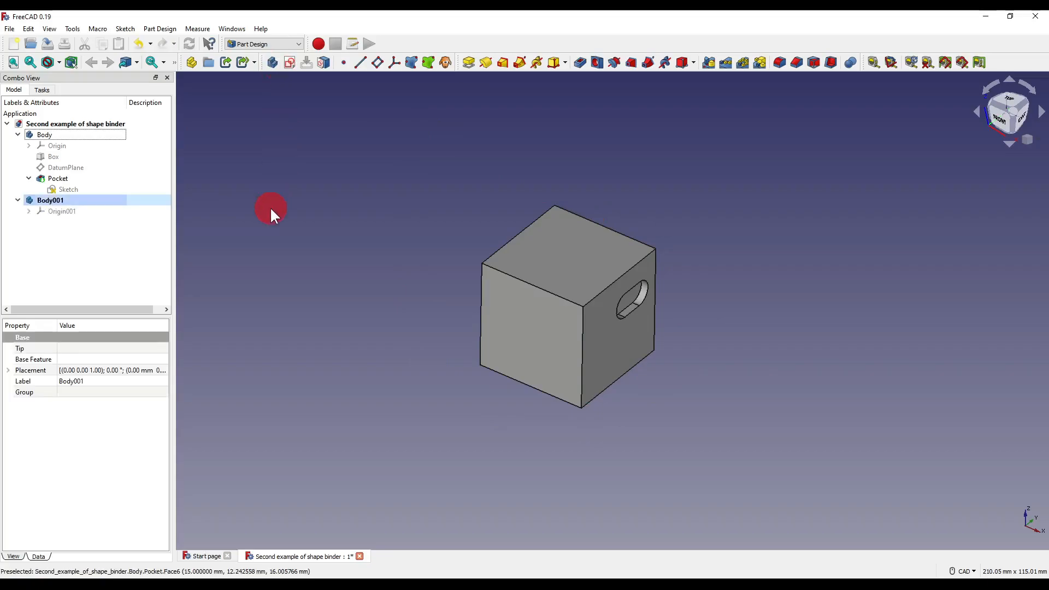
pyautogui.click(631, 285)
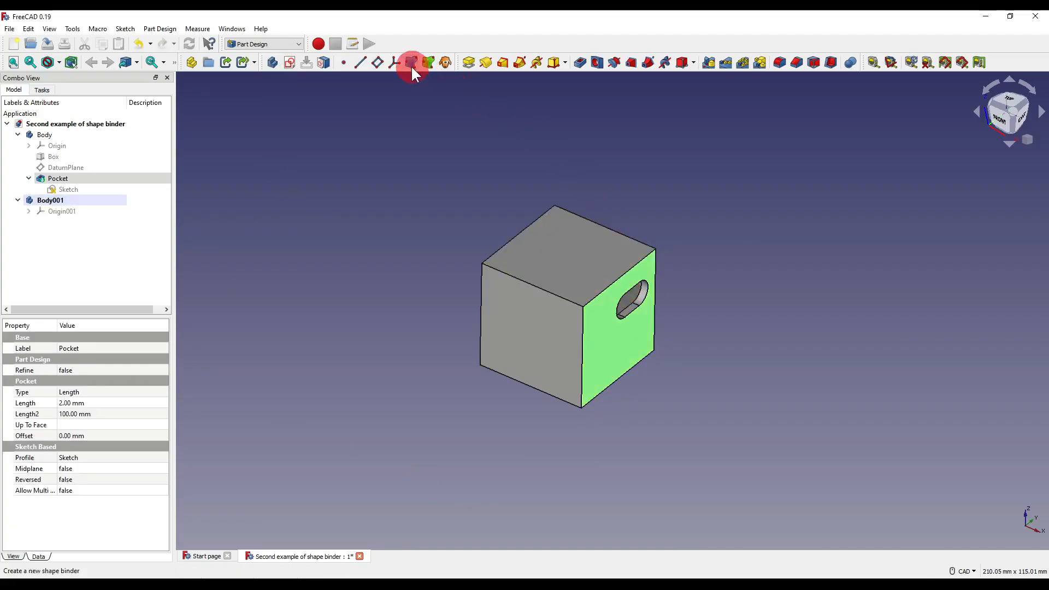
pyautogui.click(412, 61)
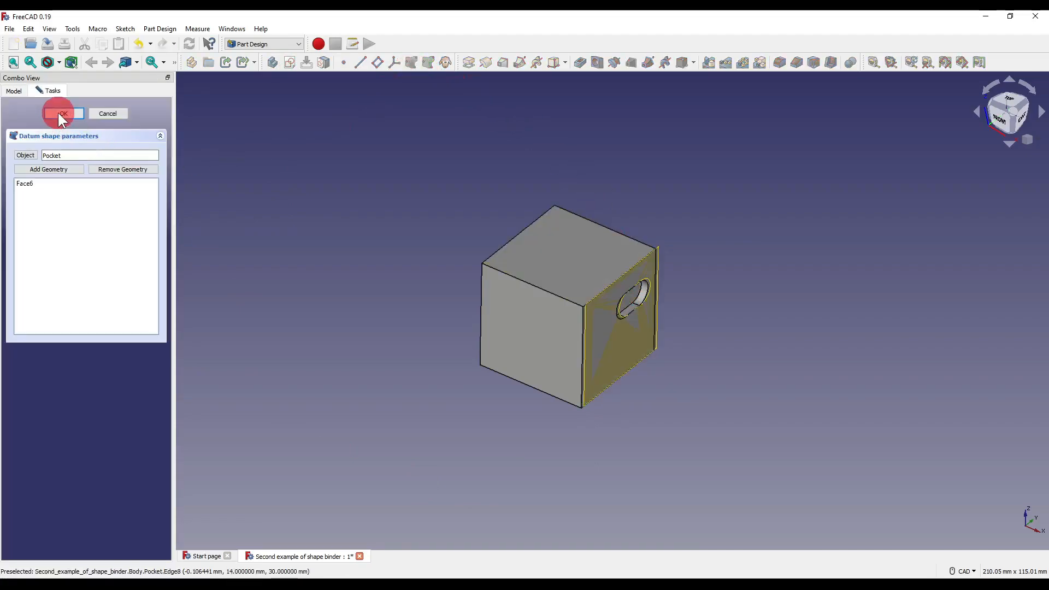
pyautogui.click(62, 113)
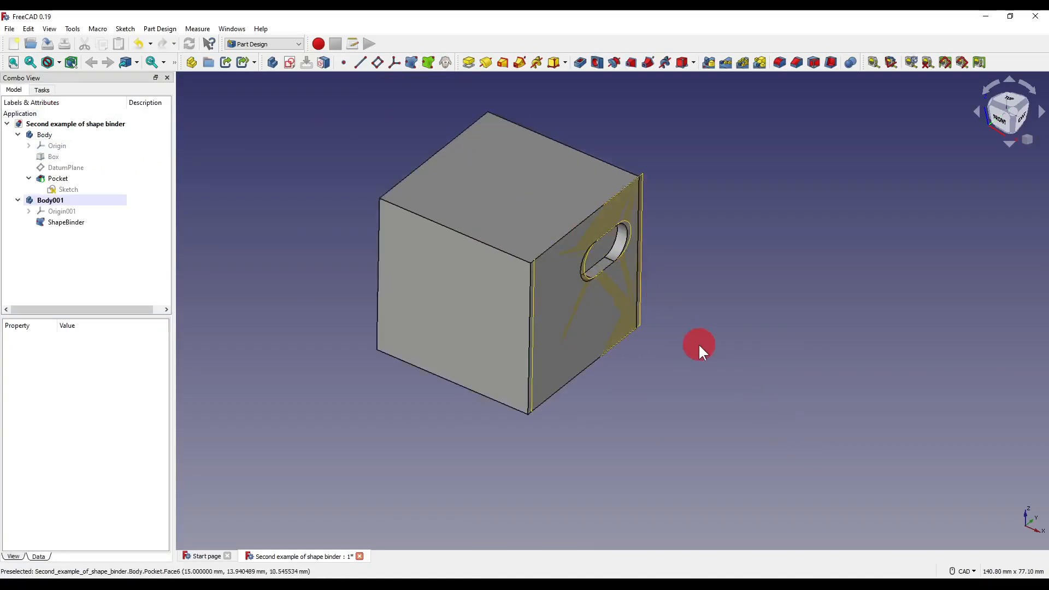
# - Orbit the view and inspect the new ShapeBinder's properties
pyautogui.moveTo(698, 346); pyautogui.dragTo(652, 350)
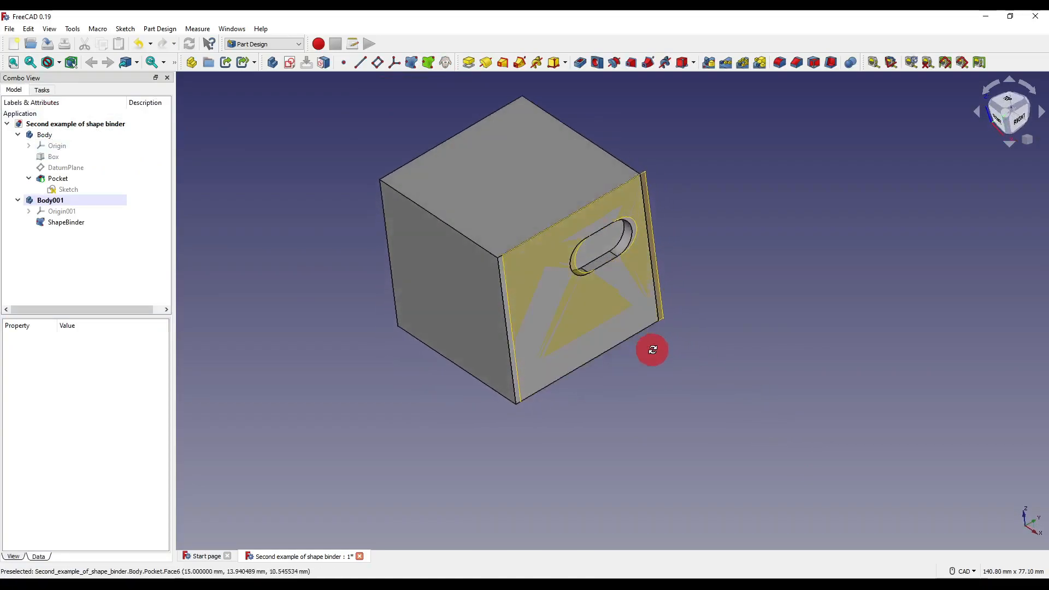
pyautogui.click(65, 222)
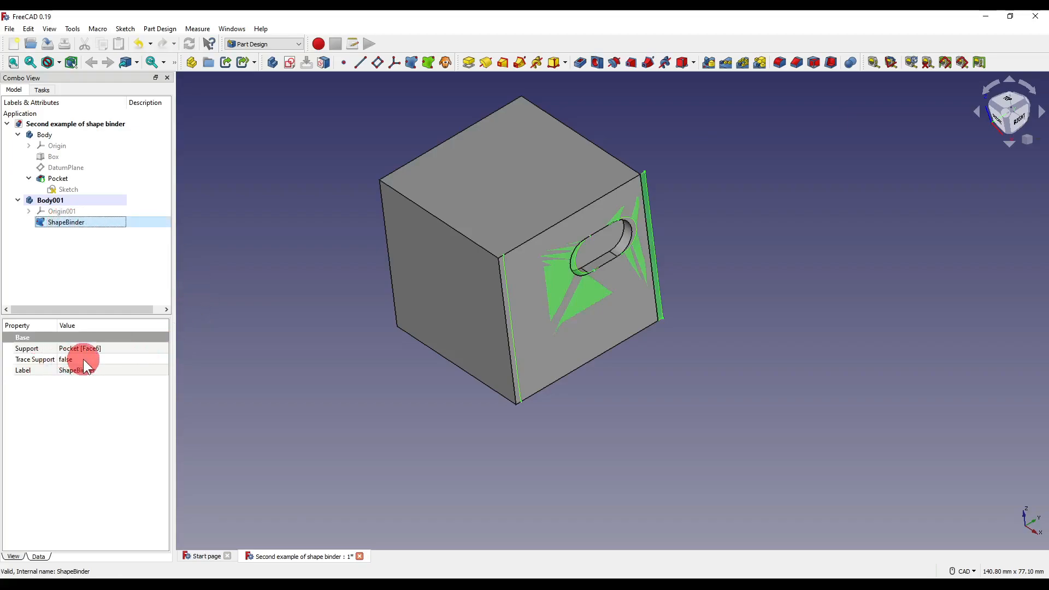
pyautogui.click(580, 465)
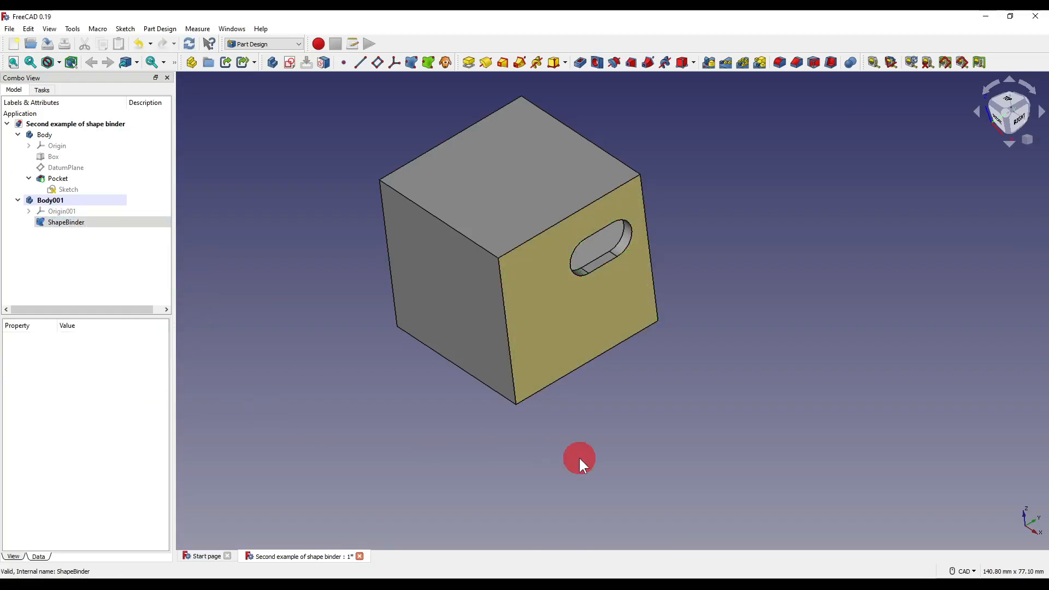
pyautogui.moveTo(366, 264)
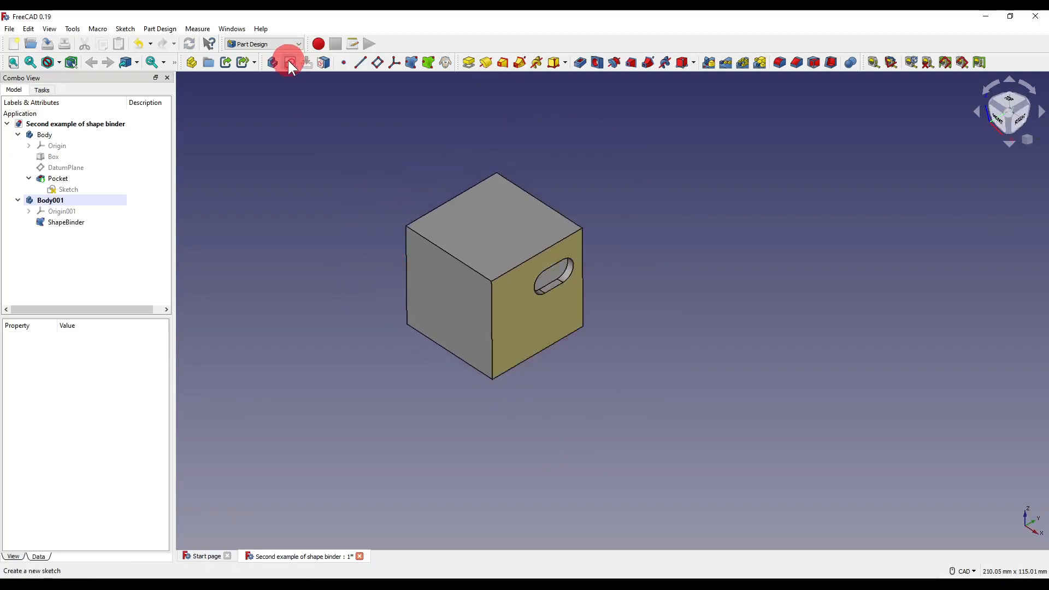
# - Start Sketch001 on YZ_Plane001 with a rectangle around the binder face, hiding Body
pyautogui.click(290, 62)
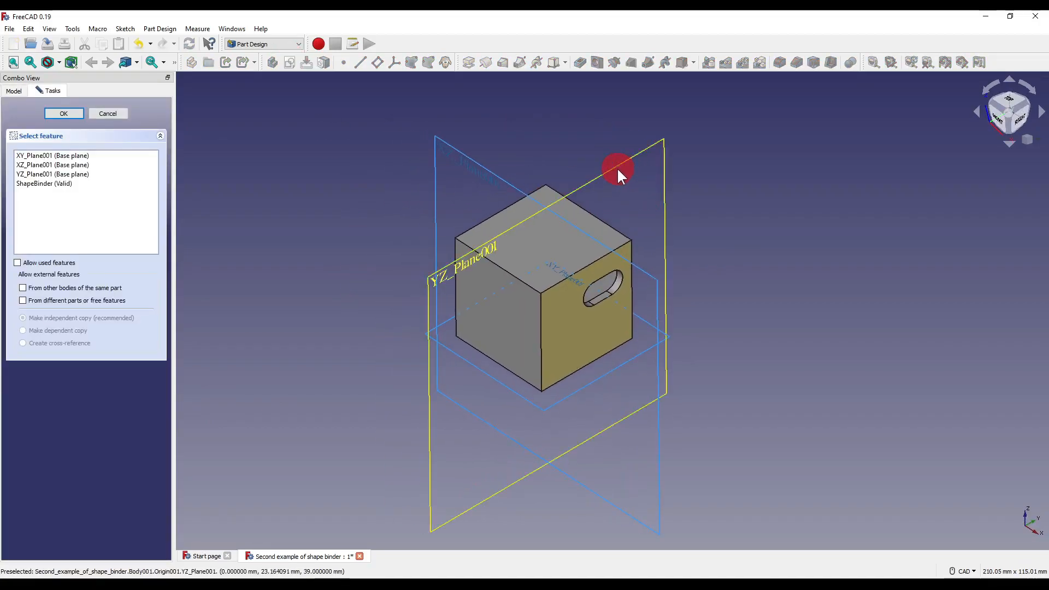
pyautogui.click(63, 113)
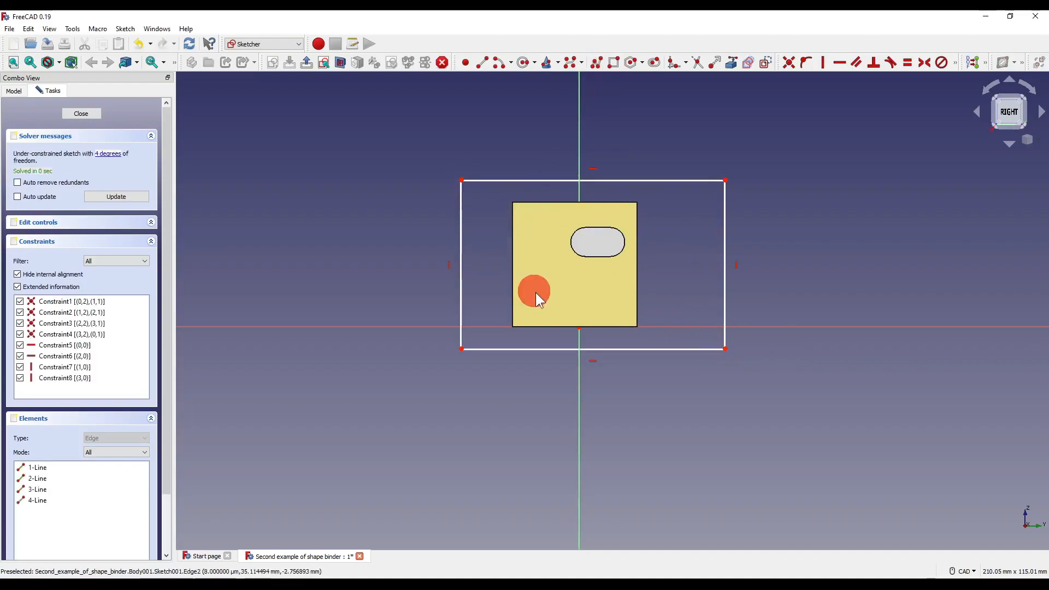
pyautogui.moveTo(534, 292); pyautogui.dragTo(585, 242)
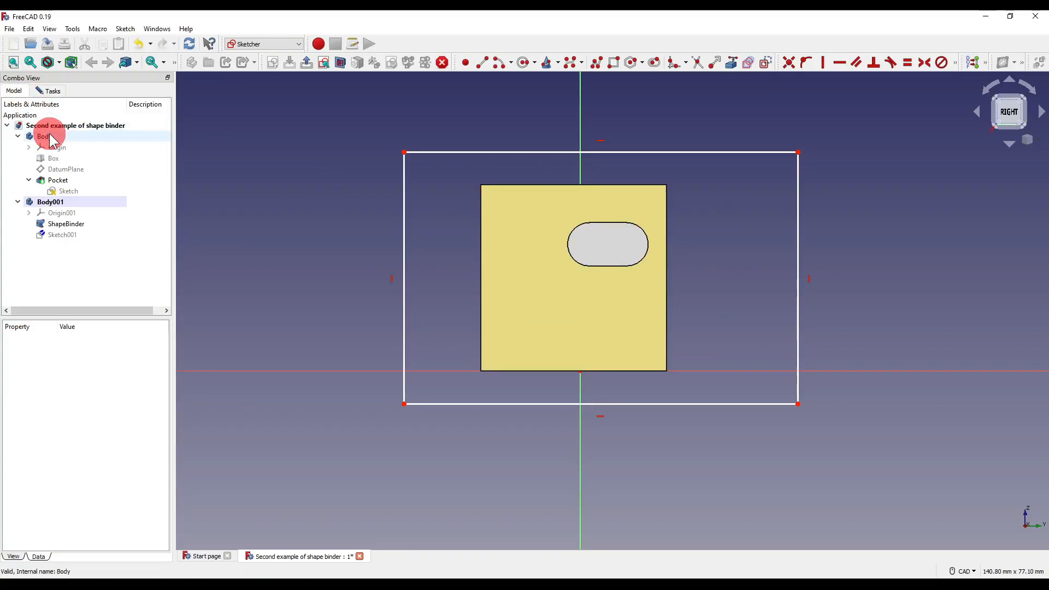
pyautogui.click(43, 136)
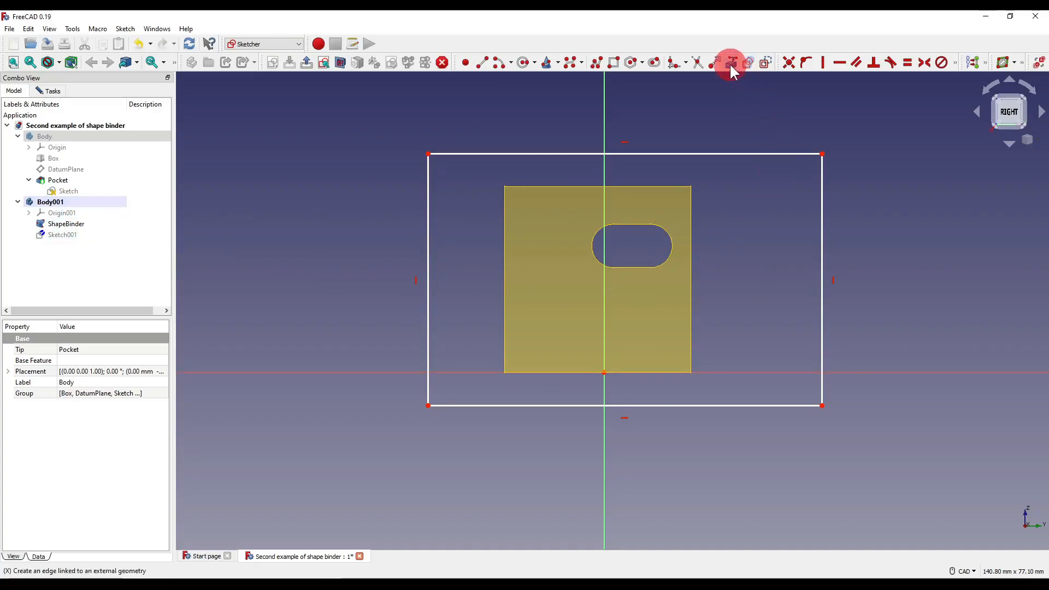
pyautogui.moveTo(732, 62)
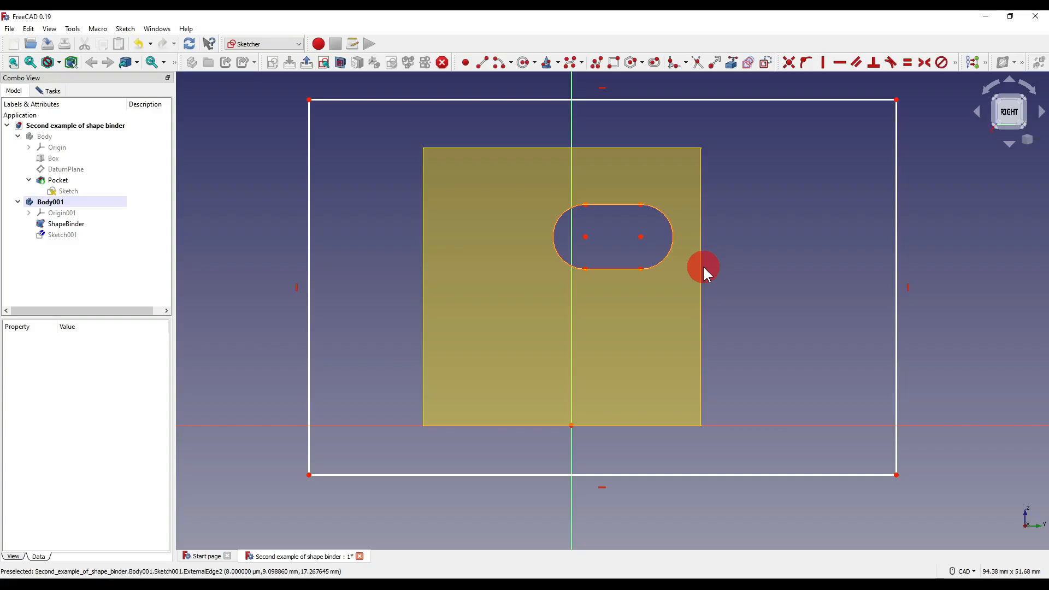
pyautogui.moveTo(655, 62)
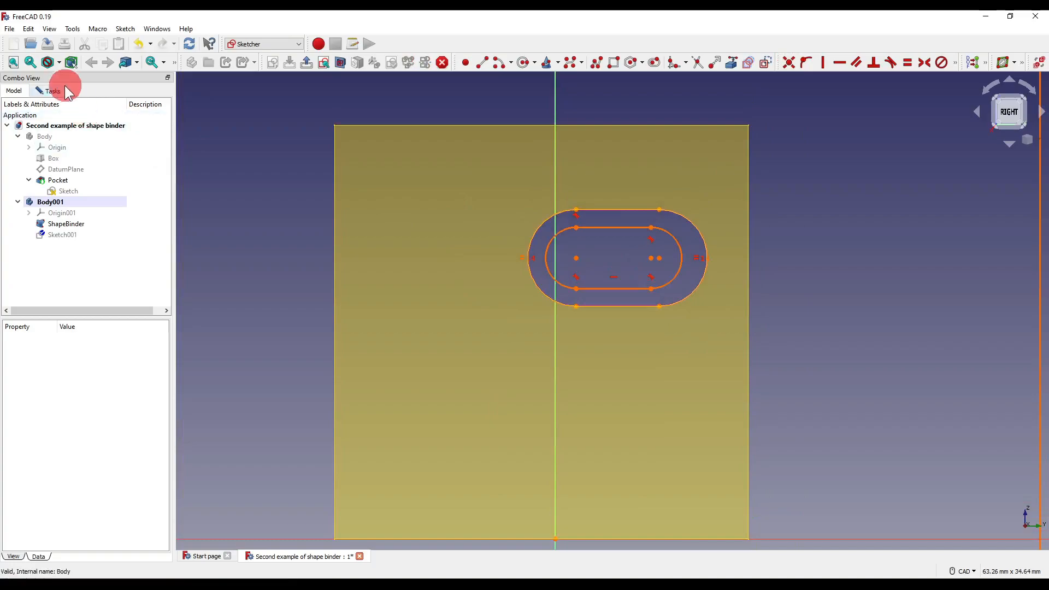
# - Restore the Sketch001 tasks and close the sketch with its external slot geometry
pyautogui.click(54, 91)
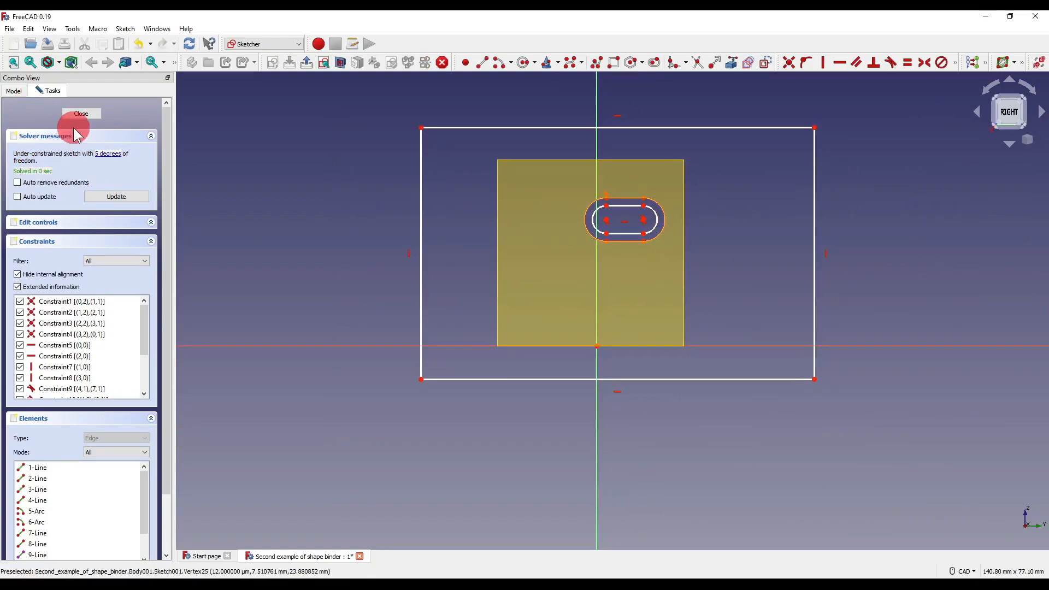
pyautogui.click(80, 113)
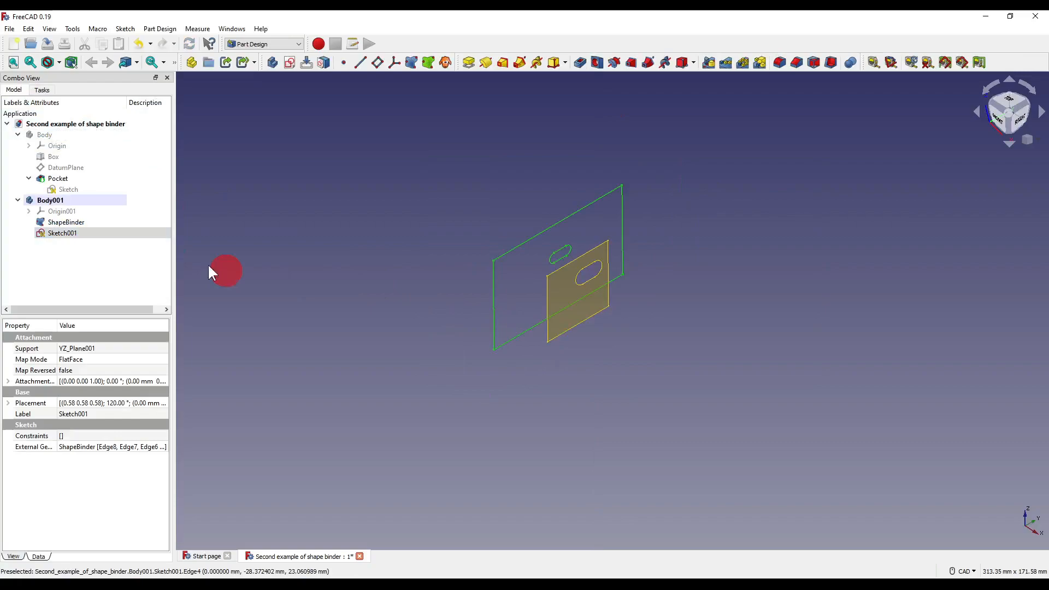
# - Move Body001 aside with Transform and make Body visible again
pyautogui.rightClick(50, 200)
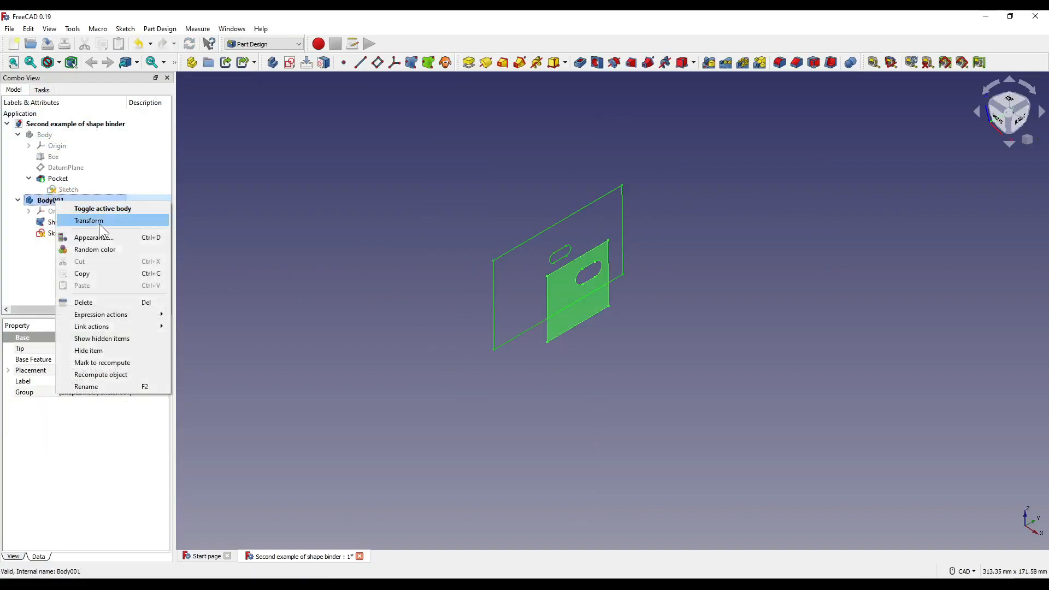
pyautogui.click(89, 220)
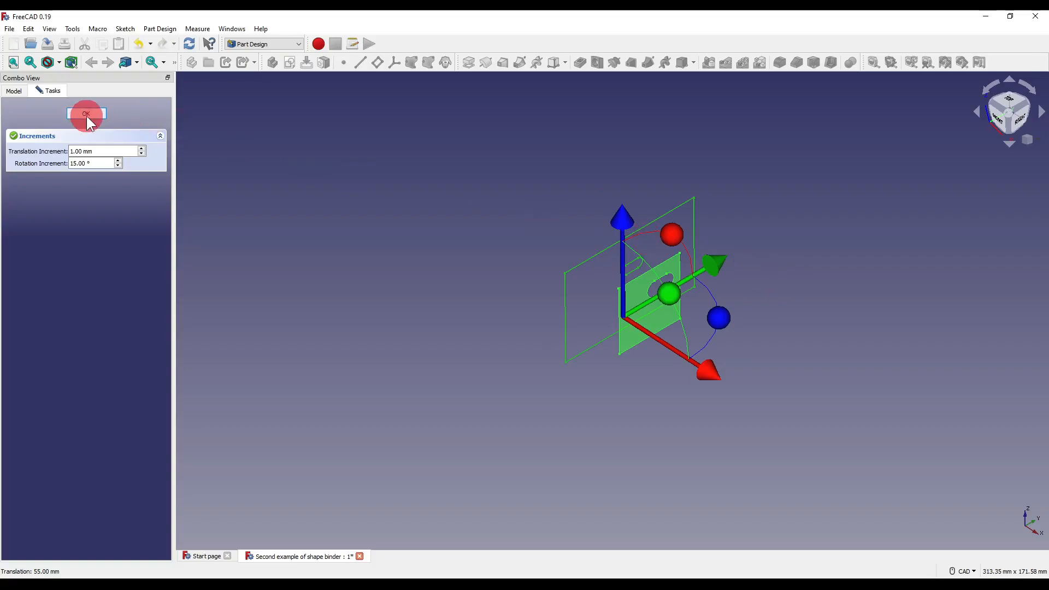
pyautogui.click(86, 114)
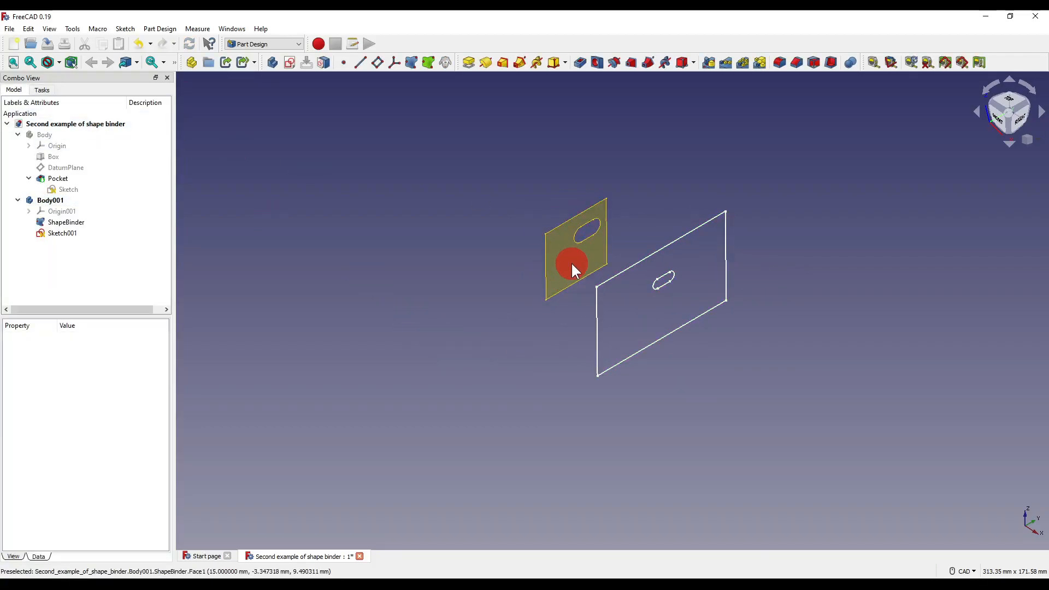
pyautogui.click(55, 146)
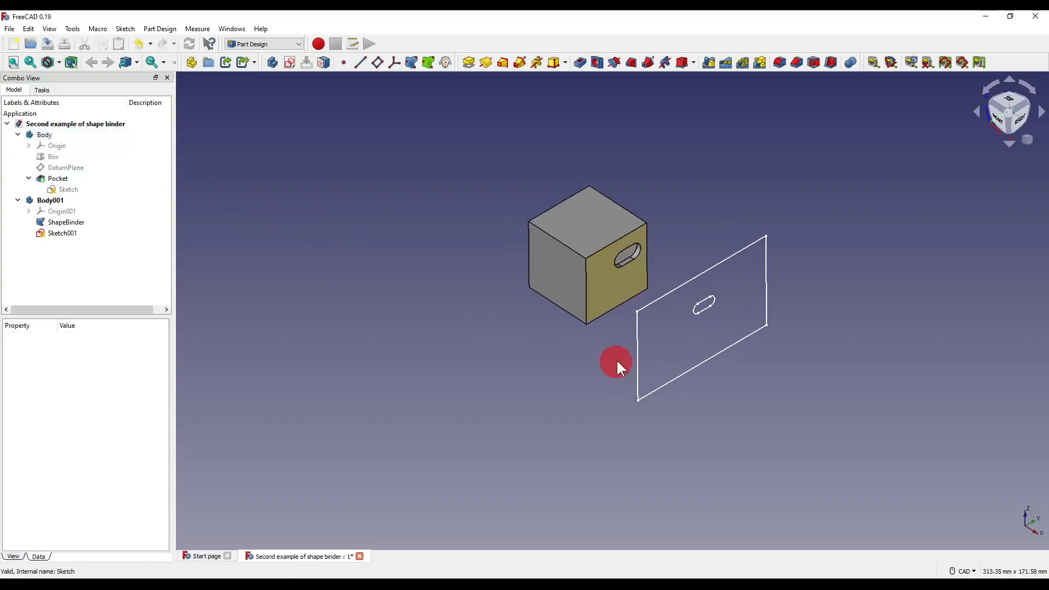
pyautogui.moveTo(494, 275)
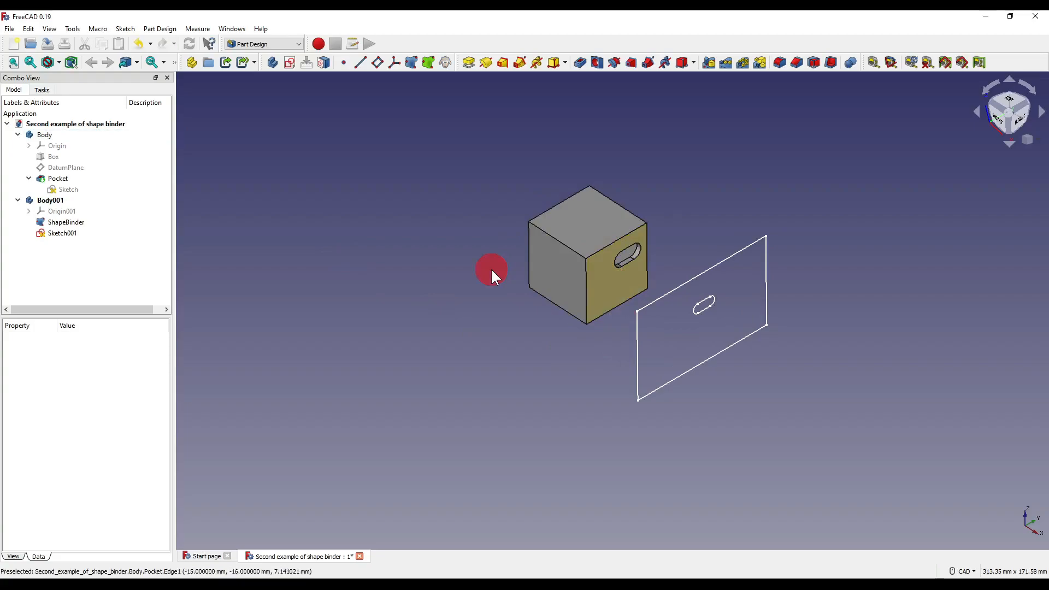
pyautogui.click(62, 233)
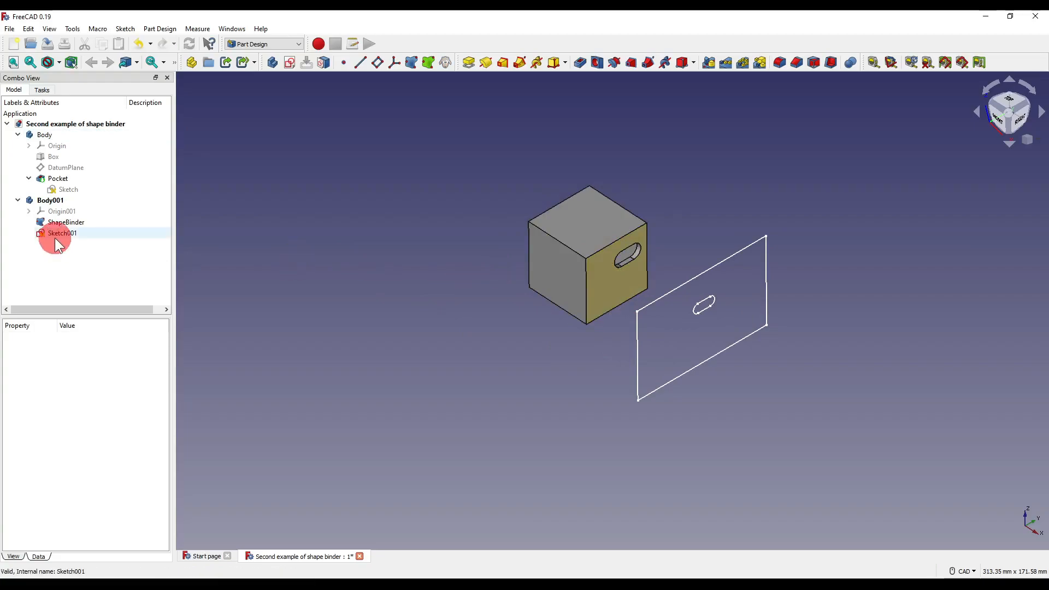
pyautogui.click(62, 233)
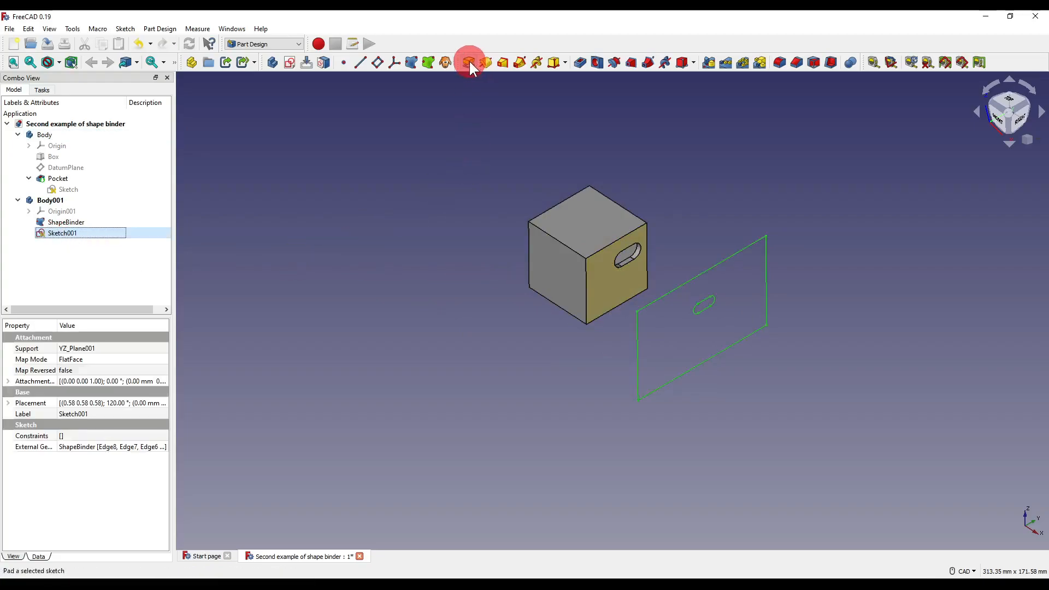
pyautogui.click(470, 62)
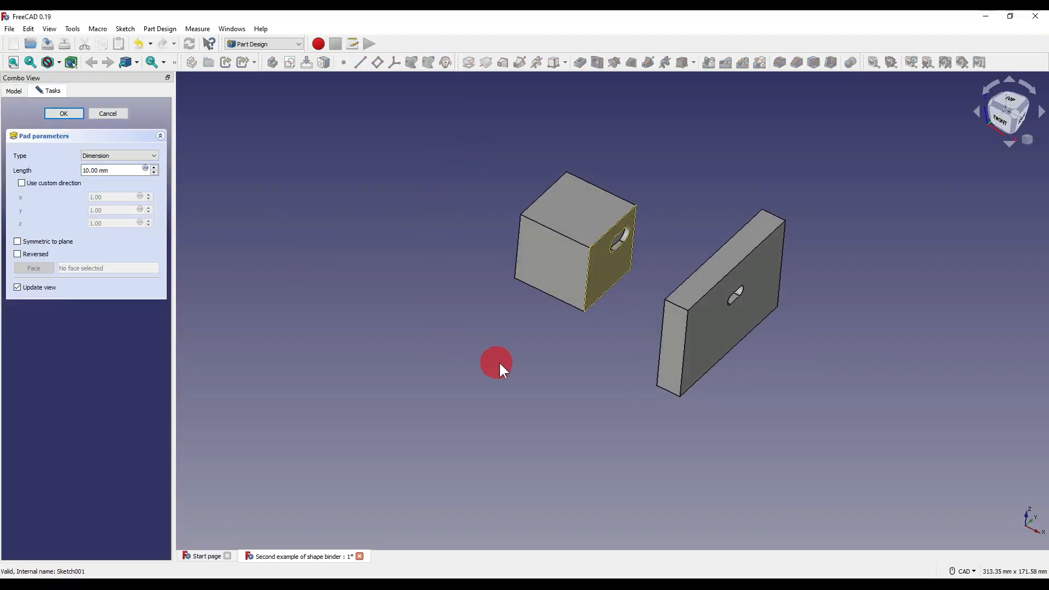
pyautogui.click(64, 114)
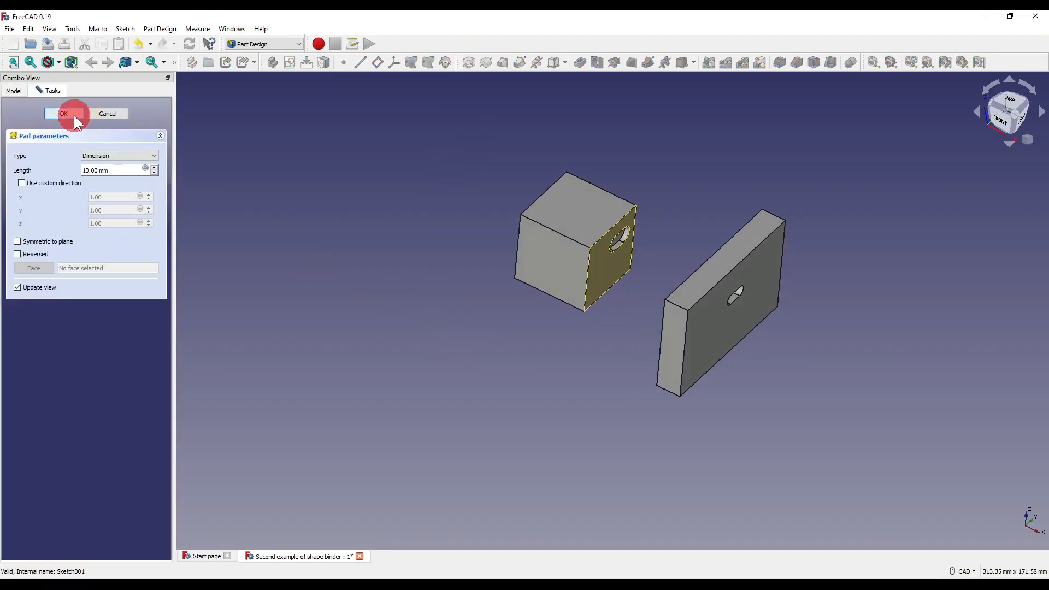
pyautogui.click(64, 114)
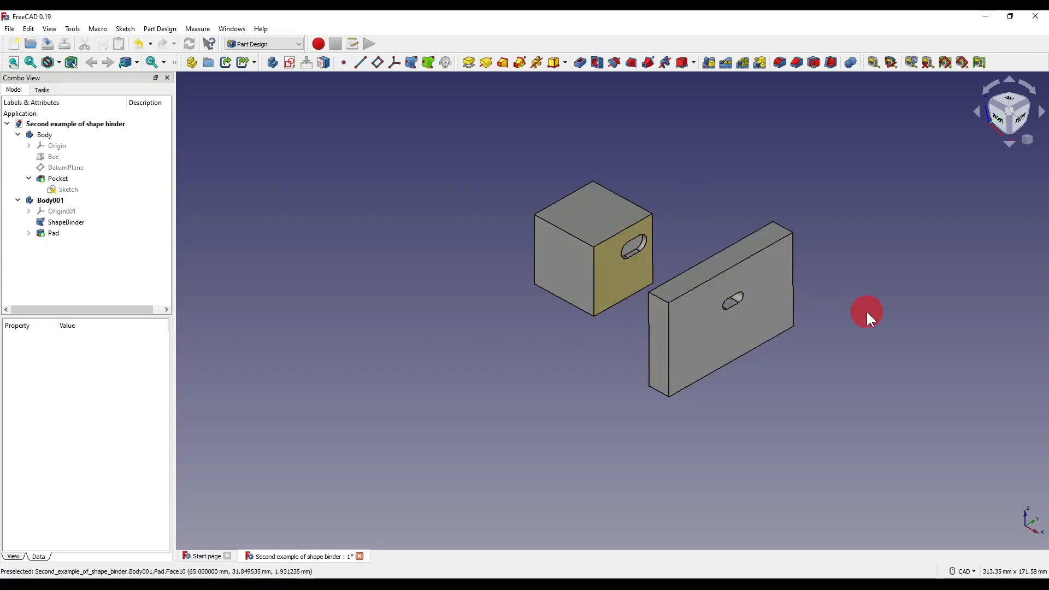
pyautogui.moveTo(870, 315)
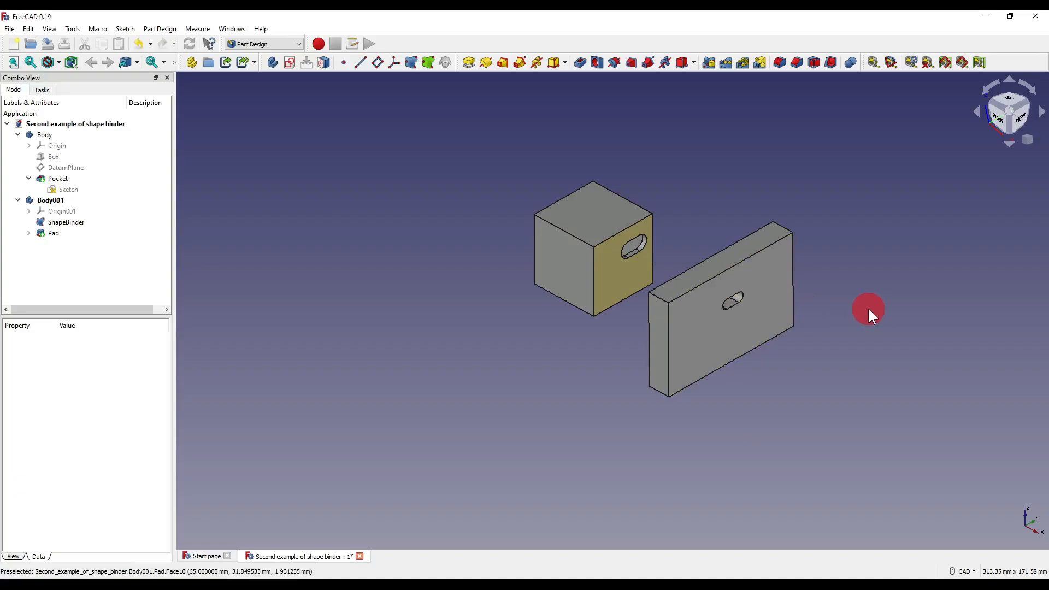
pyautogui.click(68, 190)
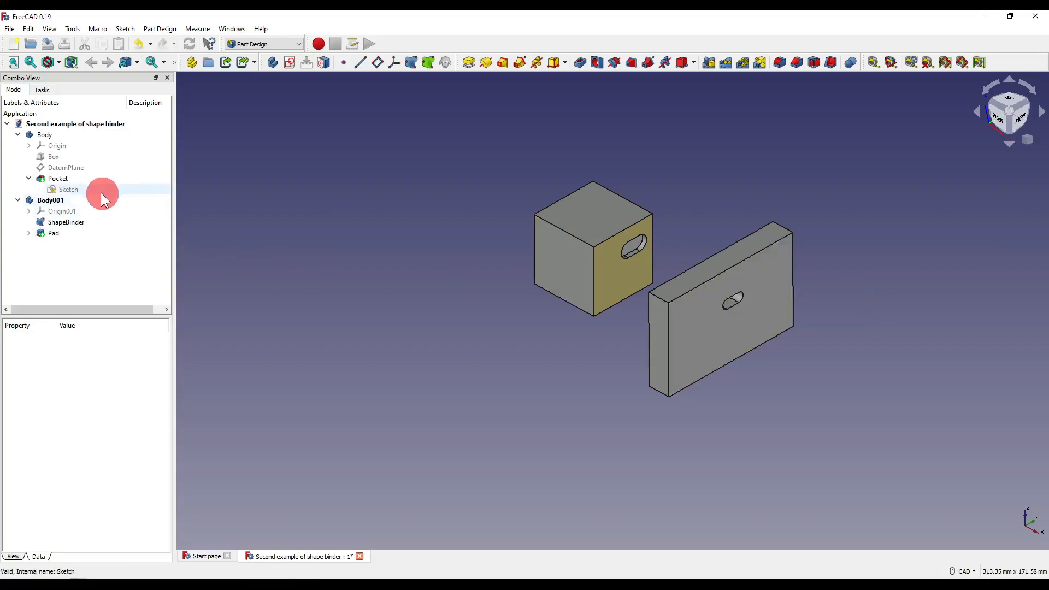
# - Edit the Pocket's sketch to shift the slot lower, then close it
pyautogui.doubleClick(68, 189)
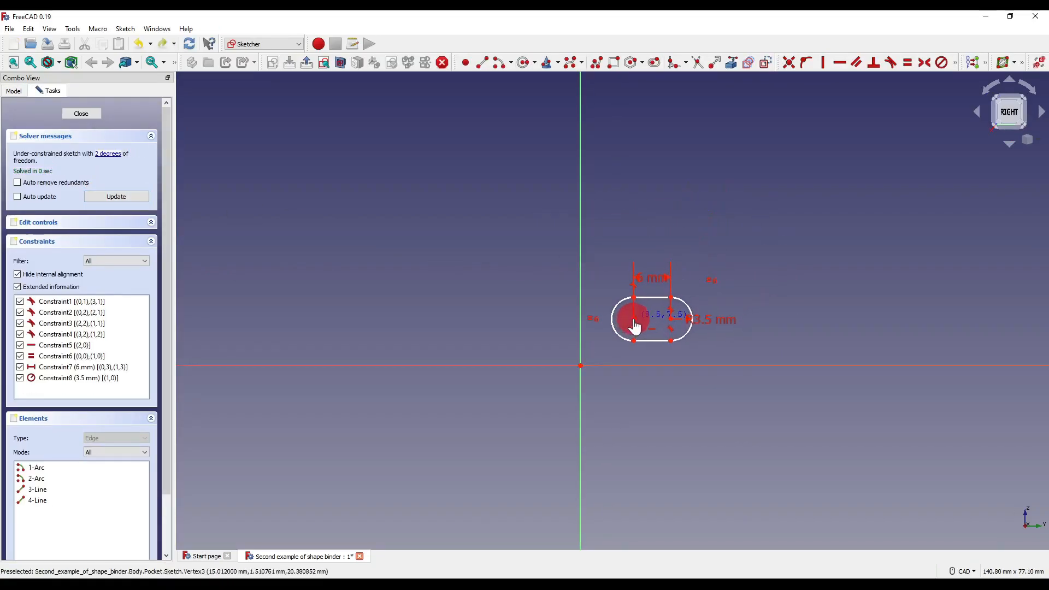
pyautogui.click(81, 114)
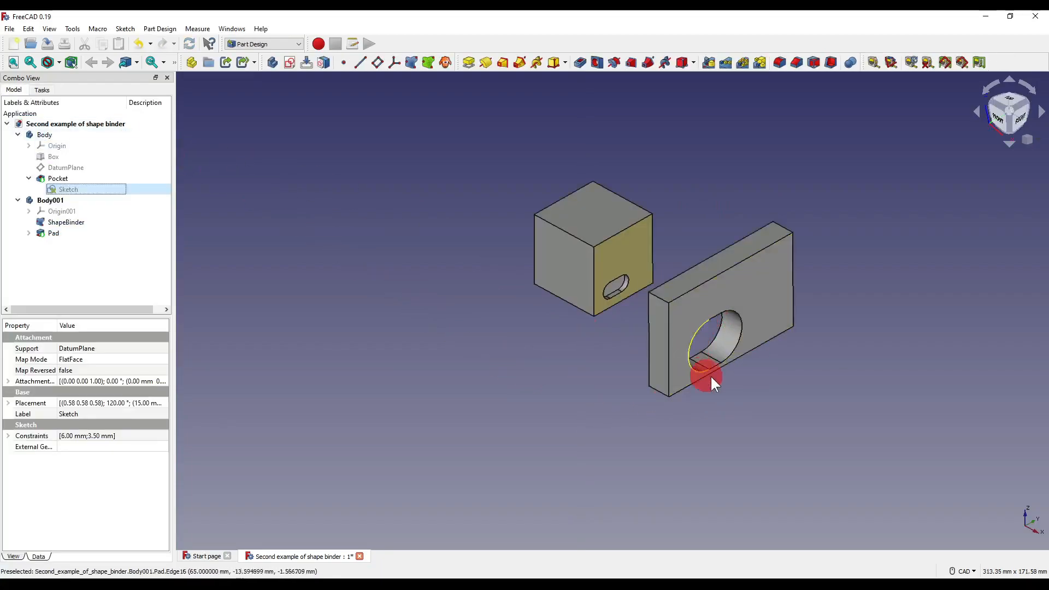
pyautogui.moveTo(837, 343)
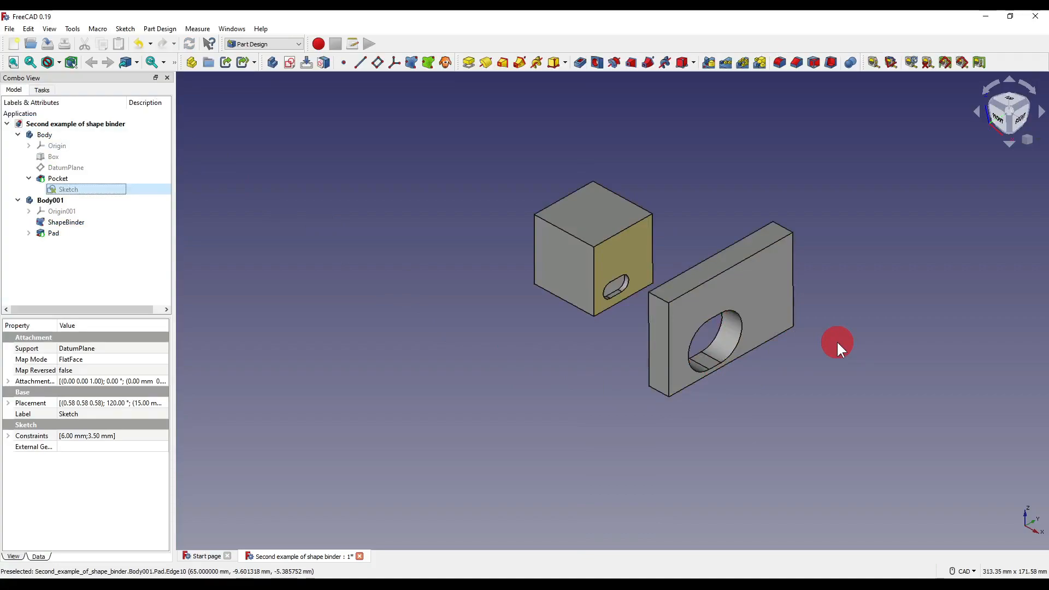
pyautogui.moveTo(713, 338)
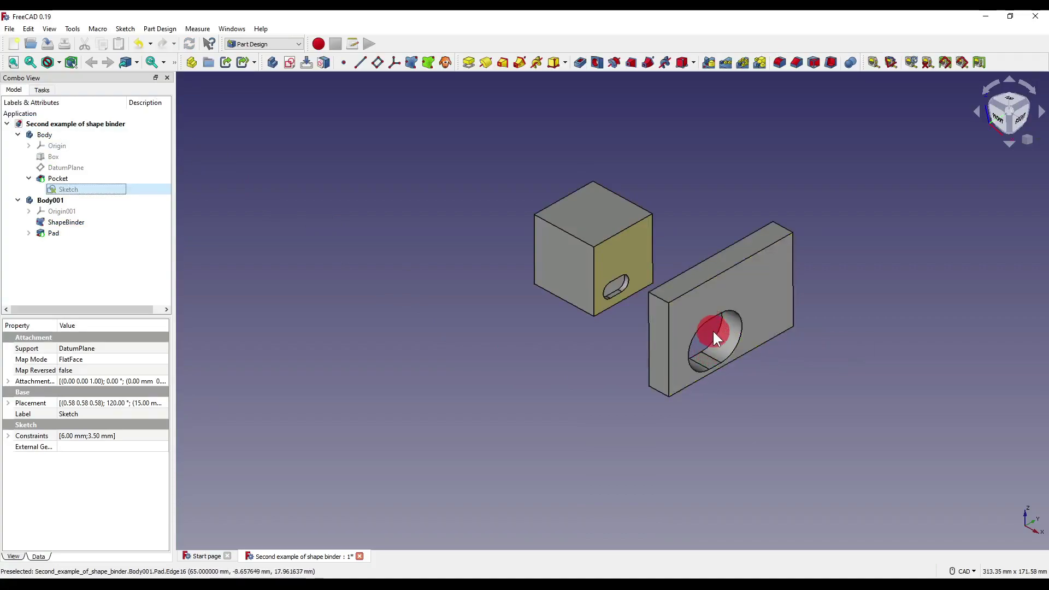
pyautogui.moveTo(32, 237)
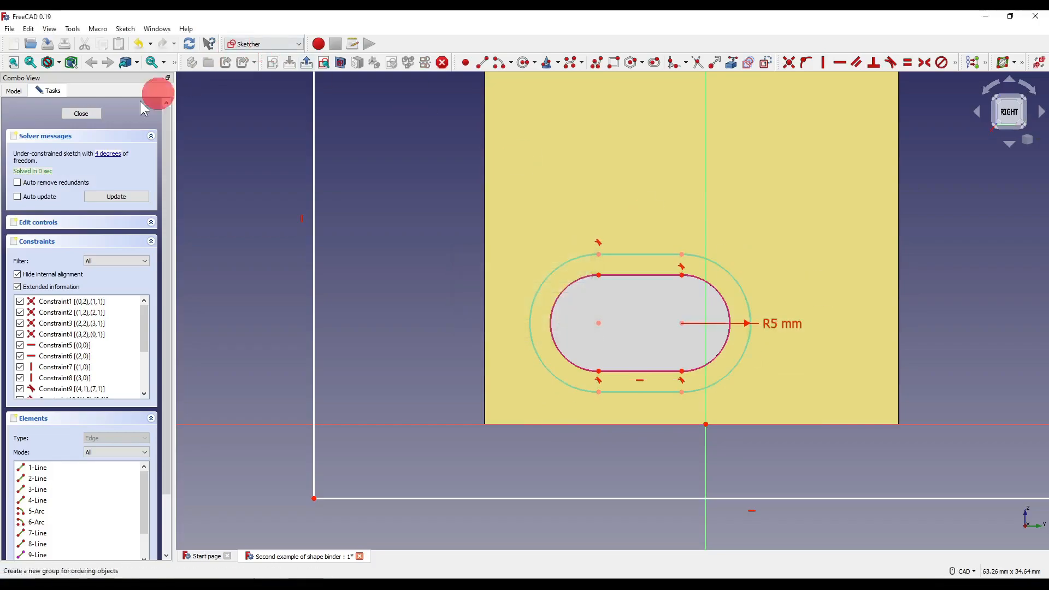
# - Close the plate's sketch and edit the pocket sketch to move the slot back up
pyautogui.click(81, 113)
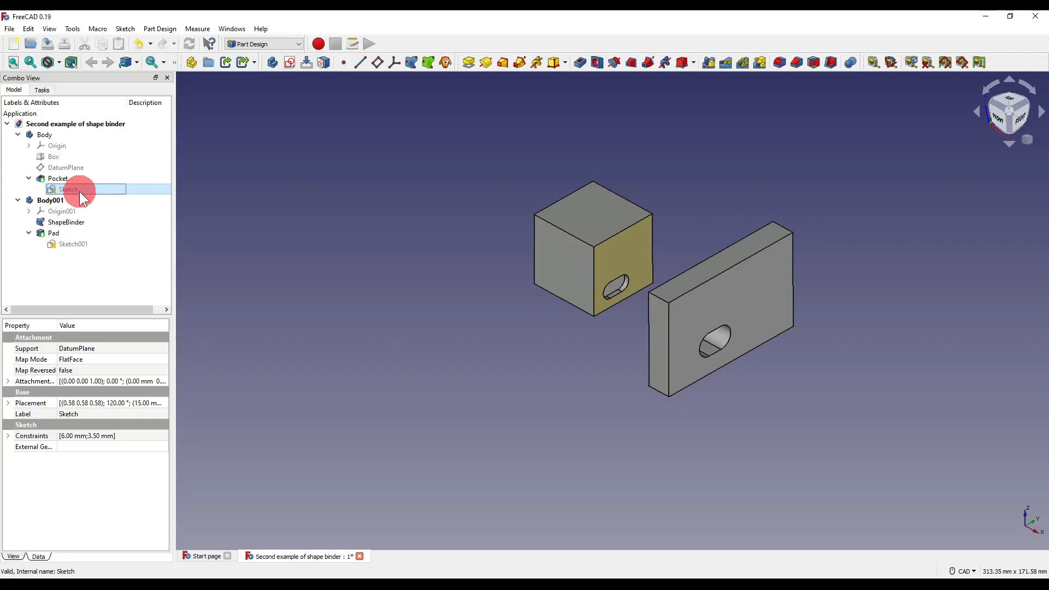
pyautogui.doubleClick(68, 189)
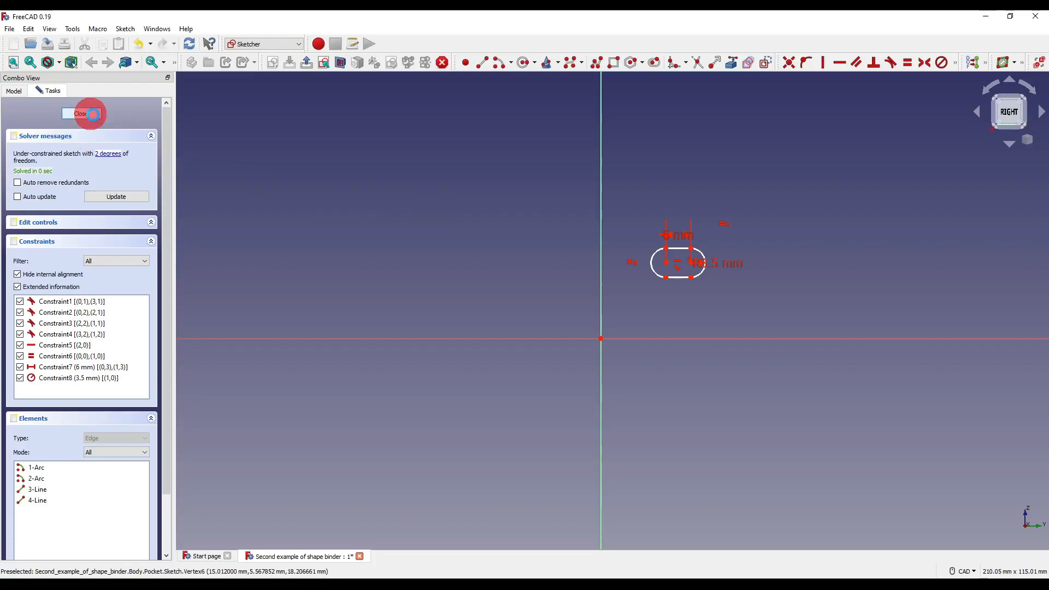
pyautogui.click(88, 114)
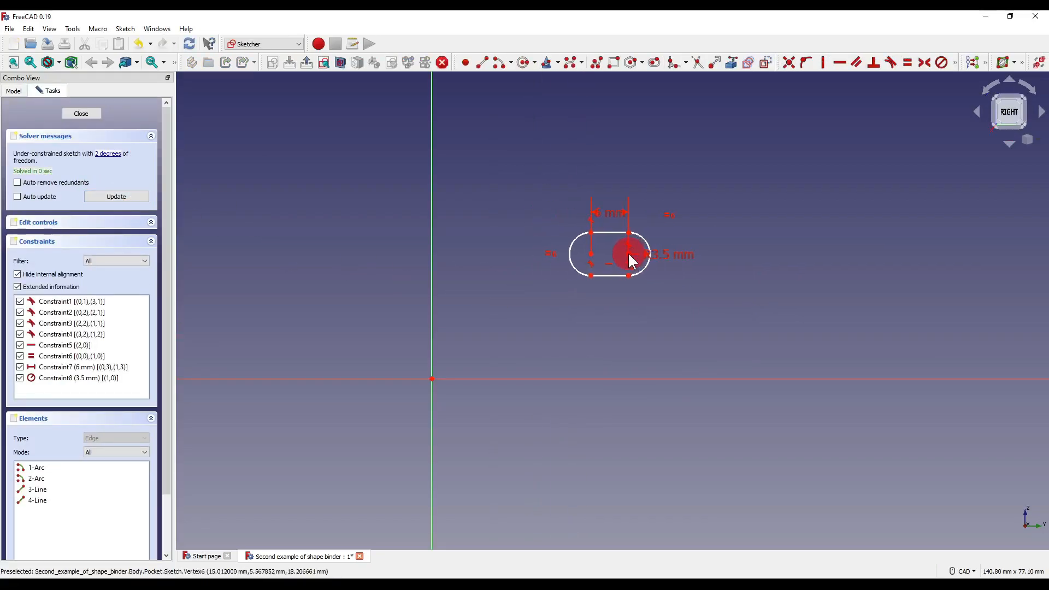
pyautogui.click(80, 113)
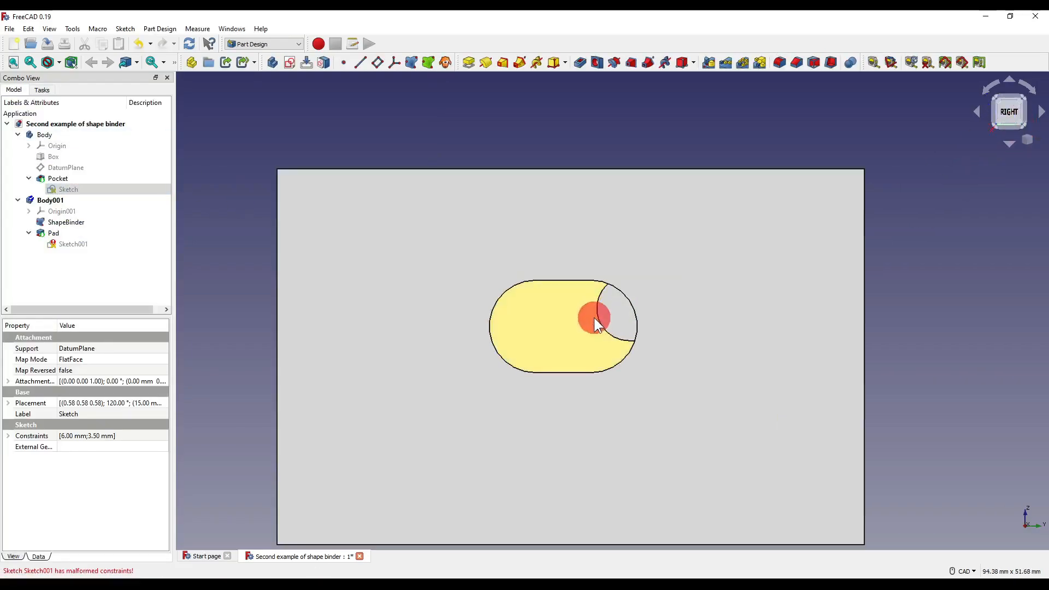
# - Reopen Sketch001 to check its malformed constraints, then close and select it
pyautogui.scroll(-3)
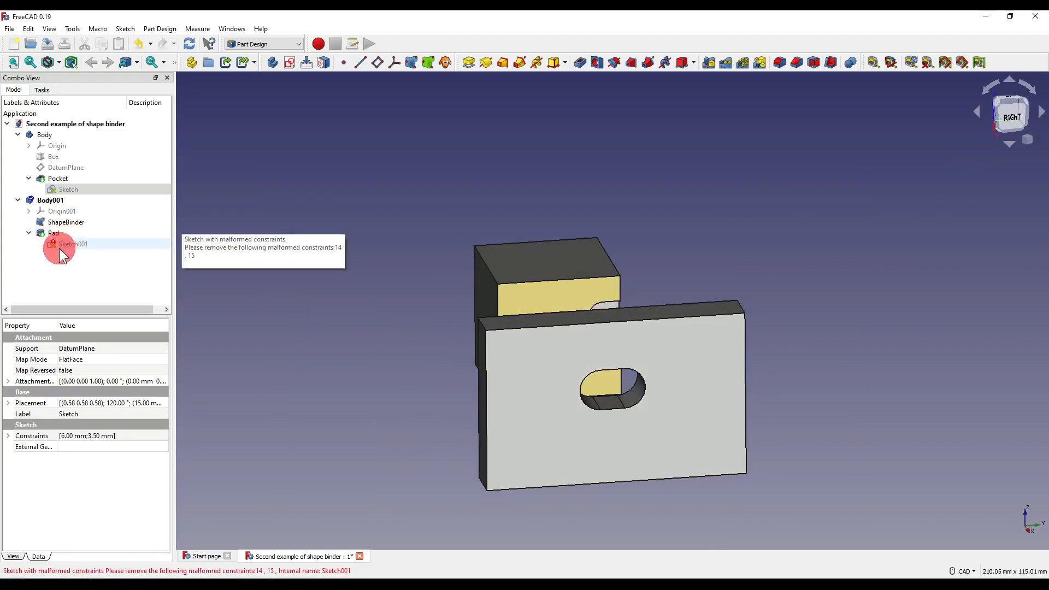
pyautogui.doubleClick(73, 243)
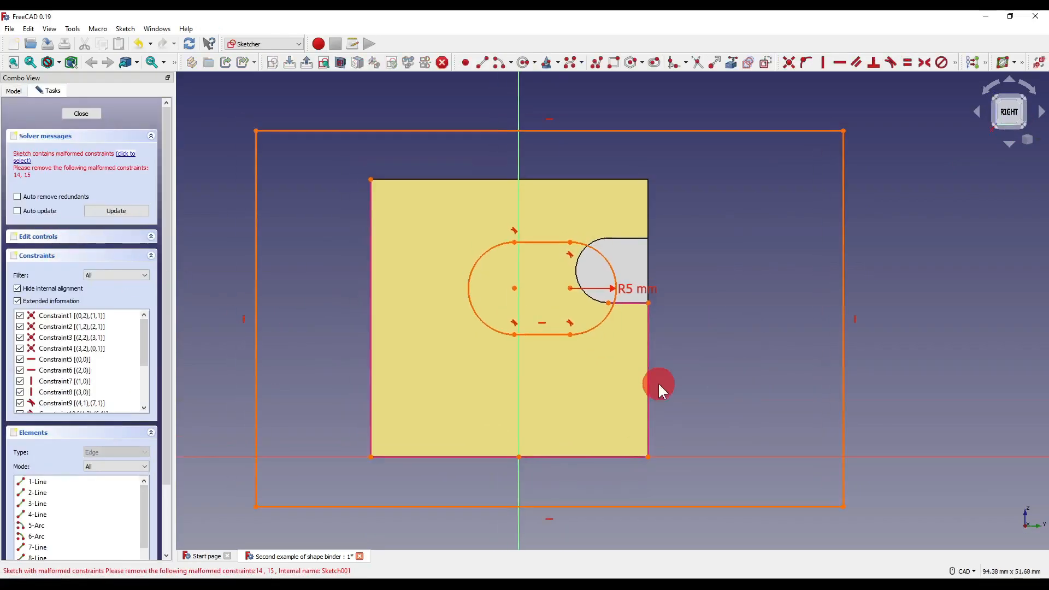
pyautogui.click(81, 114)
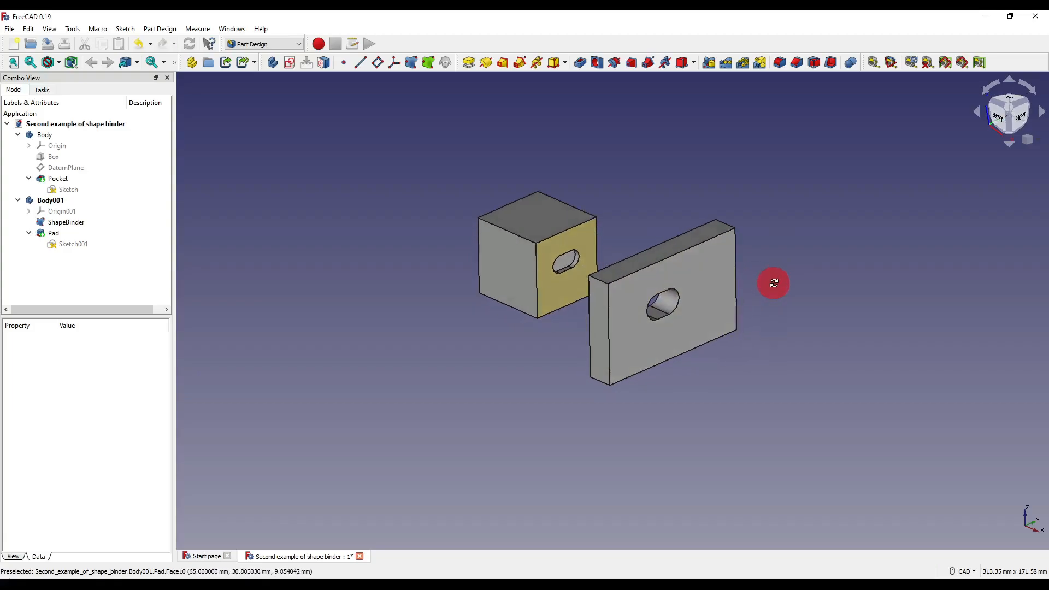
pyautogui.click(73, 244)
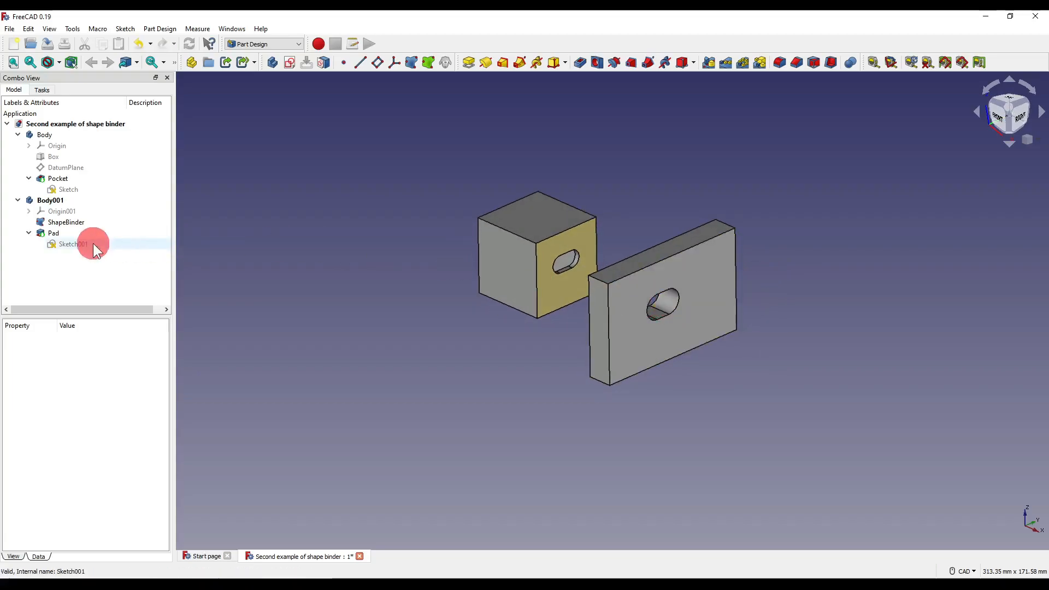
# - Replace the plate's oval hole with two small circles in Sketch001, then re-edit the Pocket sketch
pyautogui.doubleClick(73, 244)
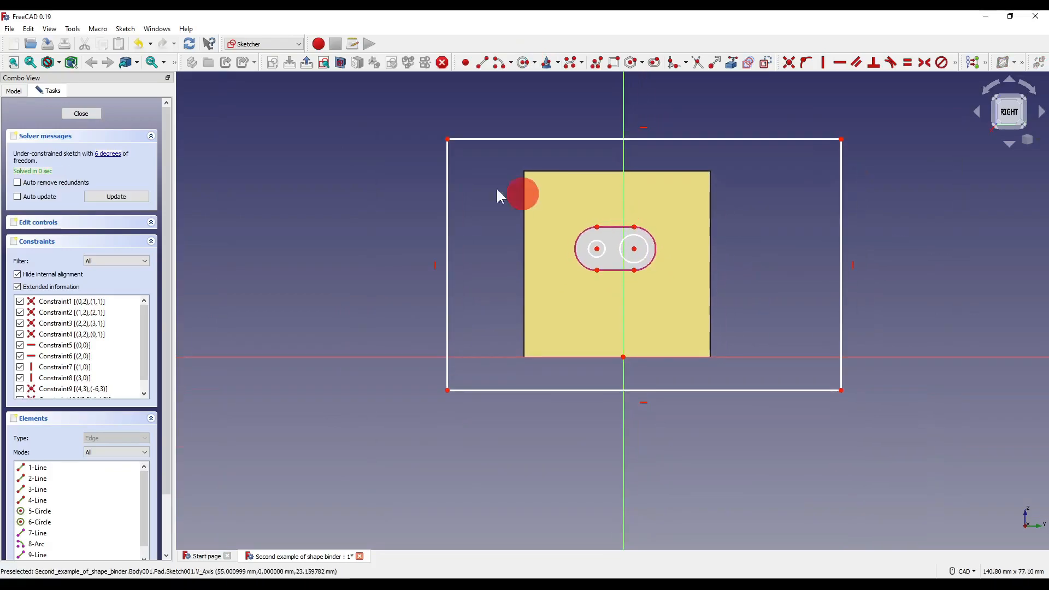
pyautogui.click(80, 113)
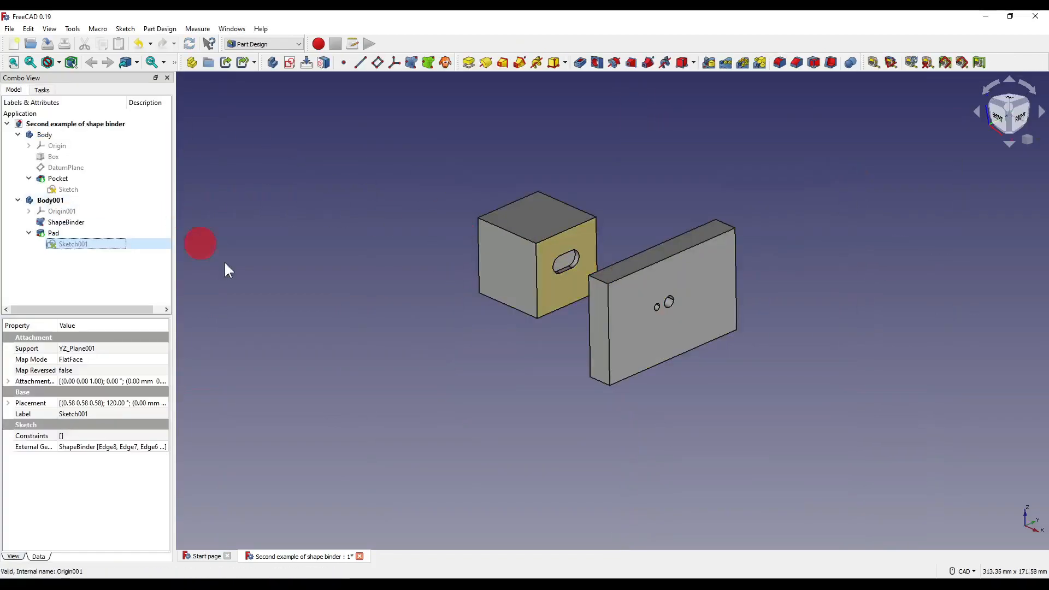
pyautogui.doubleClick(73, 244)
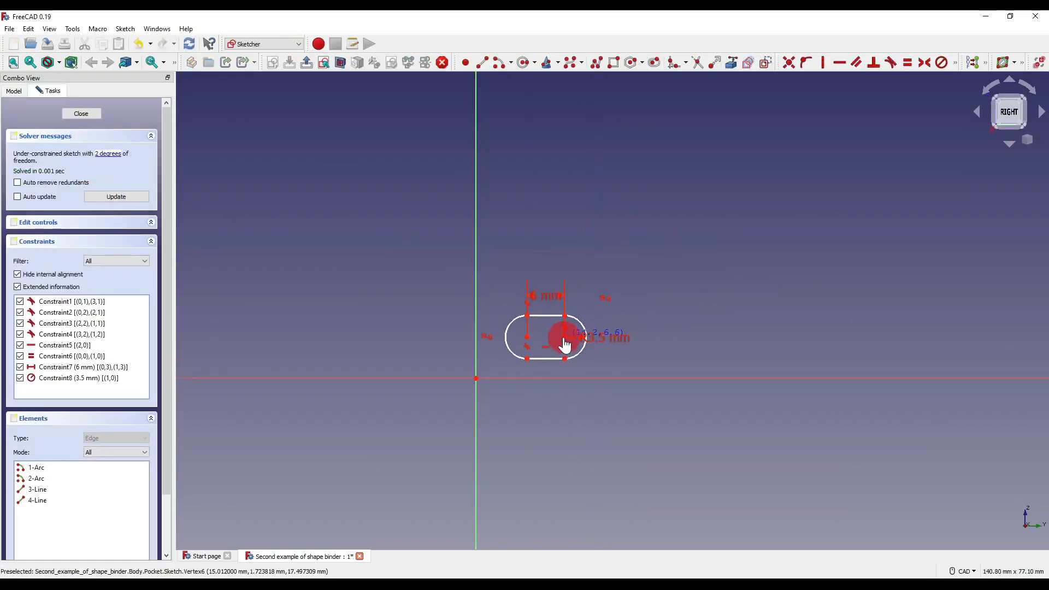
pyautogui.click(81, 113)
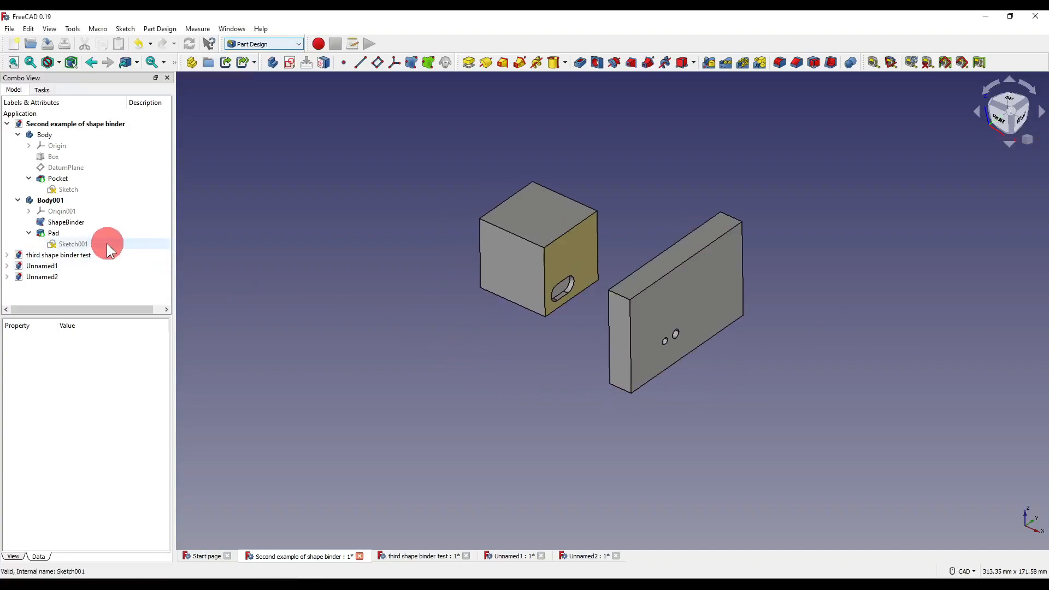
# - Move Sketch001's circles, one inside the slot outline and one below, and re-edit the Pocket sketch
pyautogui.doubleClick(73, 243)
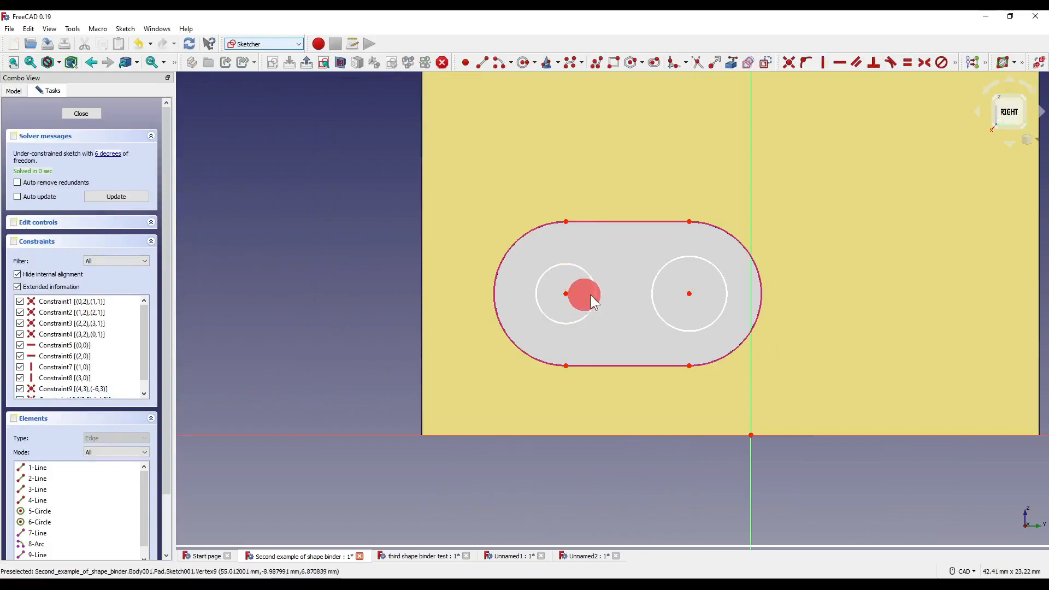
pyautogui.moveTo(726, 309)
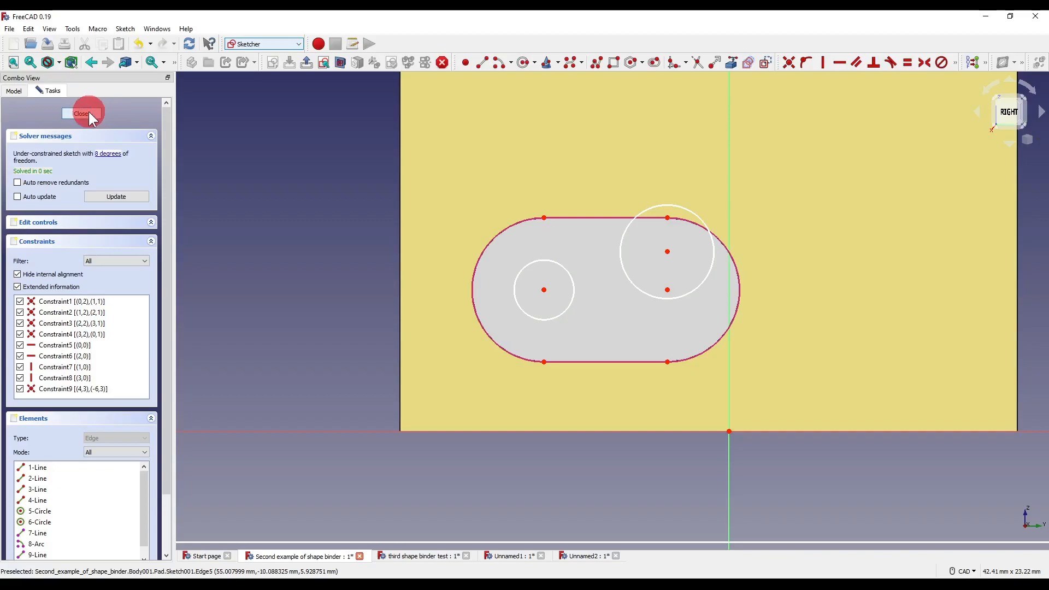
pyautogui.click(81, 113)
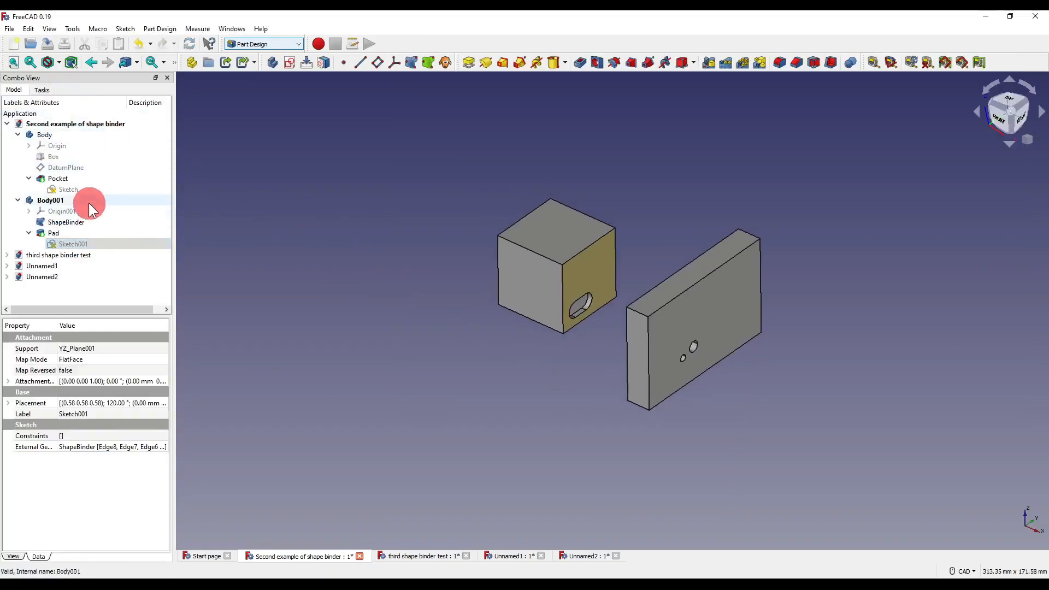
pyautogui.doubleClick(73, 244)
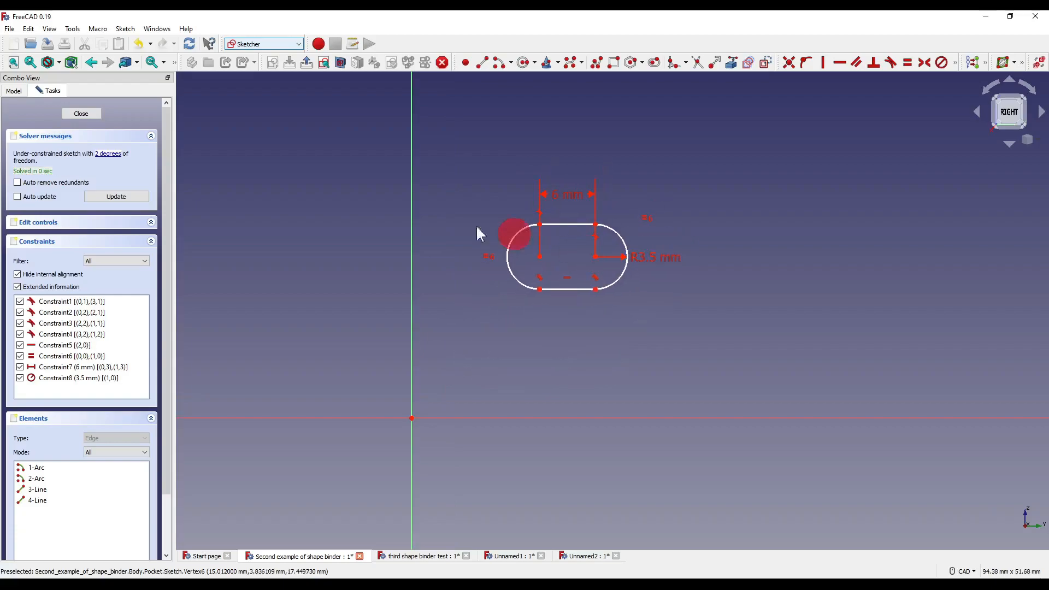
pyautogui.click(81, 113)
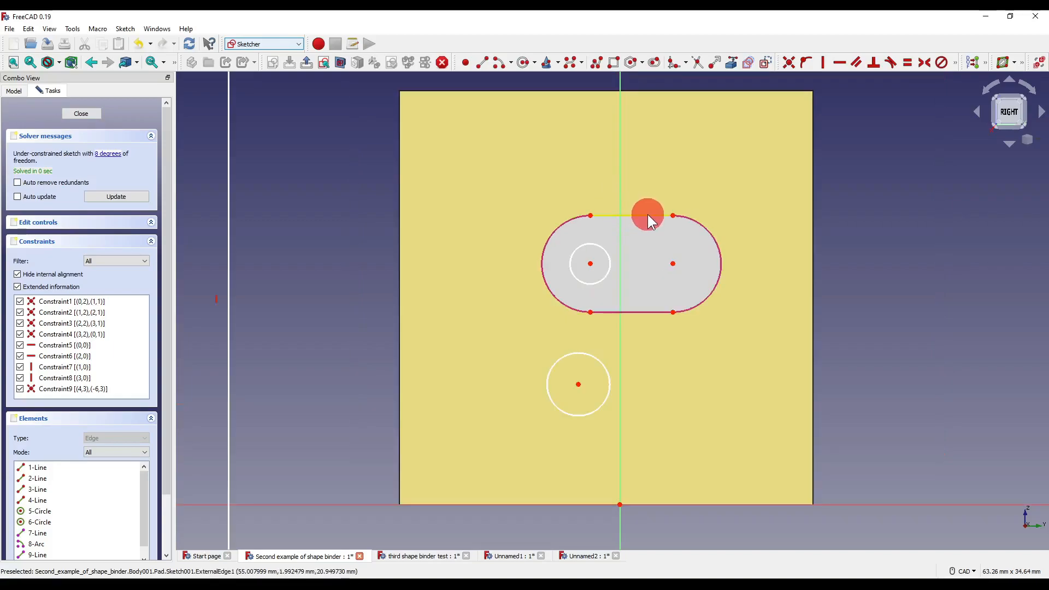
pyautogui.moveTo(647, 312)
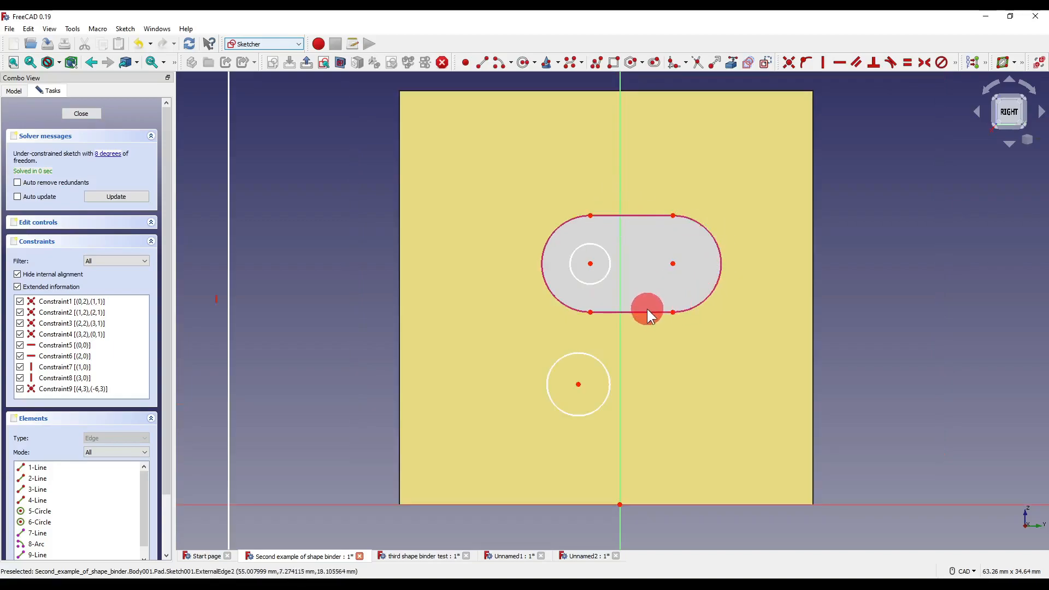
pyautogui.moveTo(674, 265)
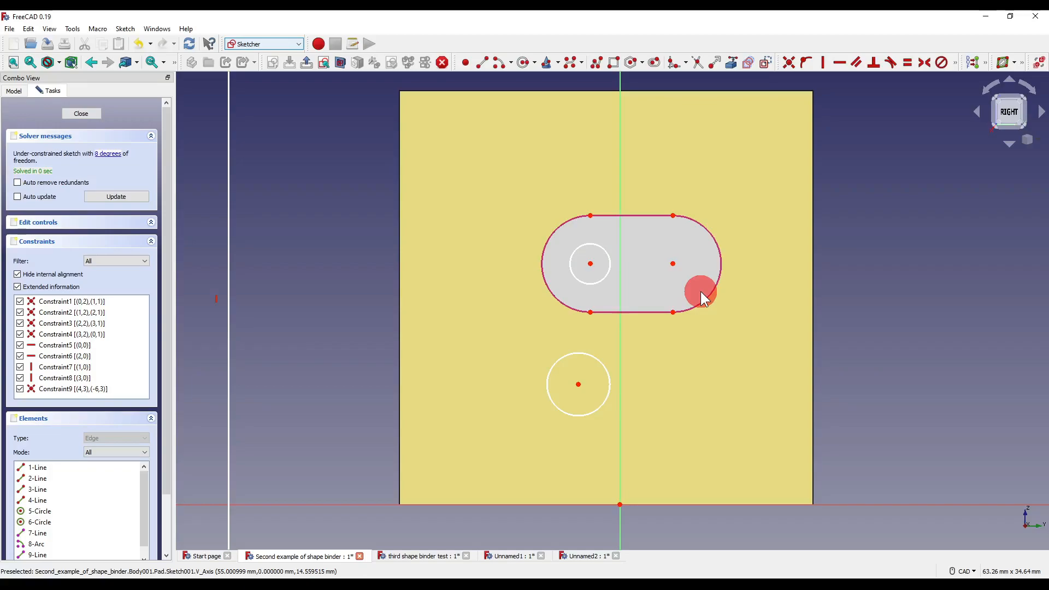
pyautogui.click(80, 113)
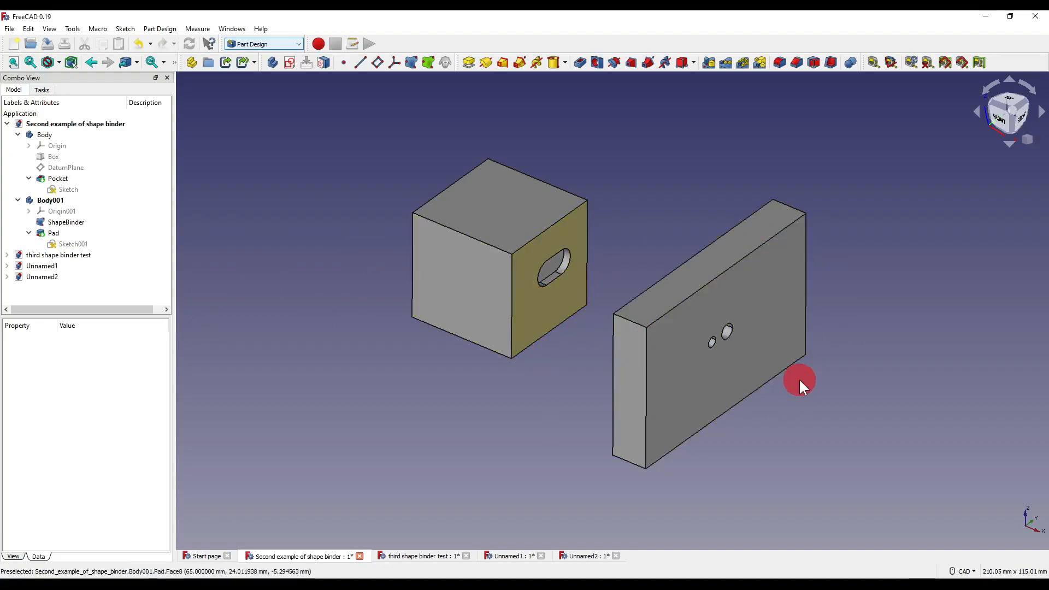
pyautogui.moveTo(705, 393)
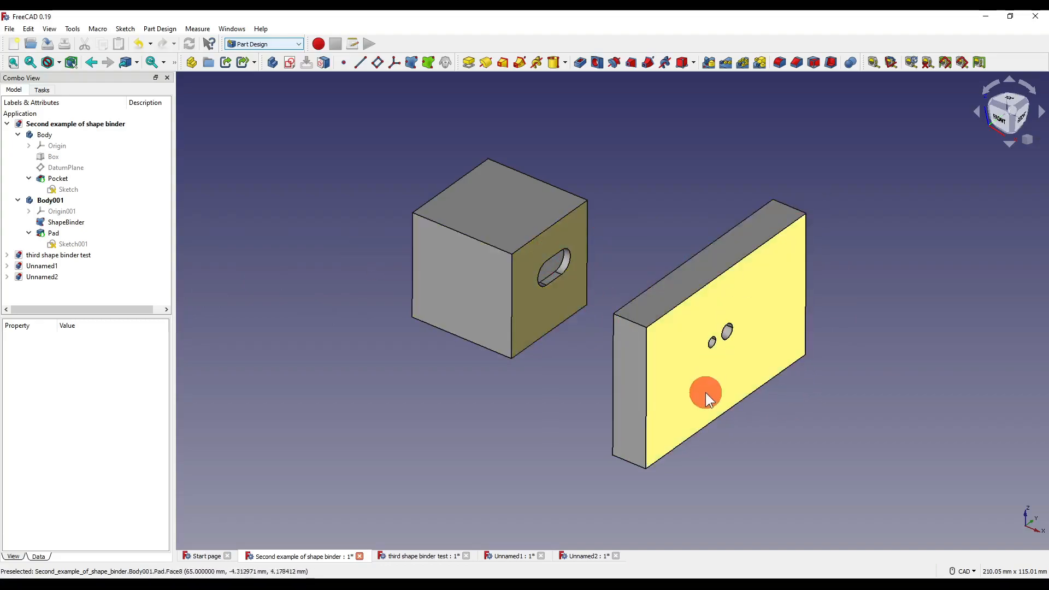
pyautogui.moveTo(780, 298)
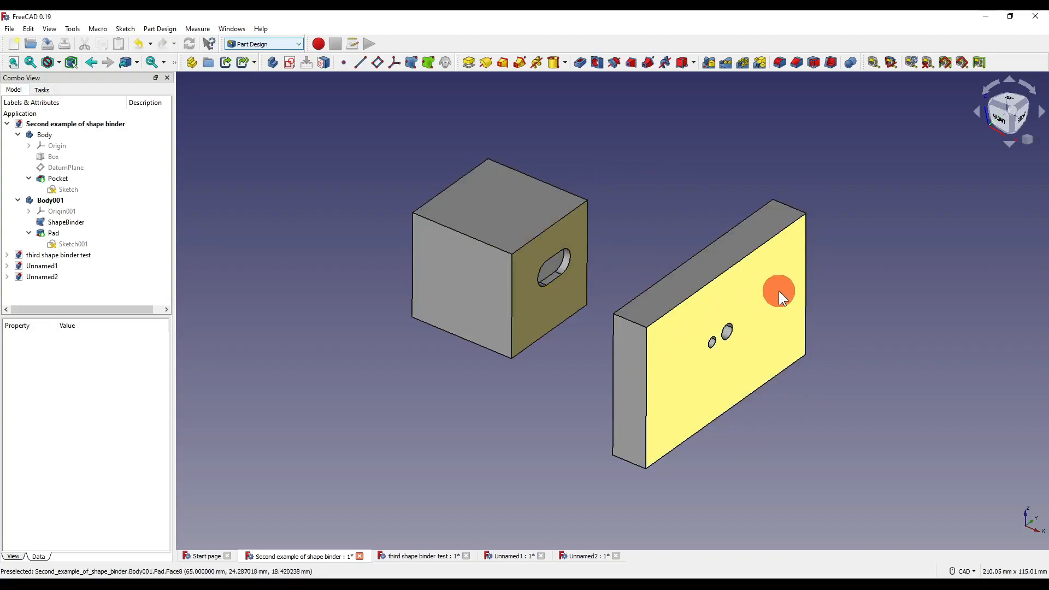
pyautogui.moveTo(576, 224)
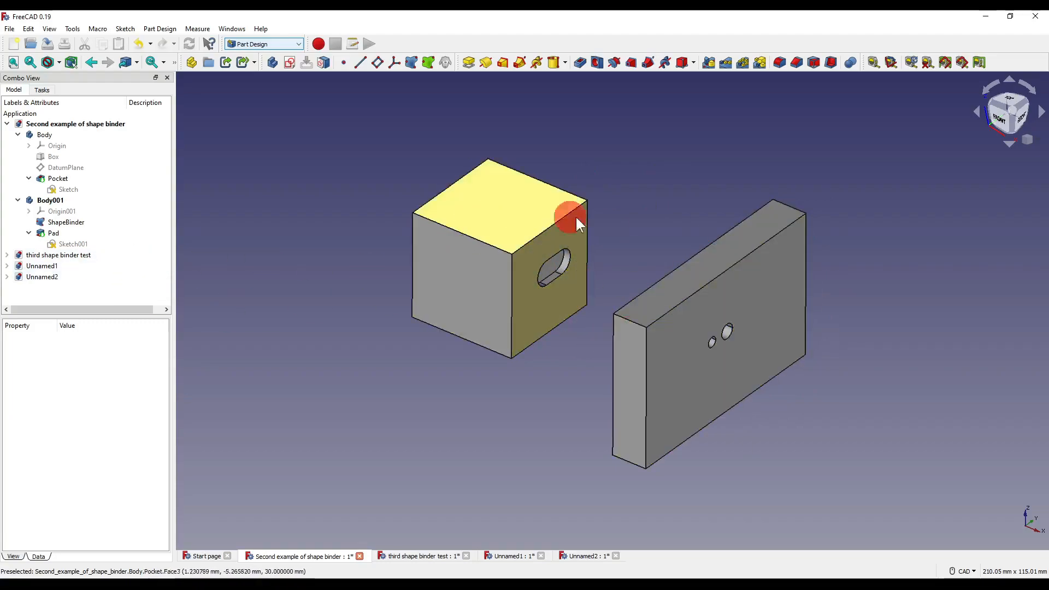
# - Shift the first Body's box along one axis with Transform so the linked plate holes follow
pyautogui.click(50, 200)
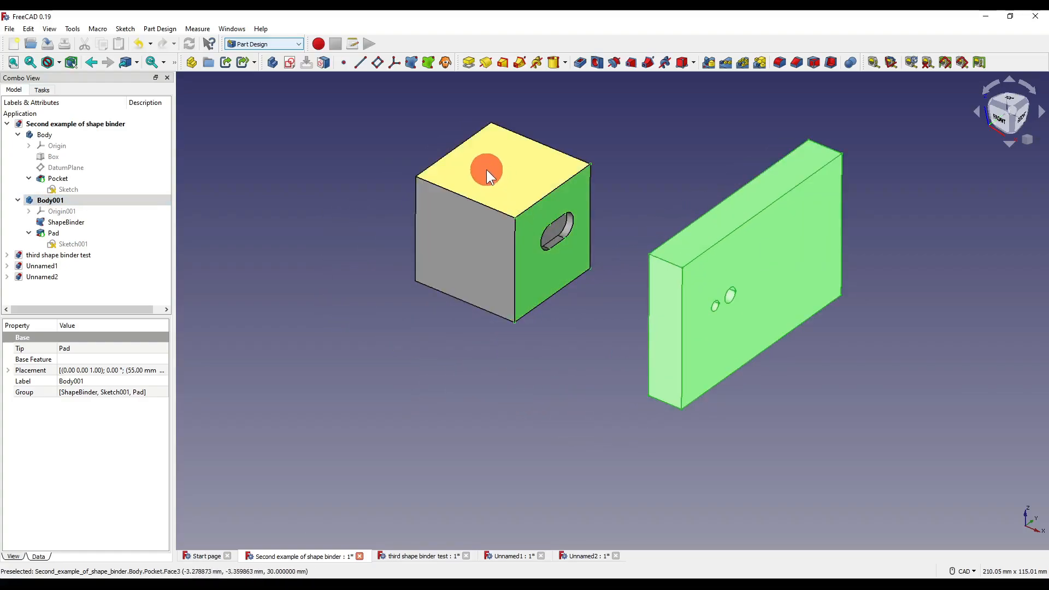
pyautogui.rightClick(44, 135)
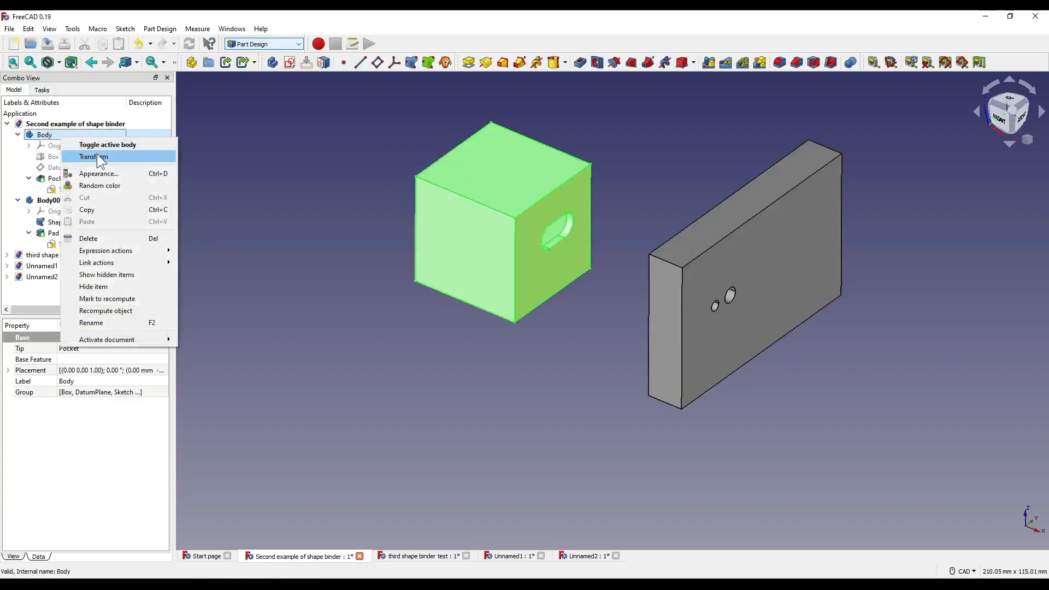
pyautogui.click(94, 157)
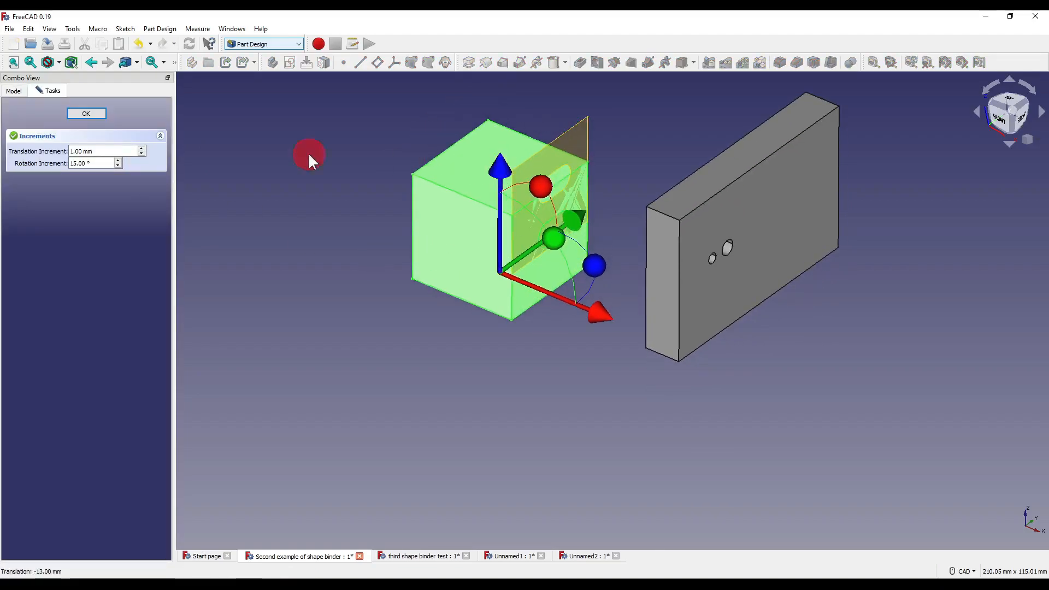
pyautogui.click(87, 113)
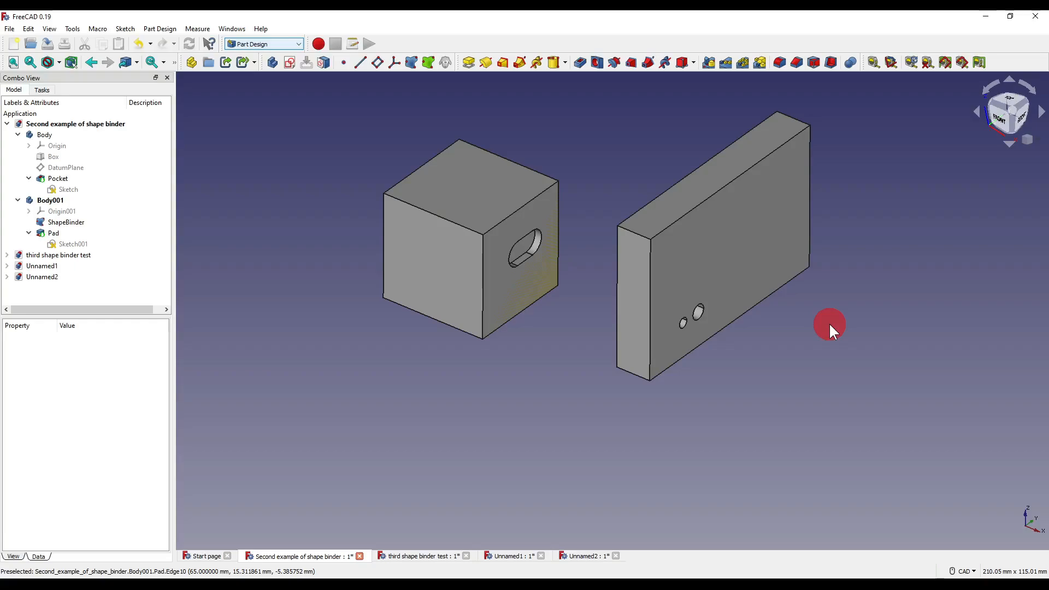
pyautogui.click(66, 222)
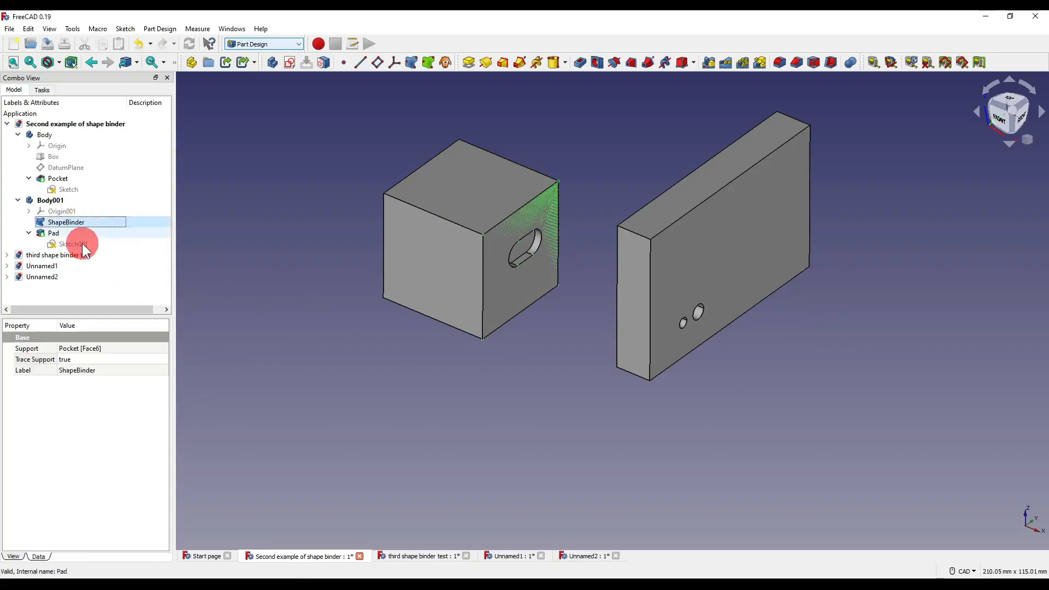
# - Make the ShapeBinder face visible, showing its slot outline over the plate's two holes
pyautogui.click(85, 359)
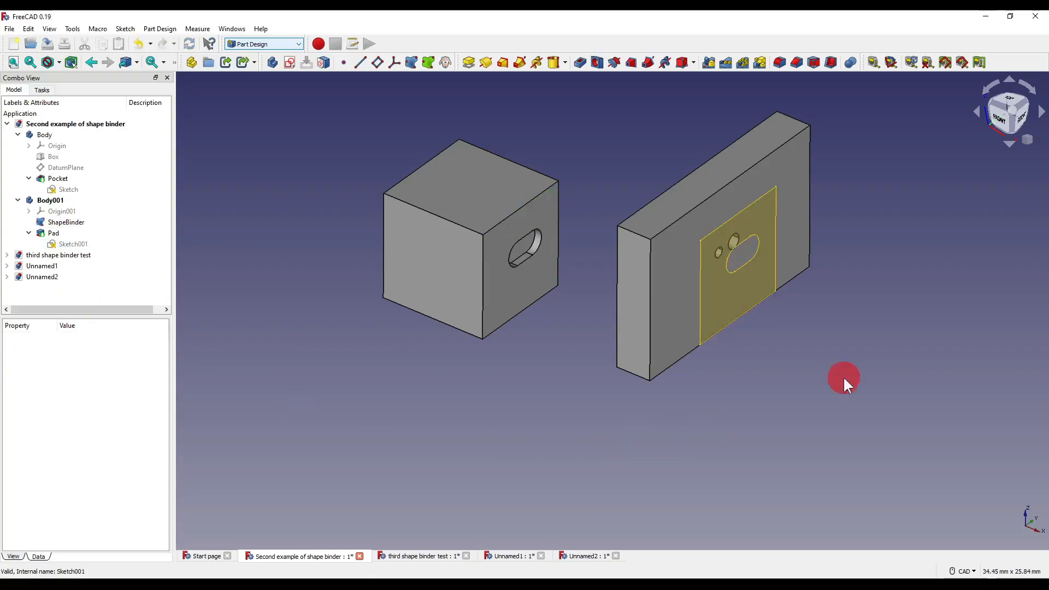
pyautogui.moveTo(780, 251)
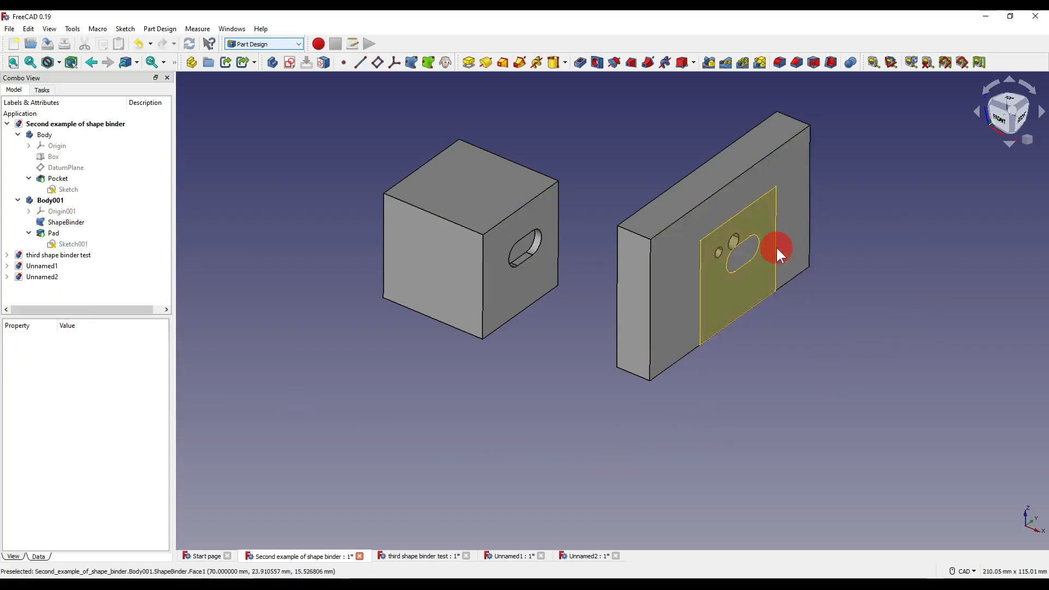
pyautogui.moveTo(778, 253); pyautogui.dragTo(744, 281)
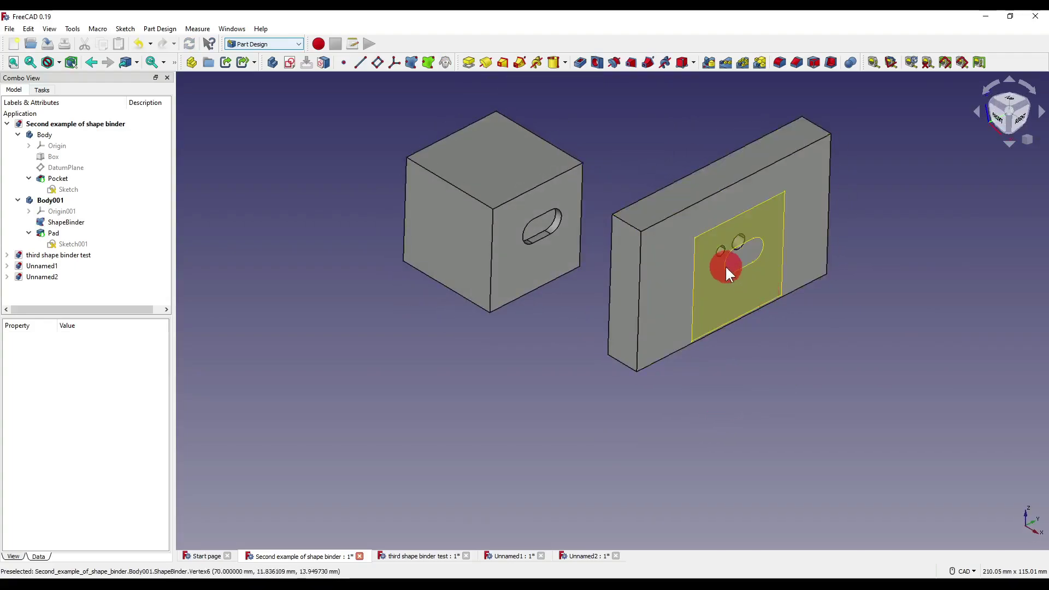
pyautogui.moveTo(799, 374)
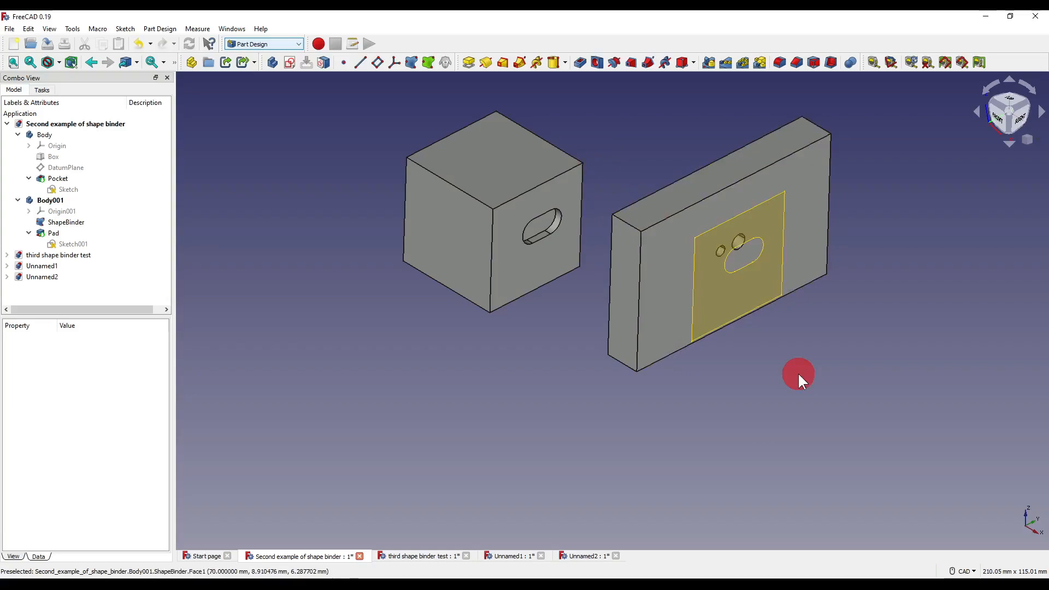
# - Transform the box body 57 mm upward so it sits behind the plate's top edge
pyautogui.rightClick(45, 134)
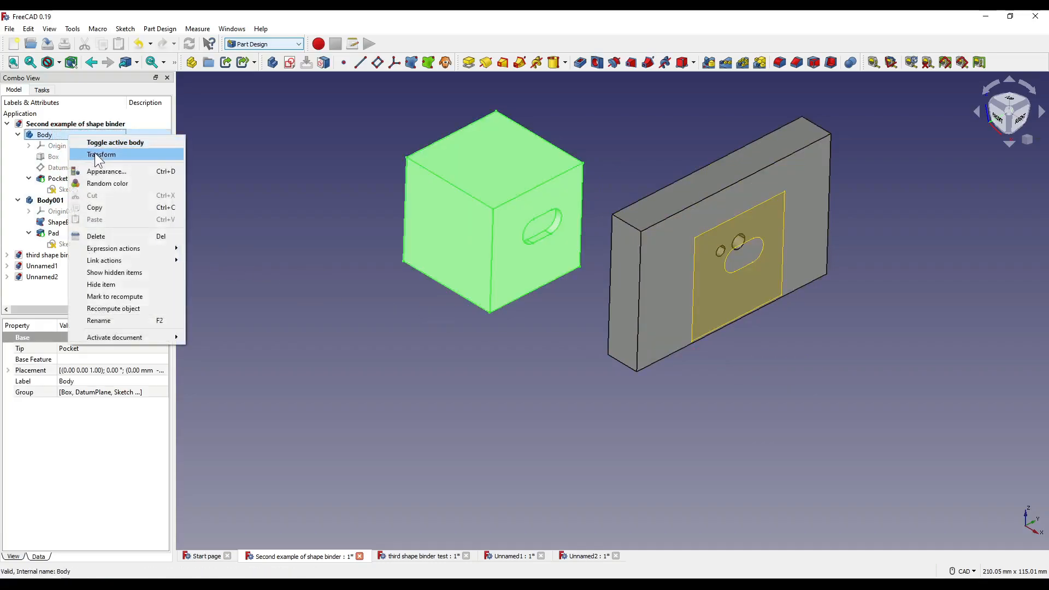
pyautogui.click(104, 155)
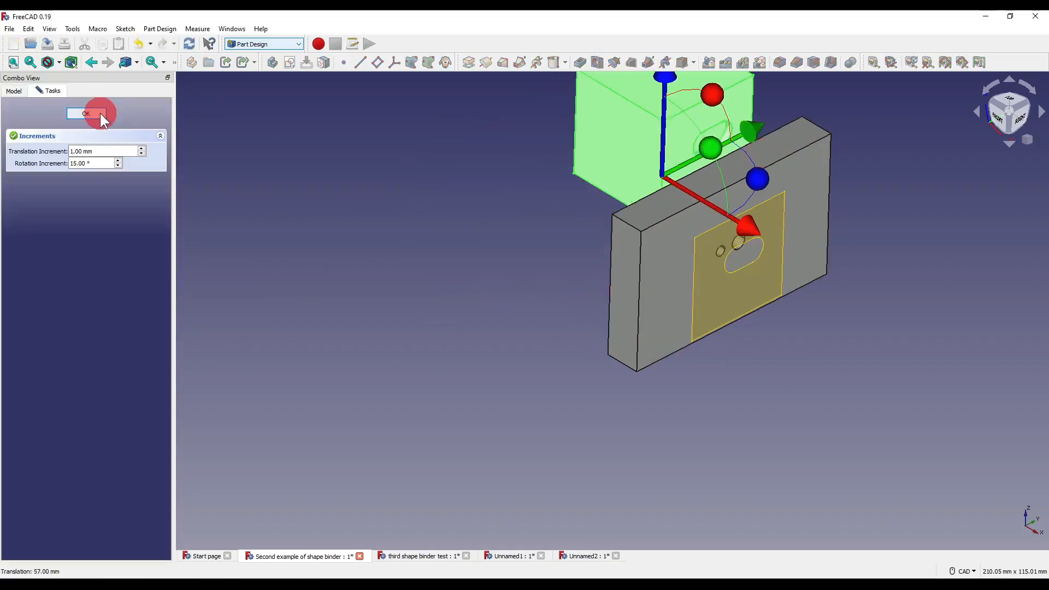
pyautogui.click(85, 114)
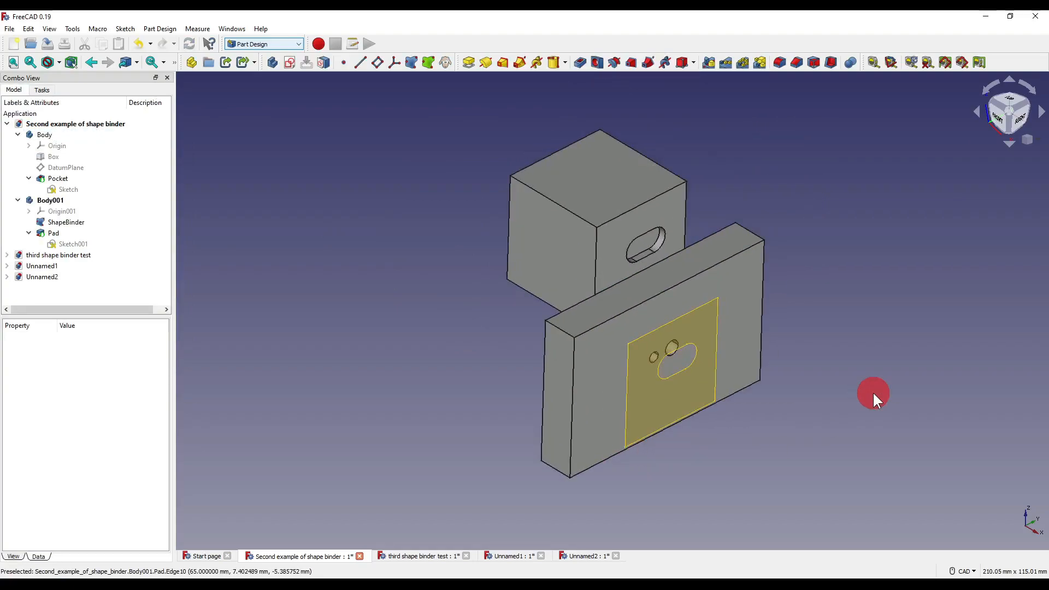
pyautogui.click(588, 556)
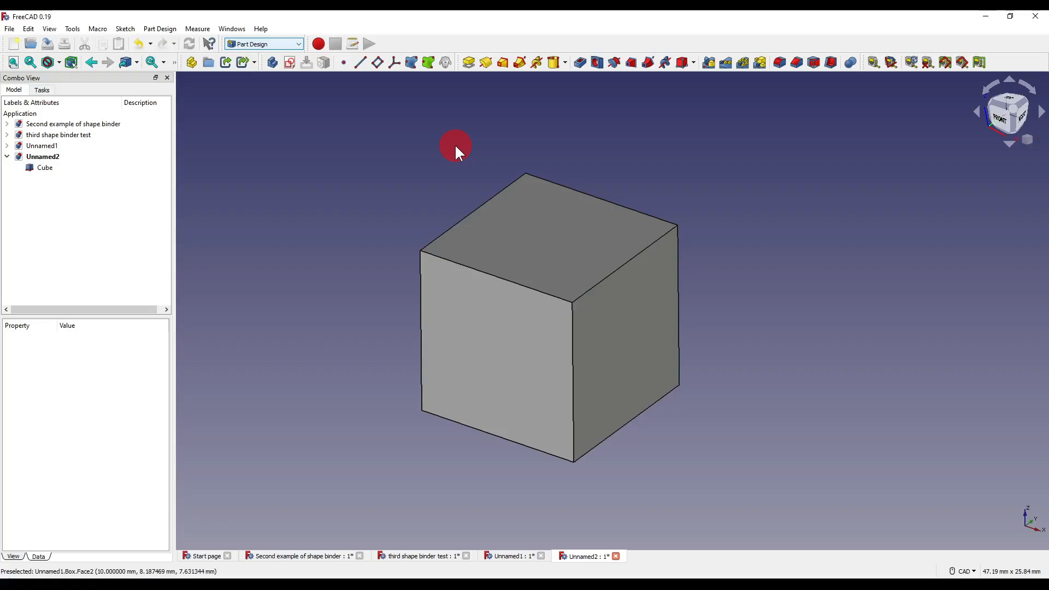
pyautogui.moveTo(439, 147)
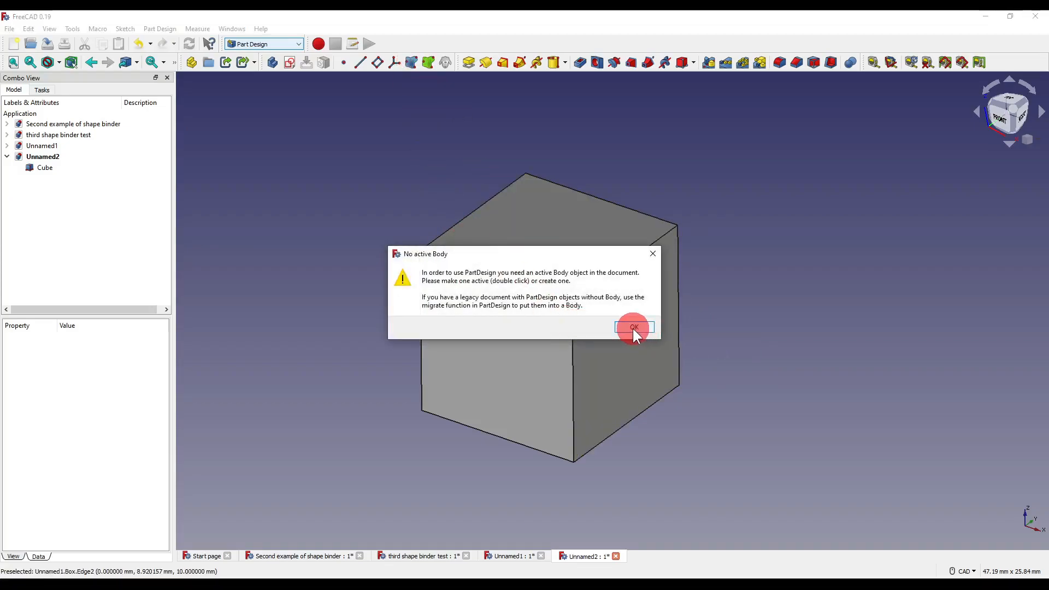
# - Dismiss the No active Body warnings and add a sub-object shape binder beside the Cube in Unnamed2
pyautogui.click(633, 328)
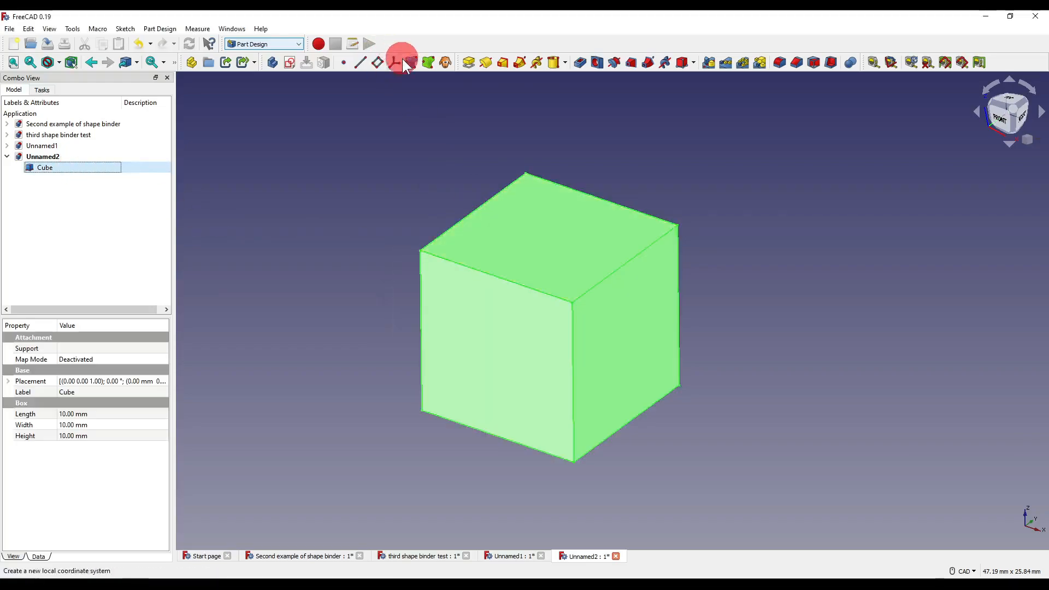
pyautogui.click(394, 62)
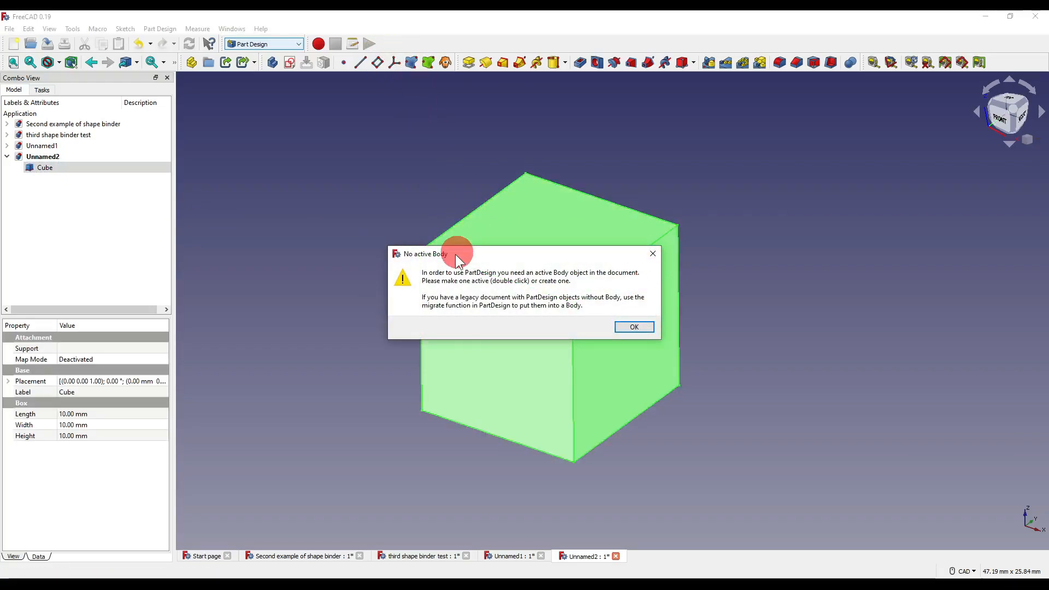
pyautogui.click(635, 327)
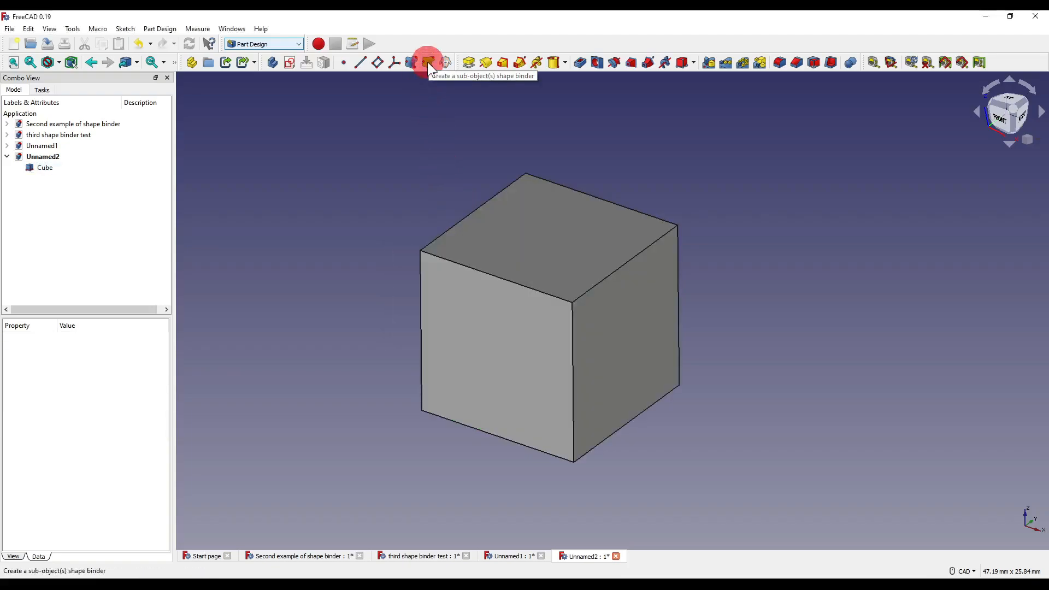
pyautogui.click(428, 61)
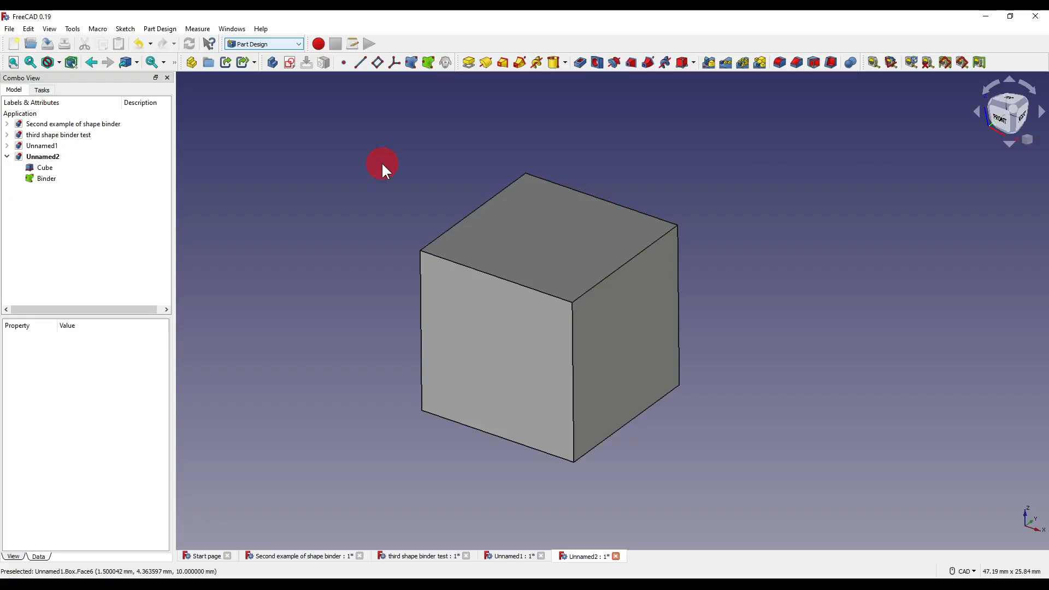
pyautogui.moveTo(546, 242)
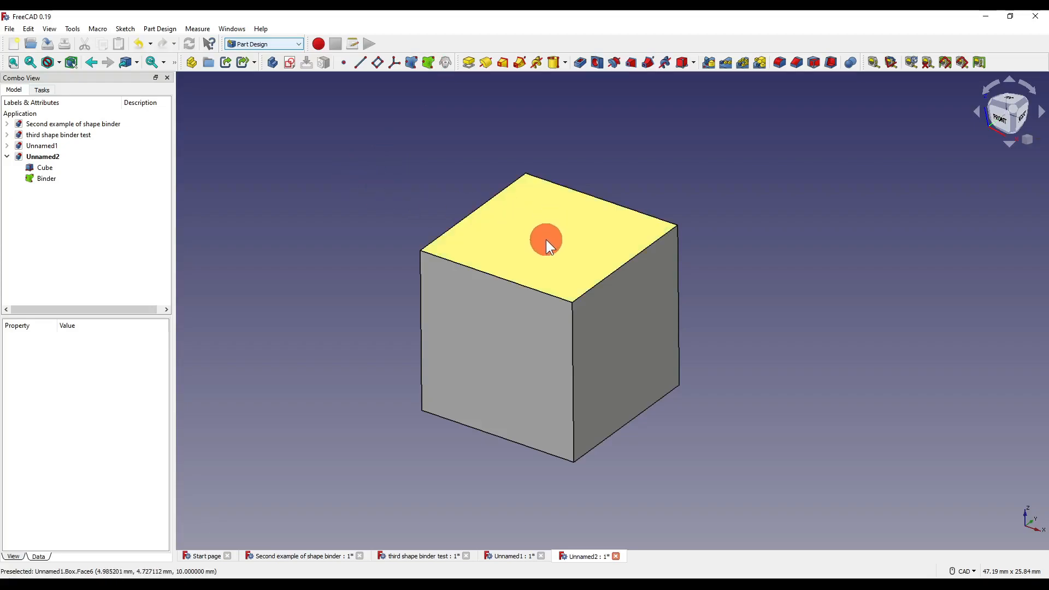
pyautogui.click(45, 167)
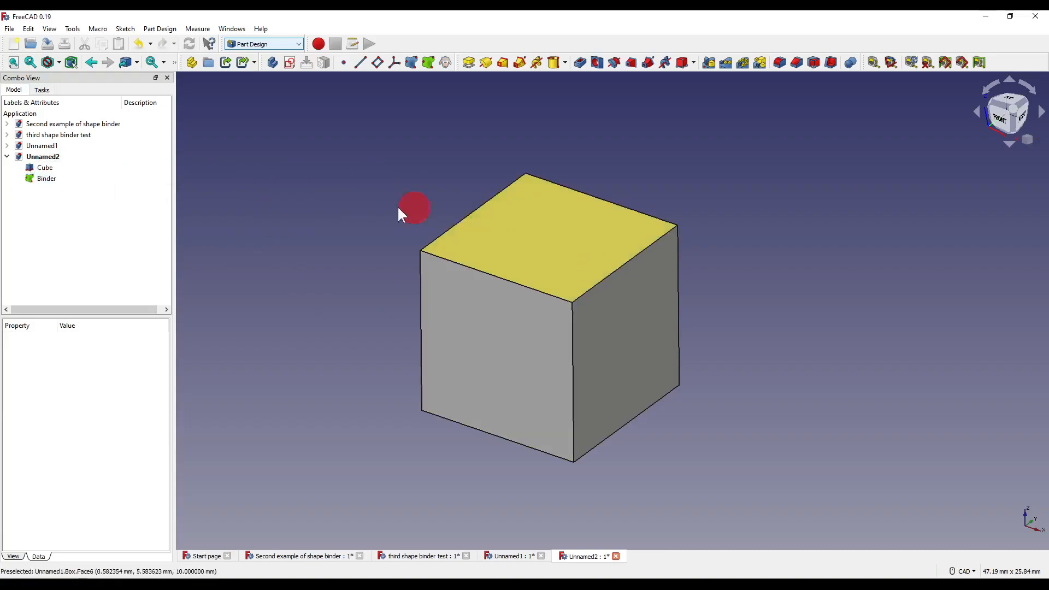
pyautogui.click(45, 167)
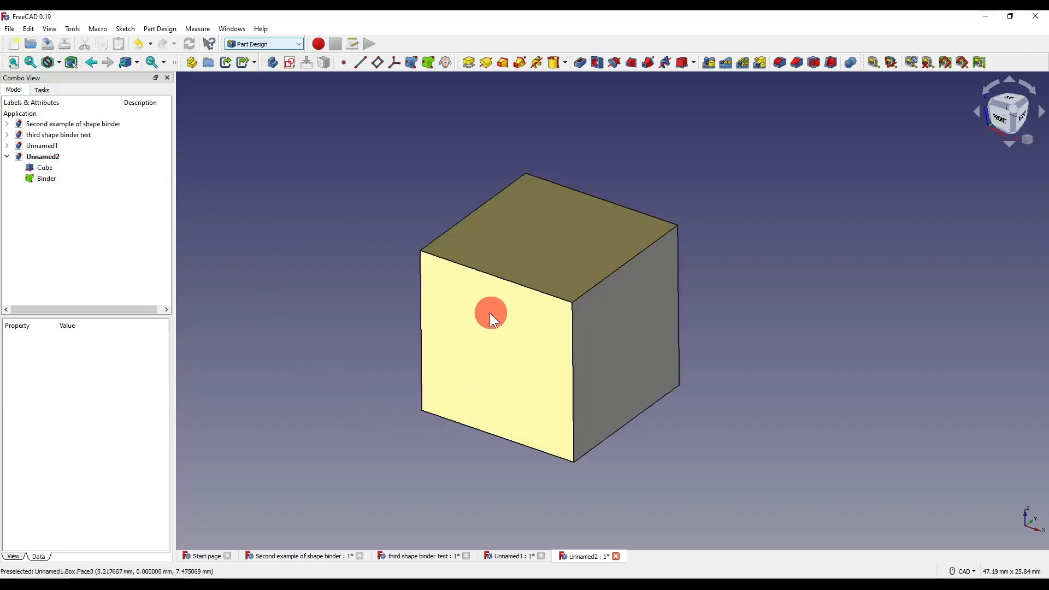
pyautogui.click(45, 167)
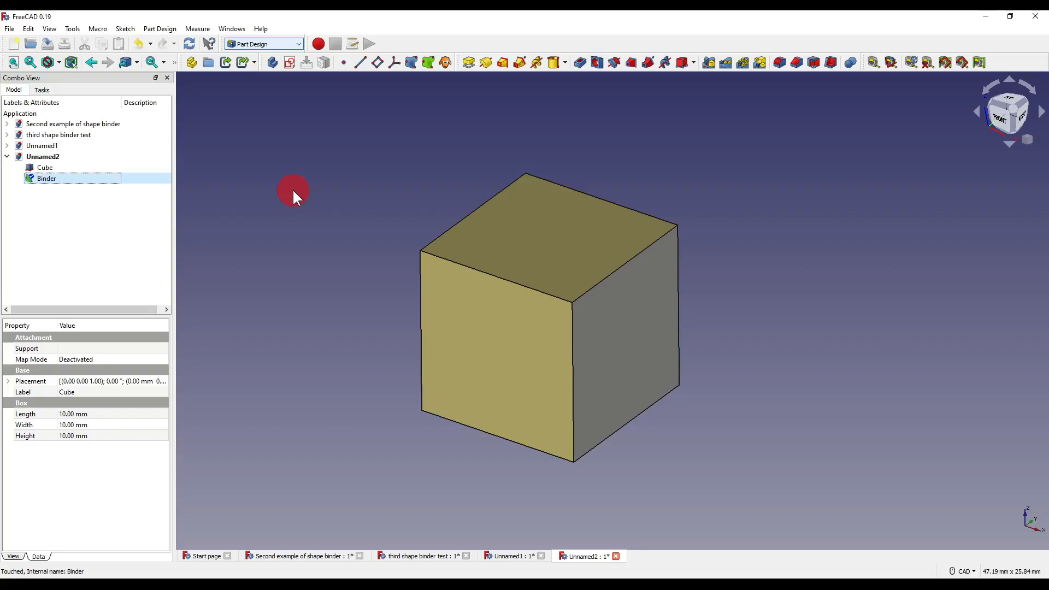
pyautogui.moveTo(586, 241)
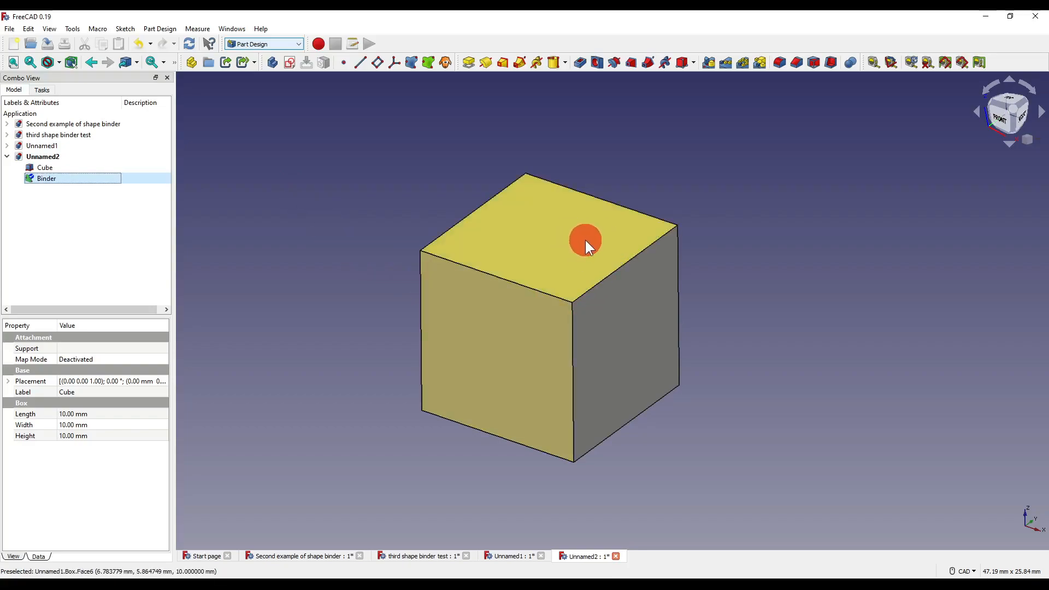
pyautogui.click(45, 167)
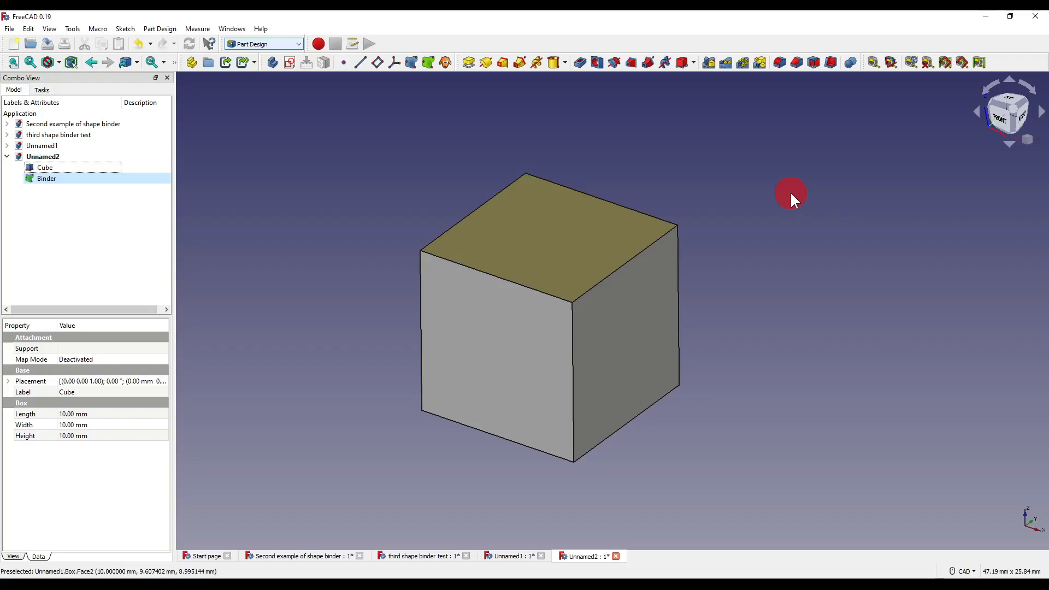
pyautogui.click(47, 178)
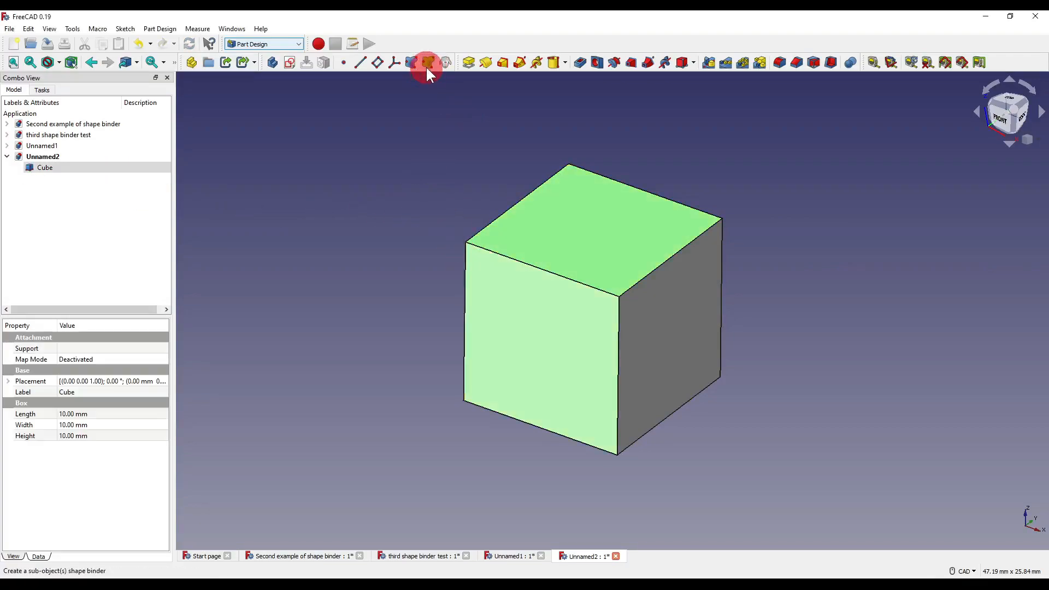
pyautogui.click(427, 62)
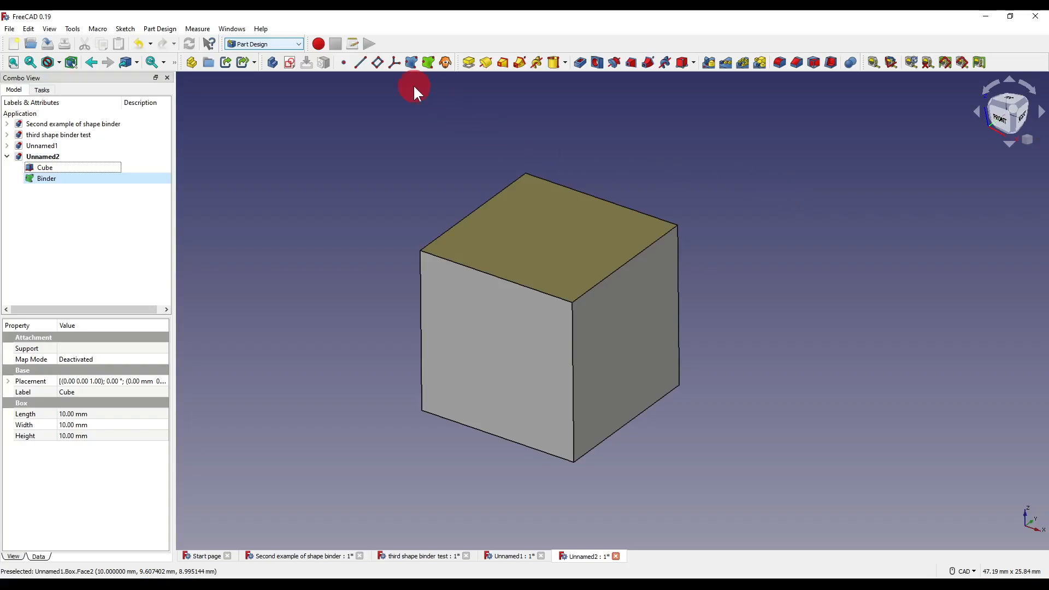
pyautogui.click(47, 178)
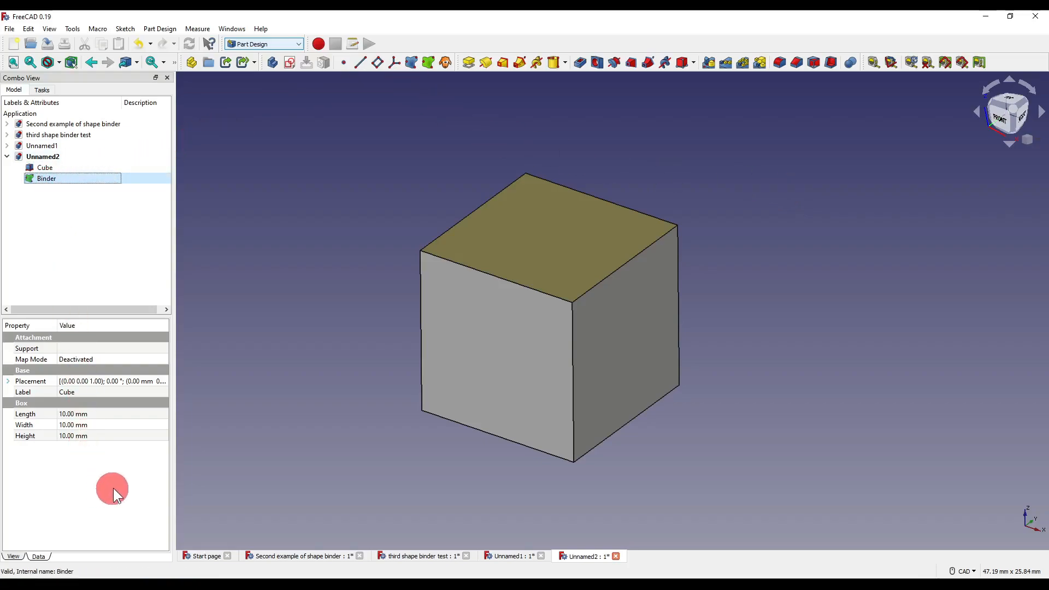
pyautogui.click(13, 556)
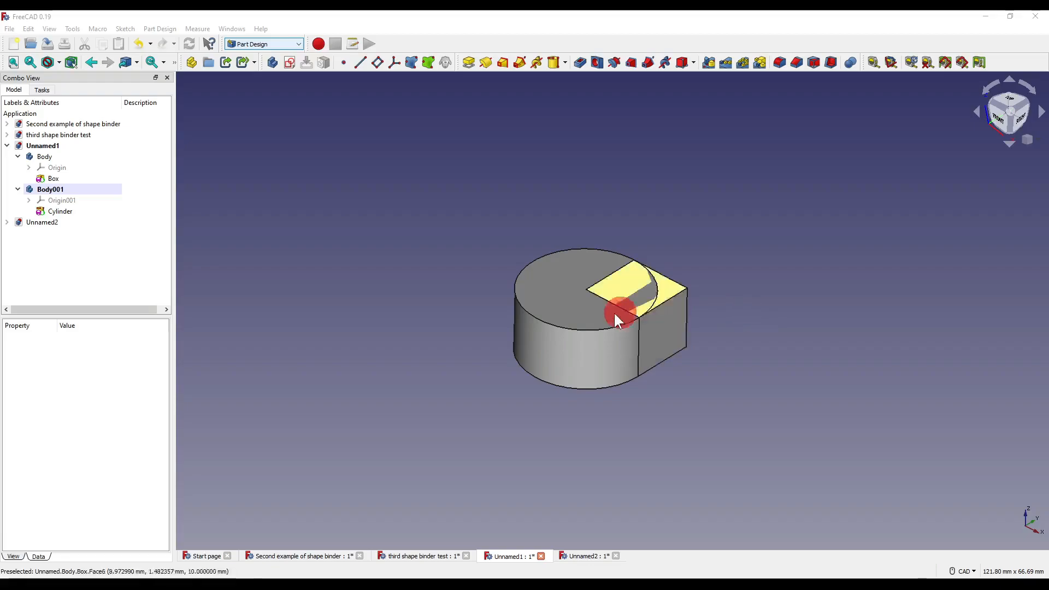
# - Bind the Box into Body001 and apply a Boolean Cut of the Binder from the Cylinder
pyautogui.click(53, 178)
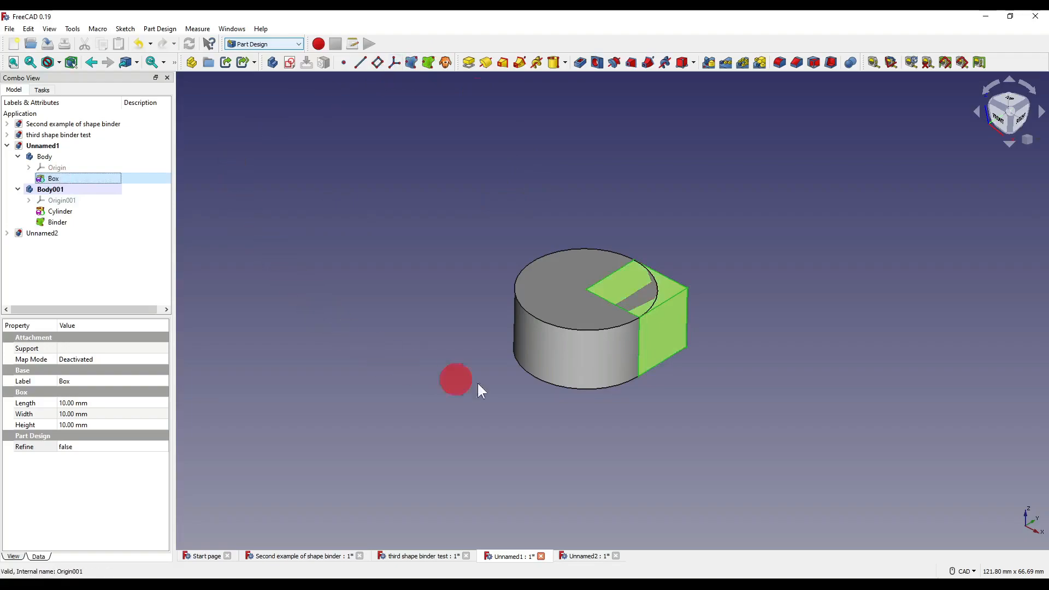
pyautogui.click(57, 222)
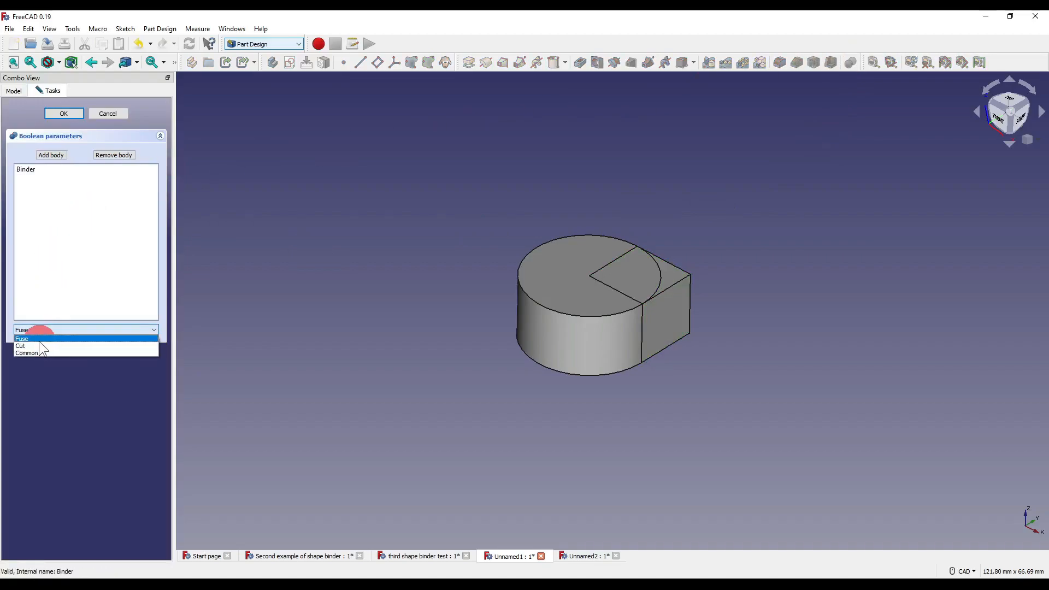
pyautogui.click(18, 346)
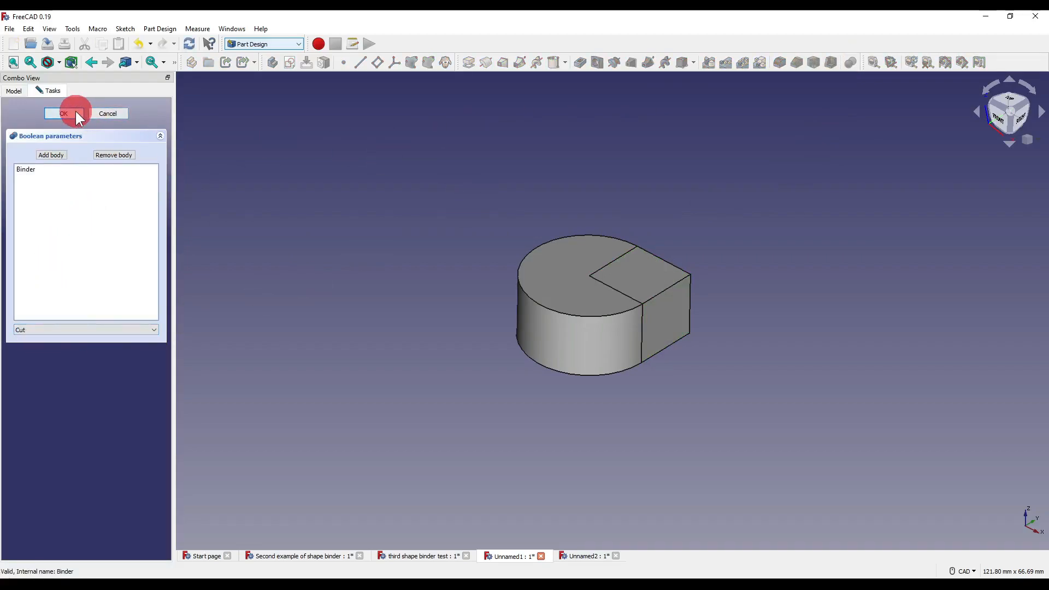
pyautogui.click(64, 114)
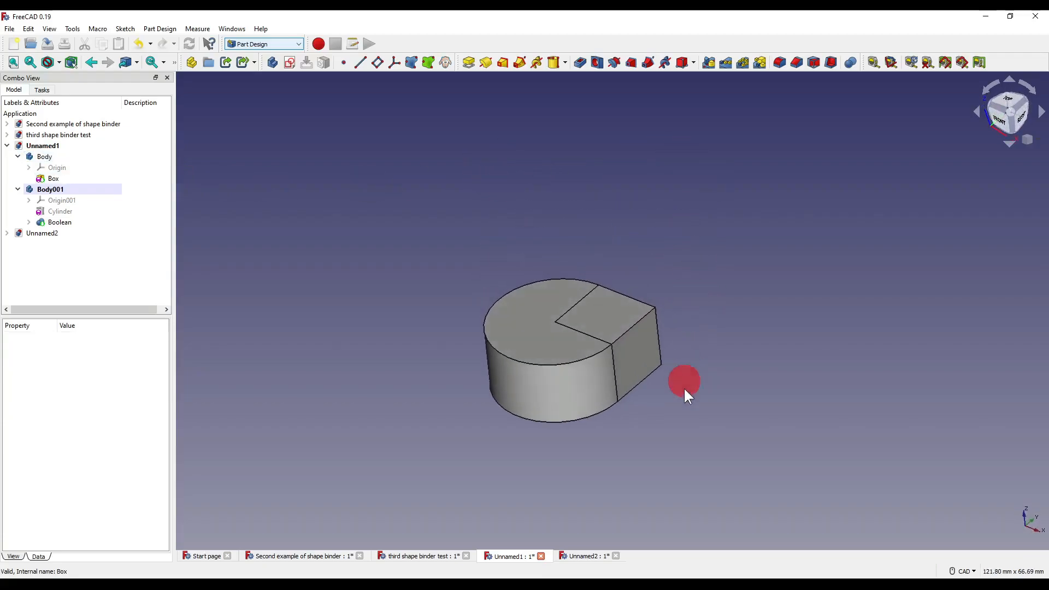
pyautogui.moveTo(700, 414)
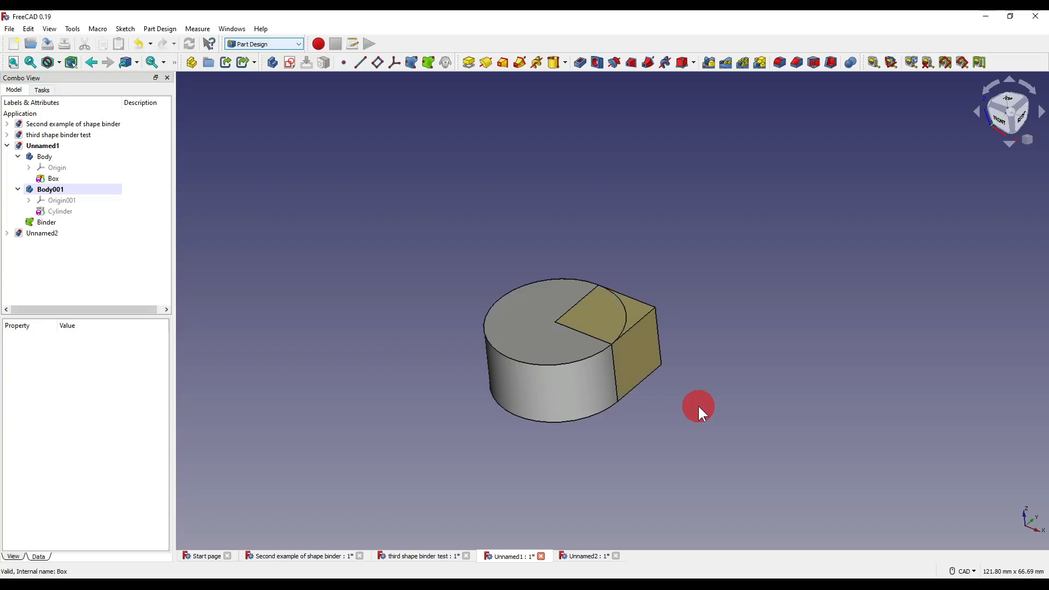
# - Set the Binder's placement position x to -10 mm
pyautogui.click(46, 222)
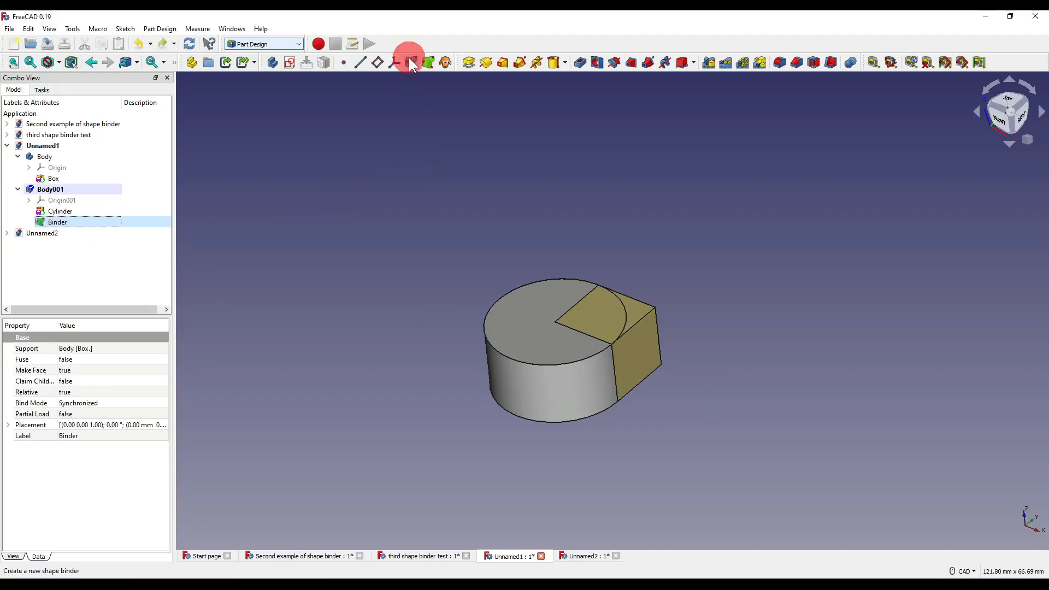
pyautogui.click(6, 425)
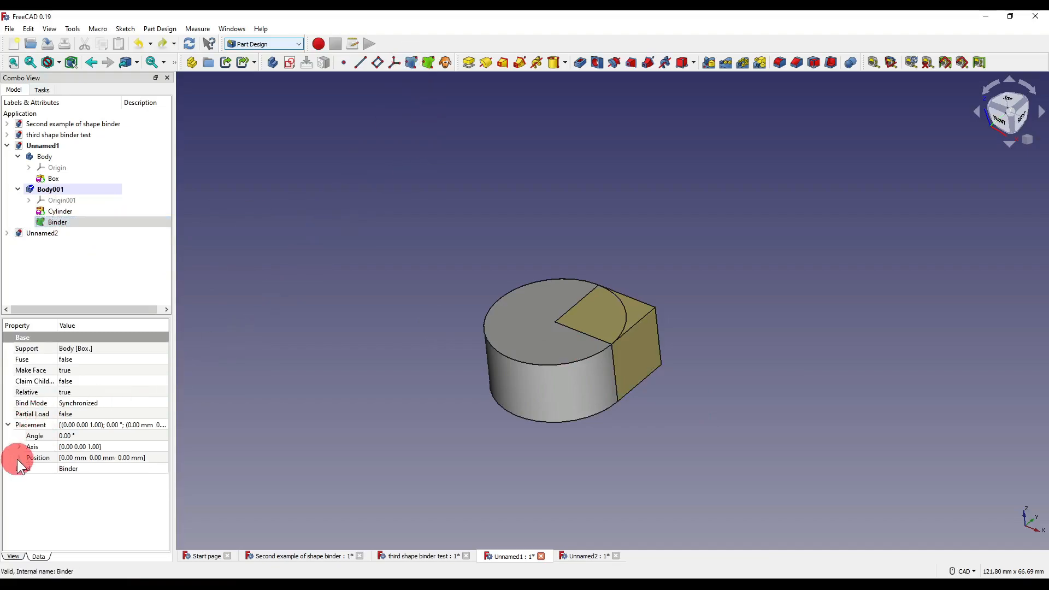
pyautogui.click(19, 457)
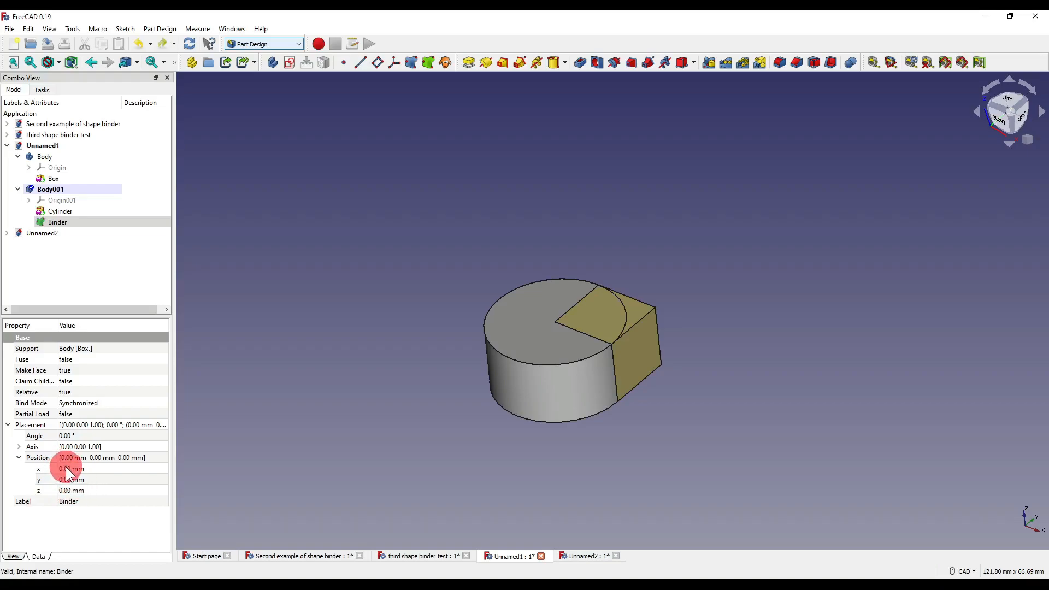
pyautogui.write('-10')
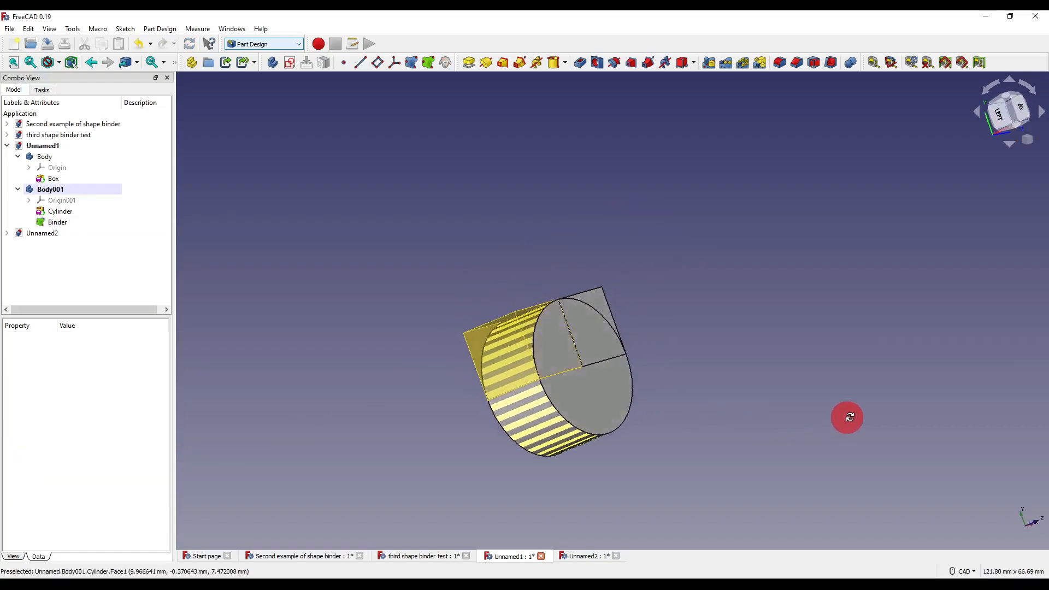
# - Transform the Box body to move it up, clear of the cylinder
pyautogui.moveTo(846, 417); pyautogui.dragTo(730, 372)
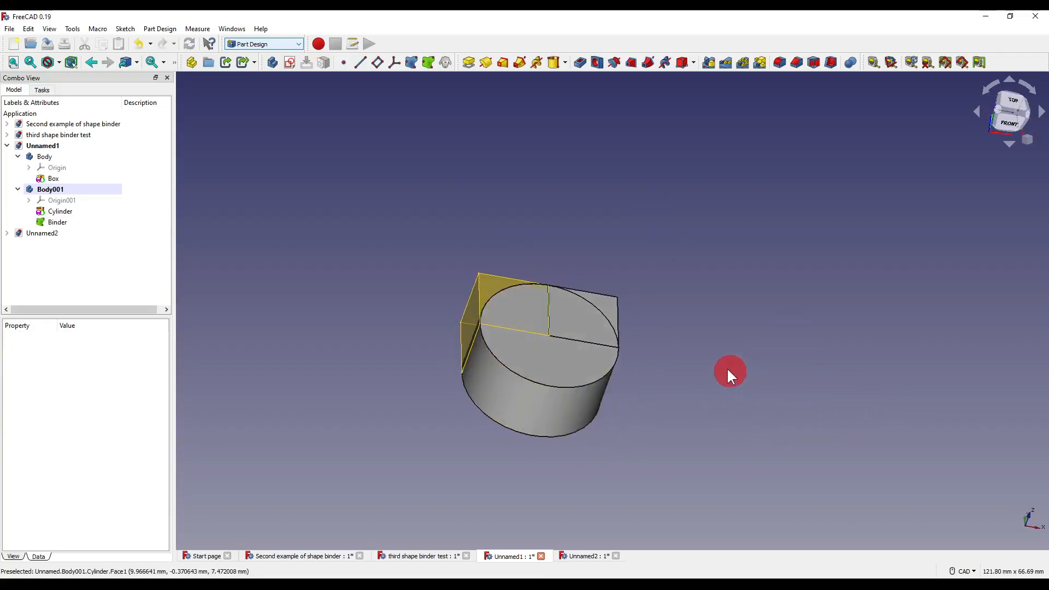
pyautogui.click(44, 157)
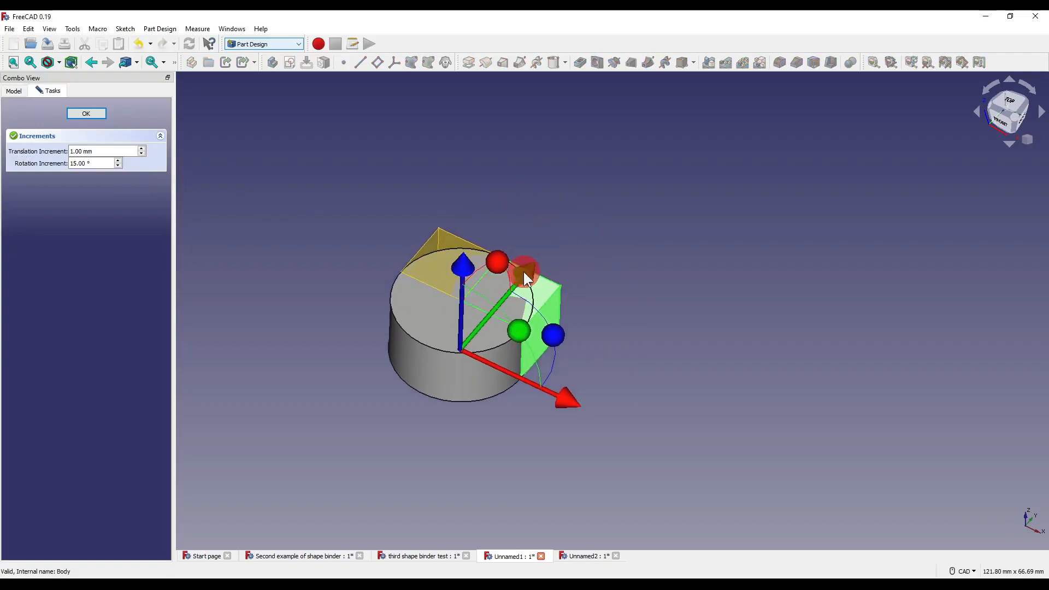
pyautogui.click(86, 113)
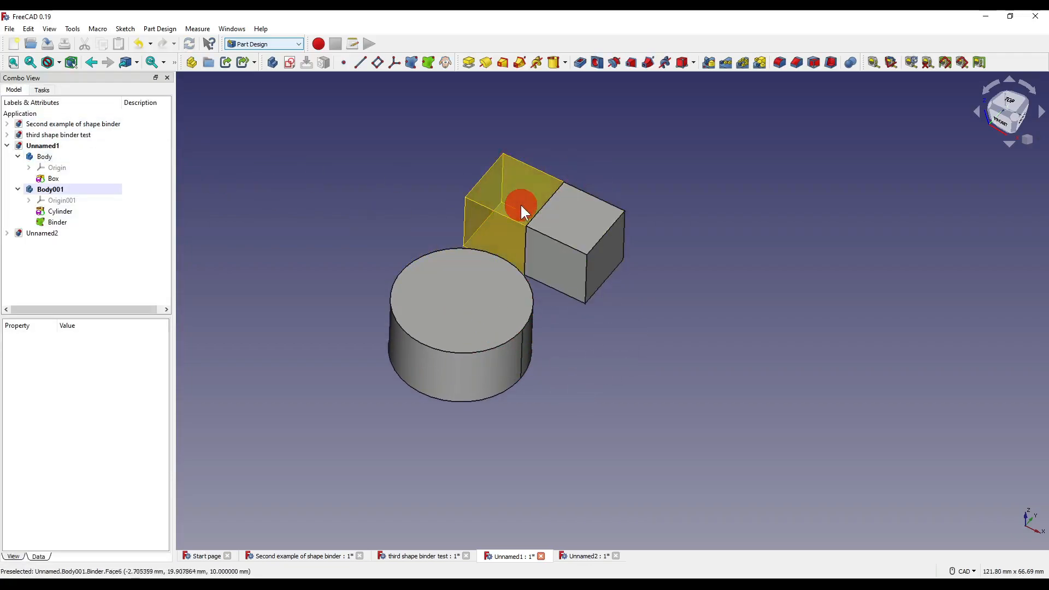
pyautogui.moveTo(522, 211); pyautogui.dragTo(702, 384)
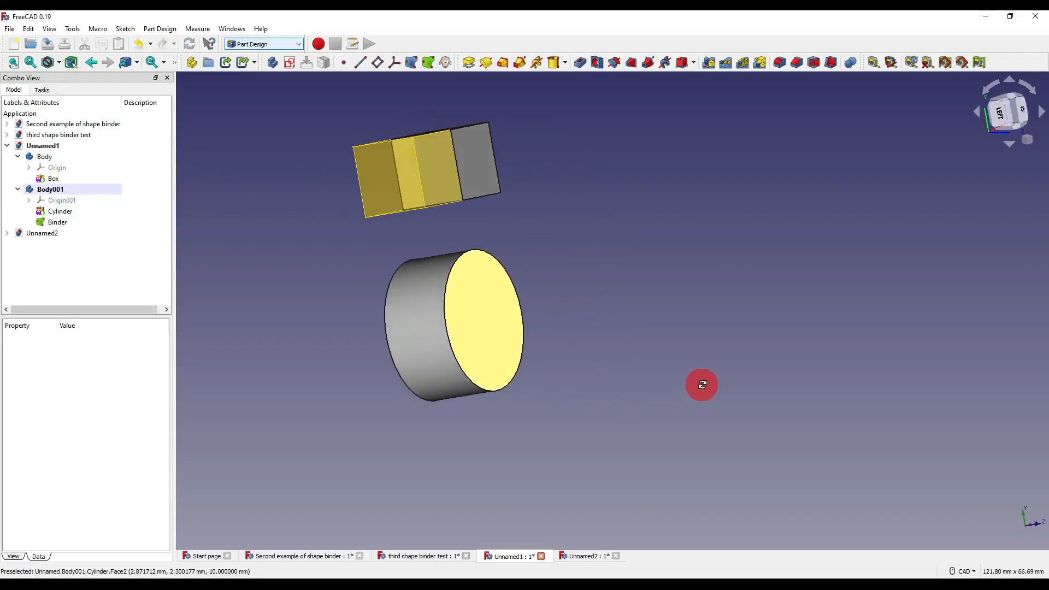
pyautogui.moveTo(702, 384); pyautogui.dragTo(546, 334)
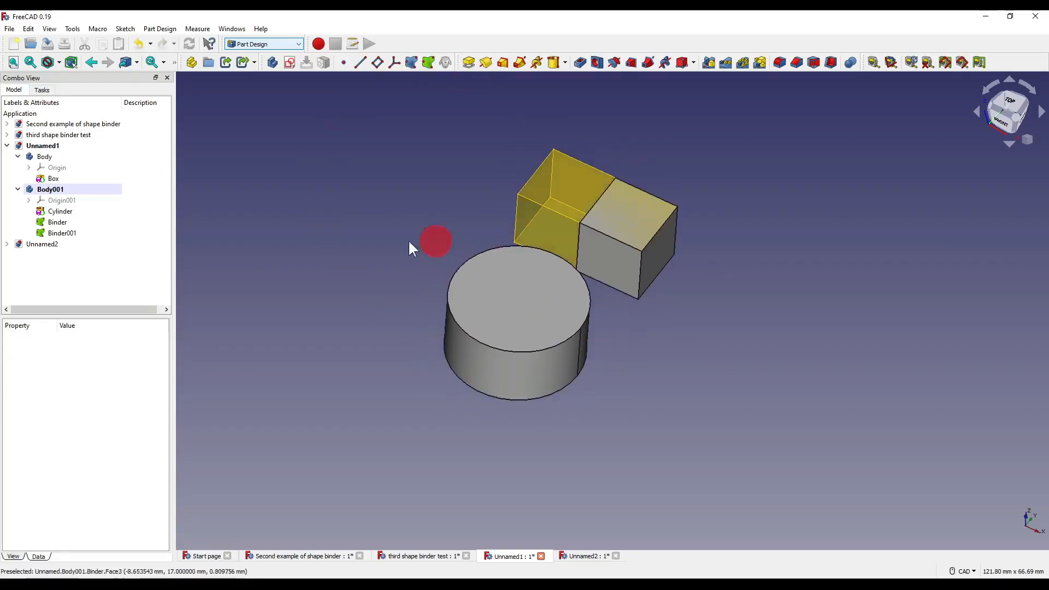
# - Move the Box back onto the cylinder and pocket Binder001's top face into a square notch
pyautogui.click(62, 232)
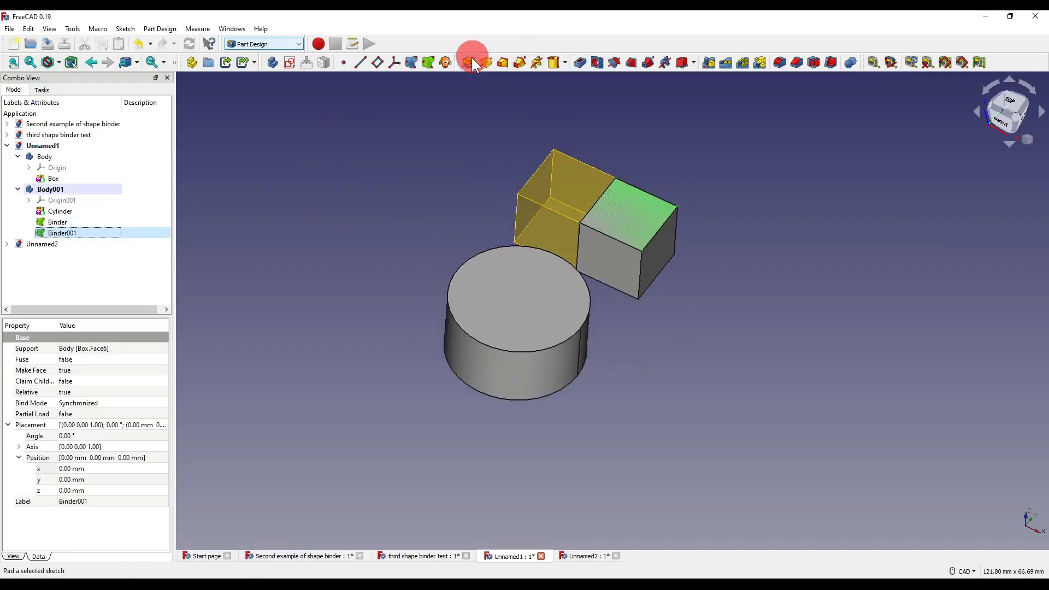
pyautogui.click(470, 62)
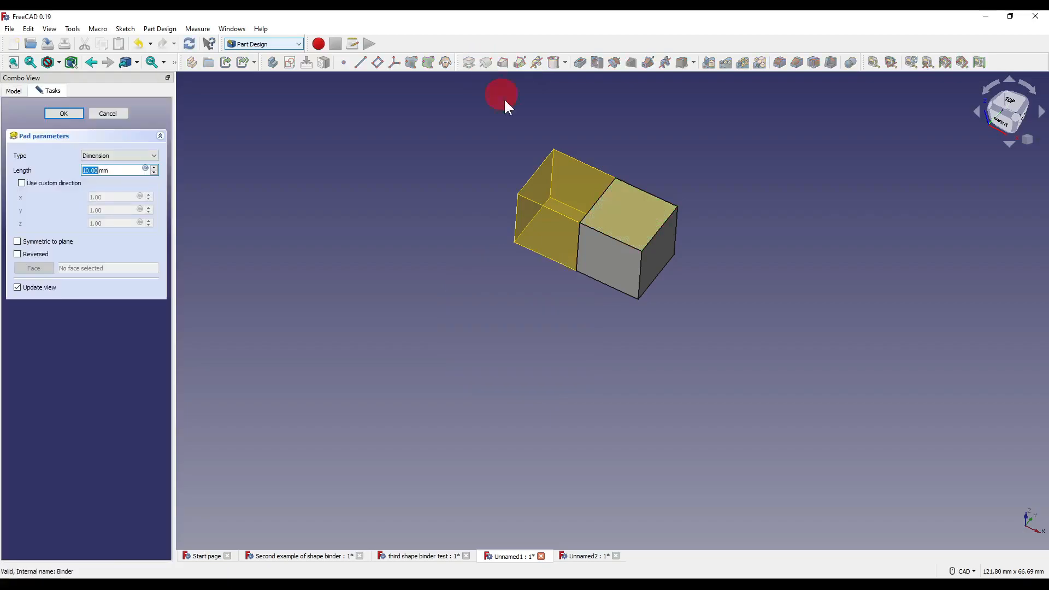
pyautogui.moveTo(680, 234)
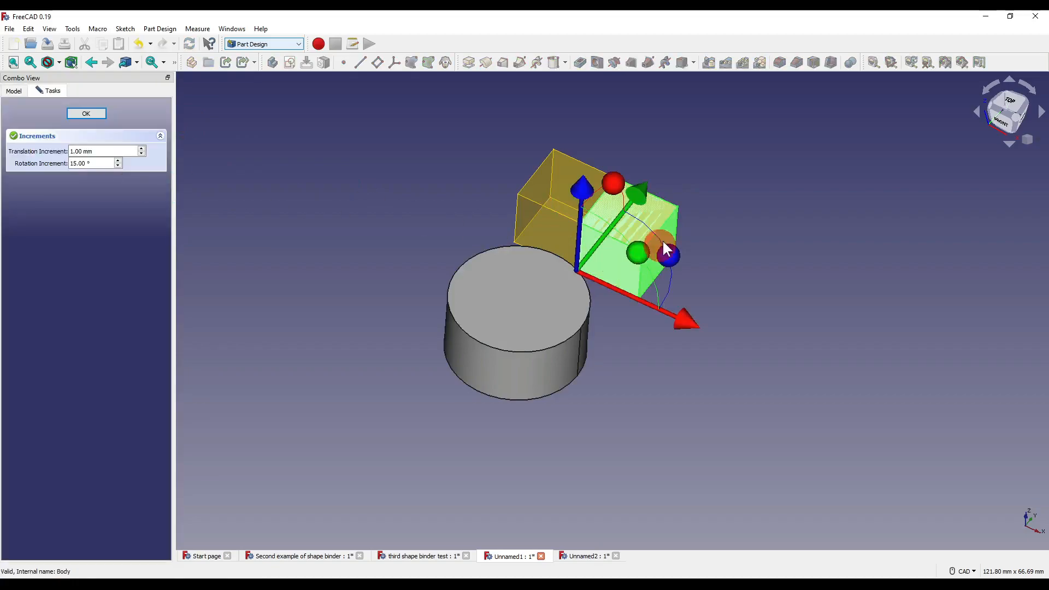
pyautogui.click(86, 114)
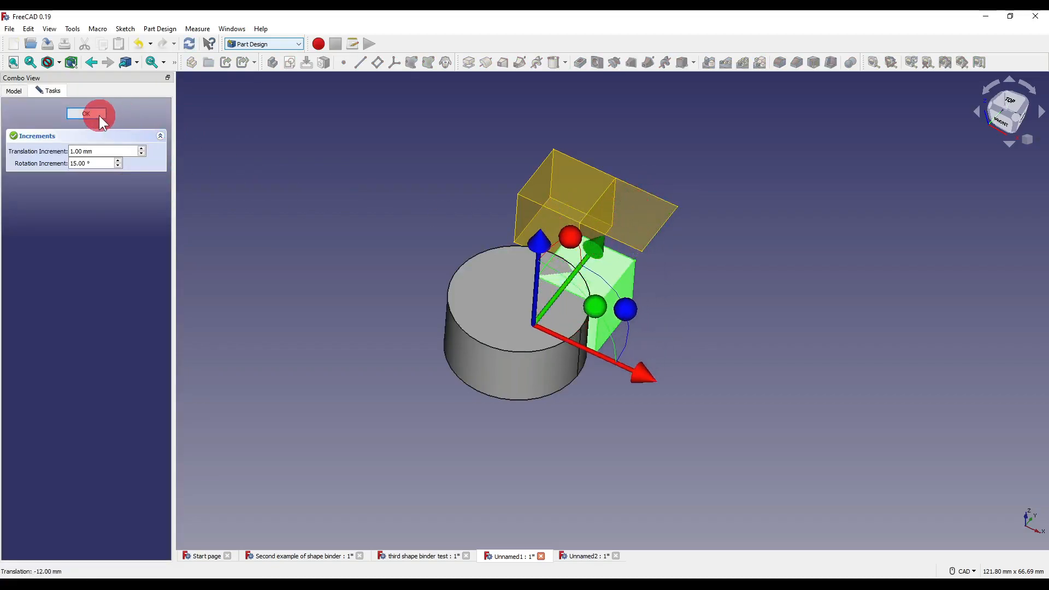
pyautogui.click(86, 114)
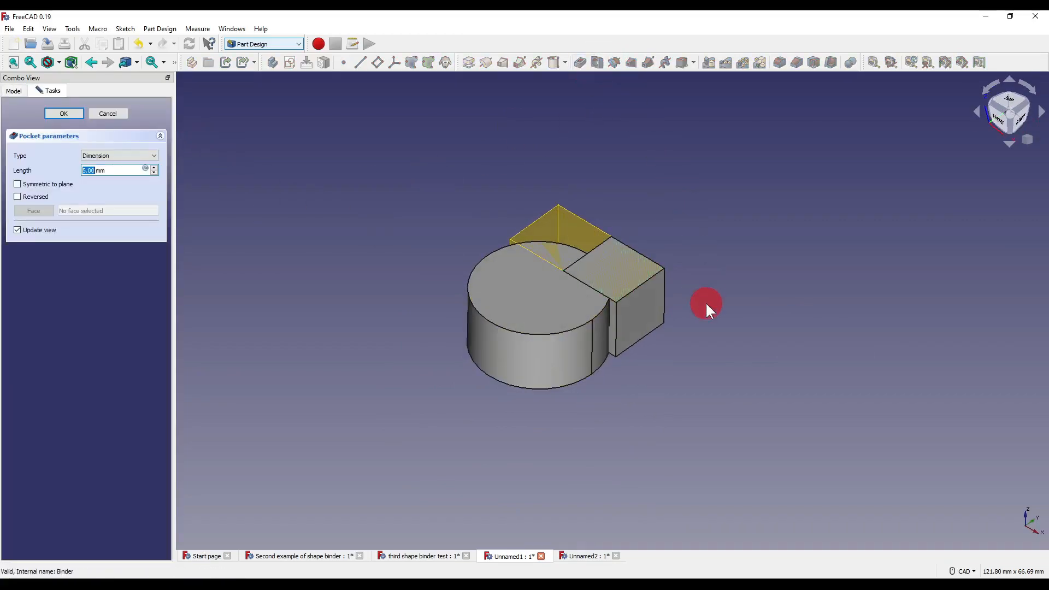
pyautogui.click(64, 114)
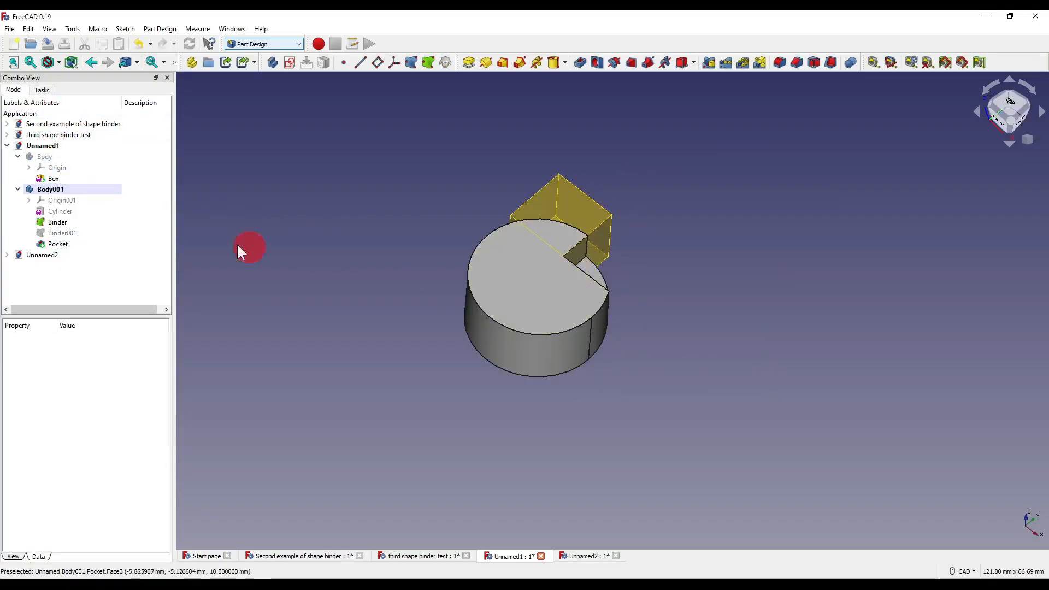
# - Fuse Binder onto the notched Cylinder with a Part Design Boolean and set Refine to true
pyautogui.click(57, 222)
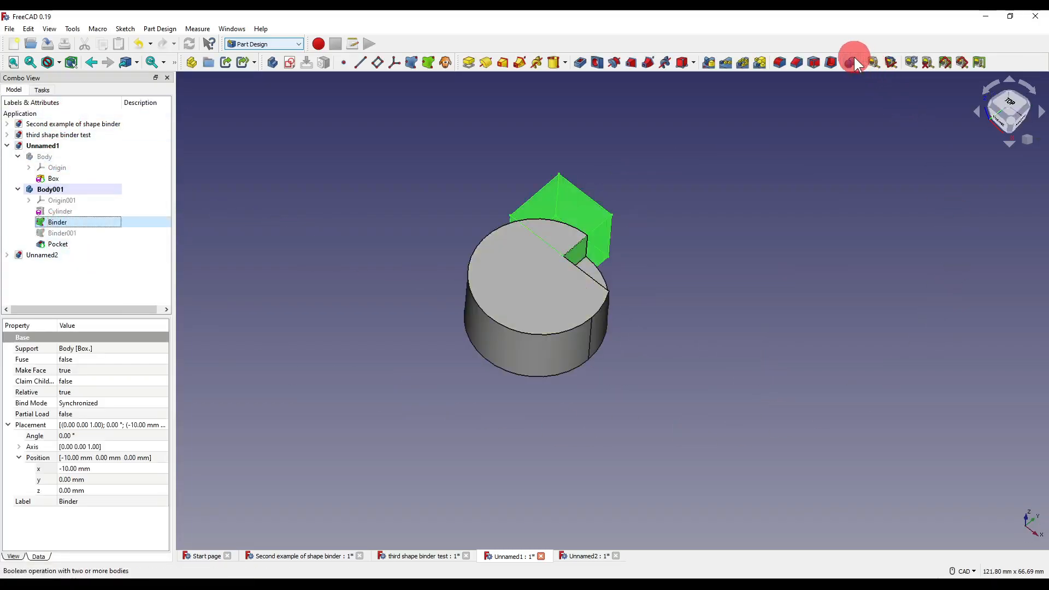
pyautogui.click(850, 62)
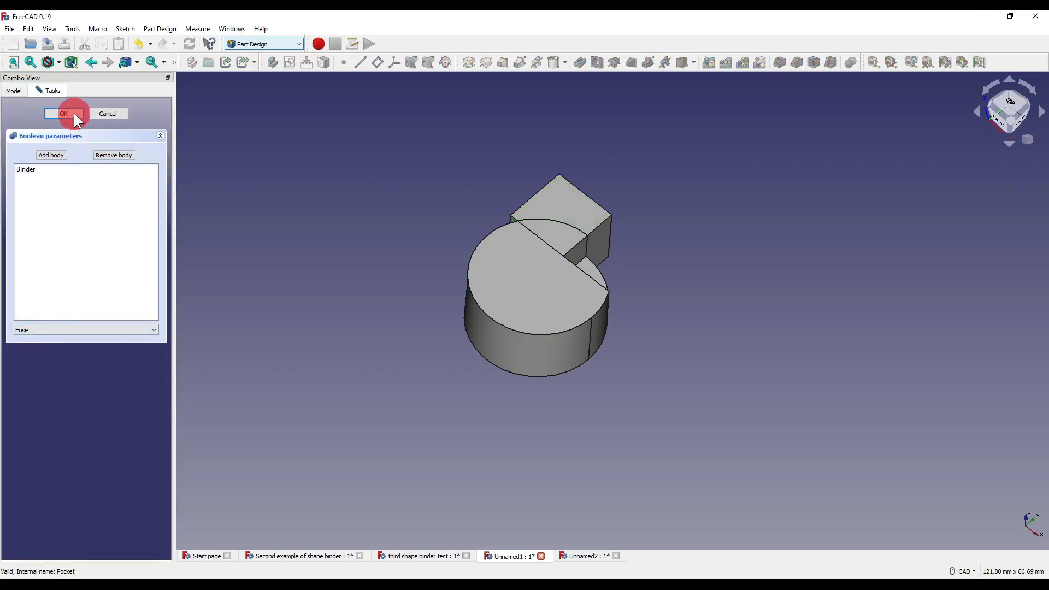
pyautogui.click(64, 114)
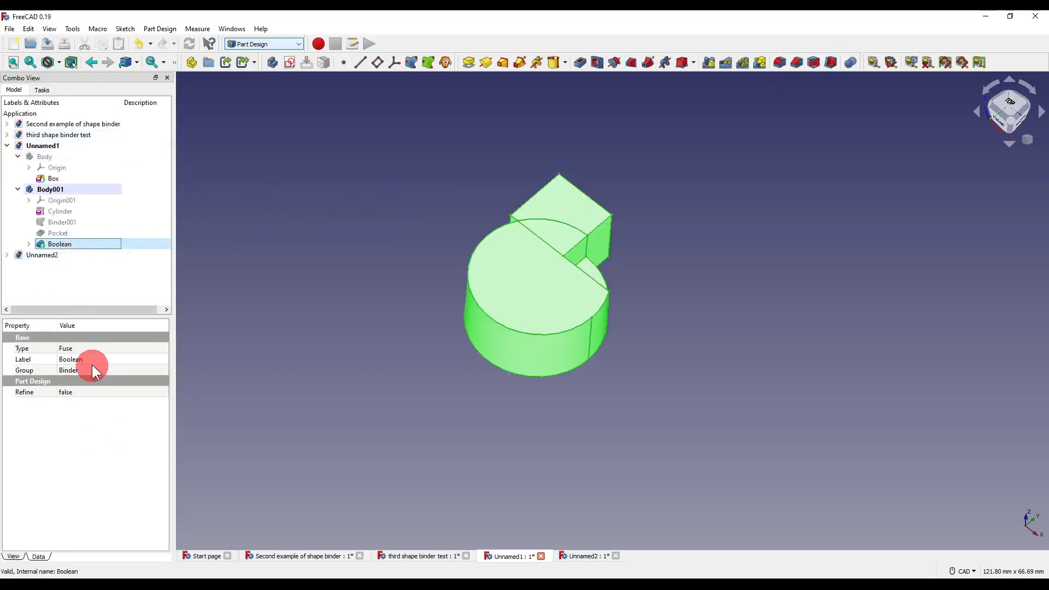
pyautogui.click(88, 392)
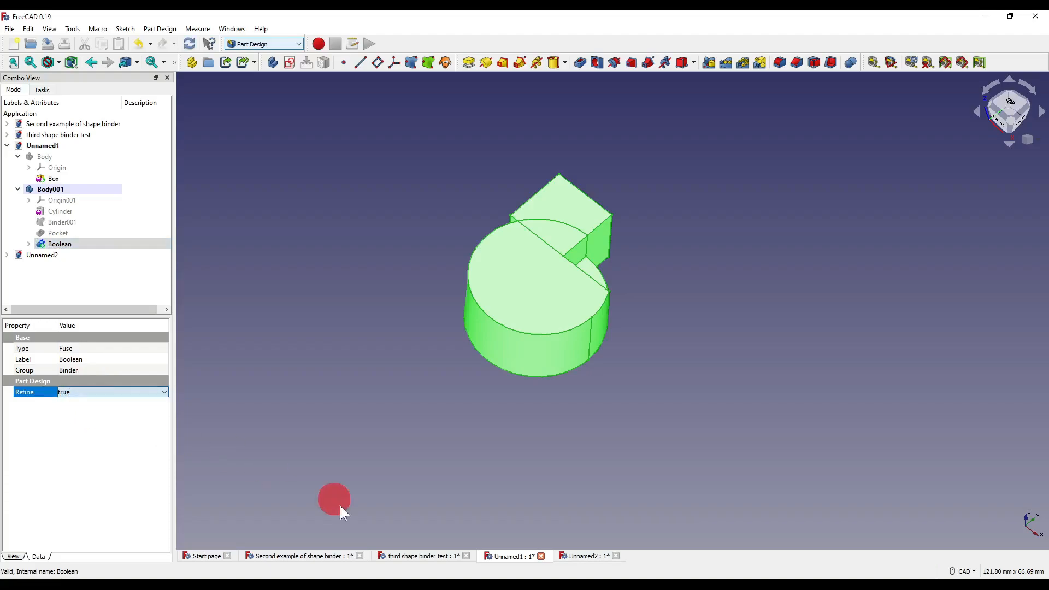